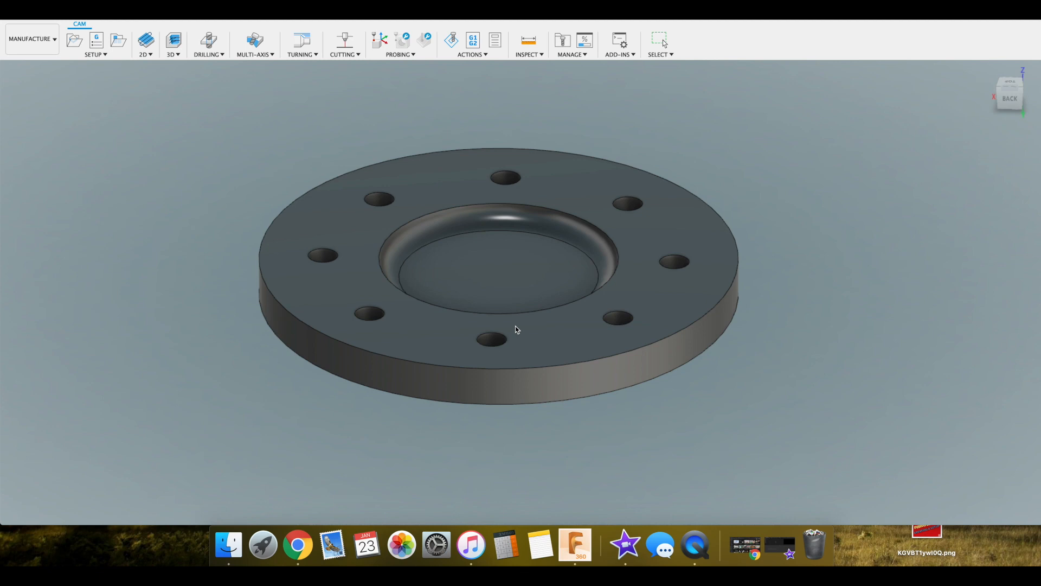
pyautogui.moveTo(520, 331)
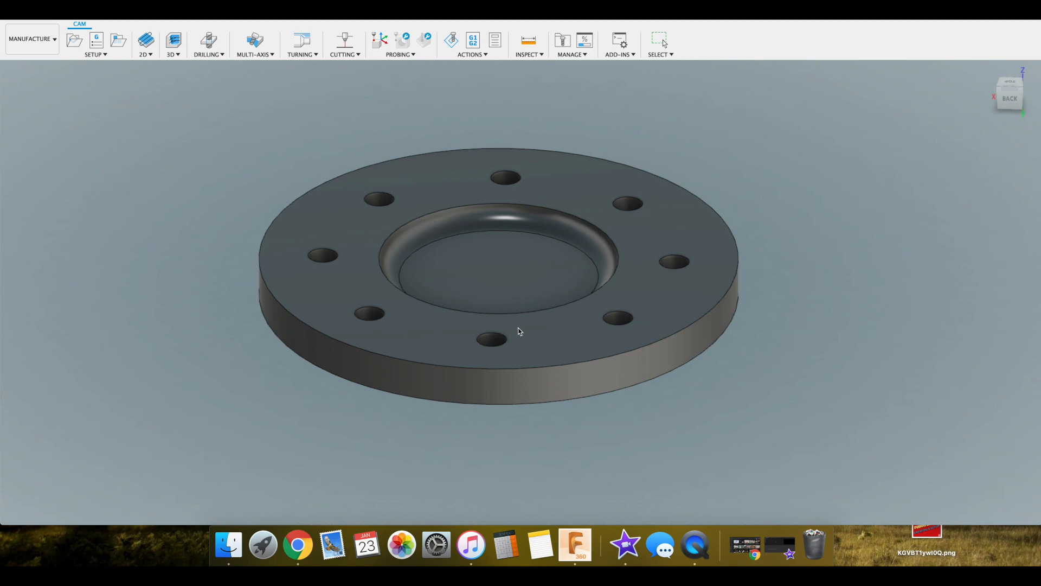
pyautogui.moveTo(766, 402)
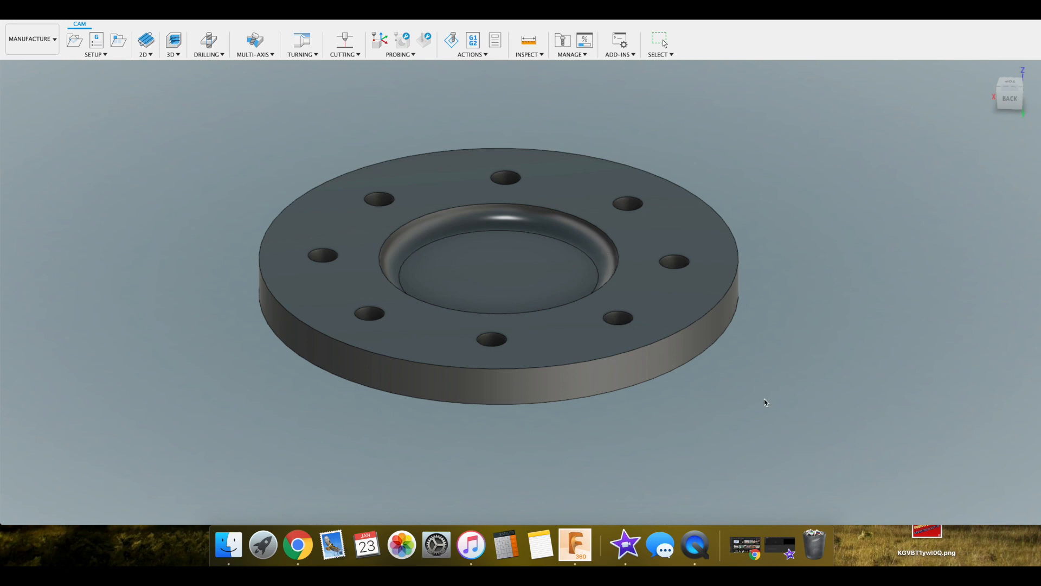
pyautogui.moveTo(120, 205)
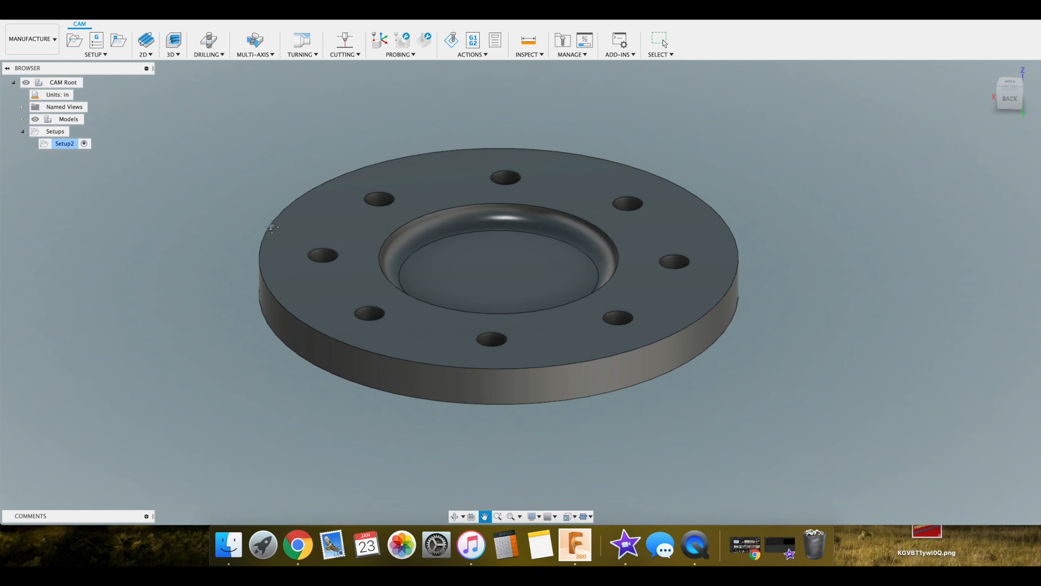
pyautogui.moveTo(166, 334)
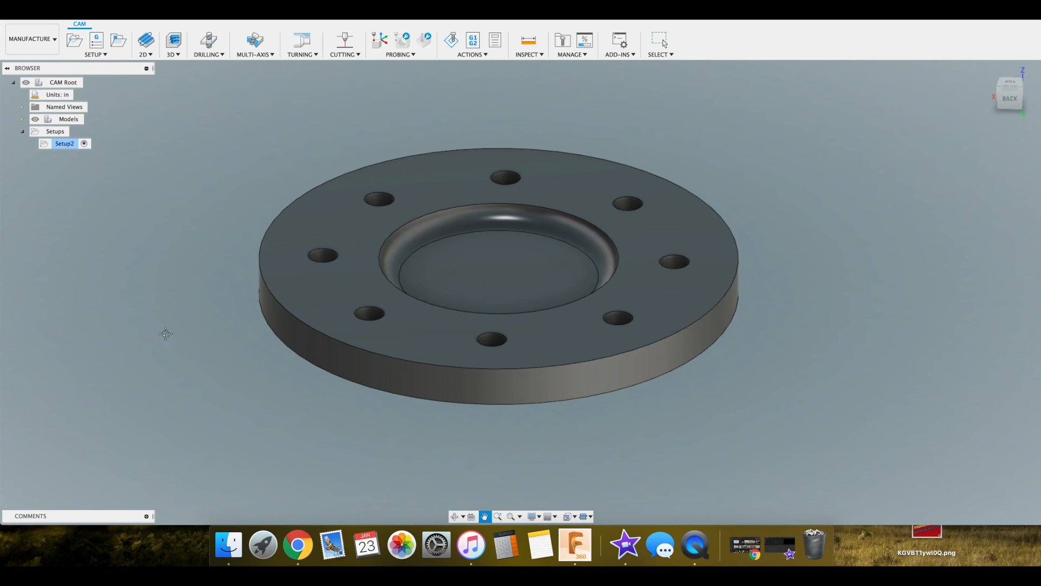
pyautogui.moveTo(498, 257)
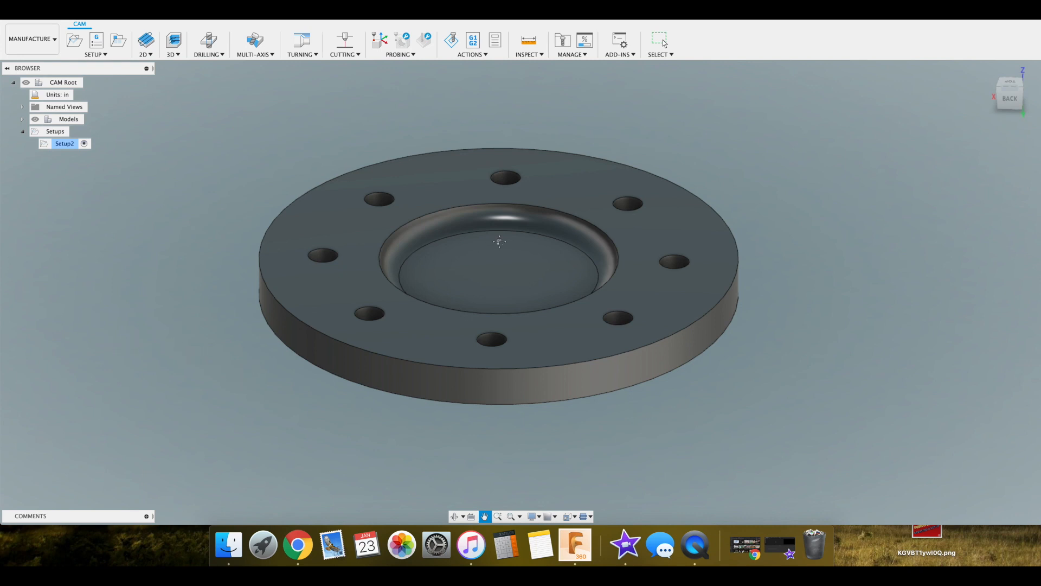
pyautogui.moveTo(491, 265)
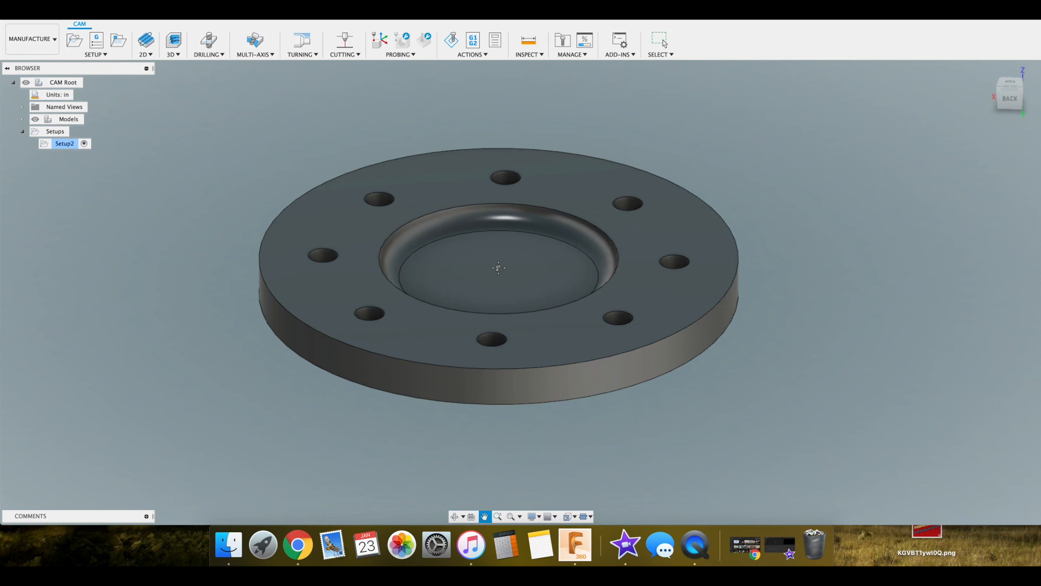
pyautogui.moveTo(594, 209)
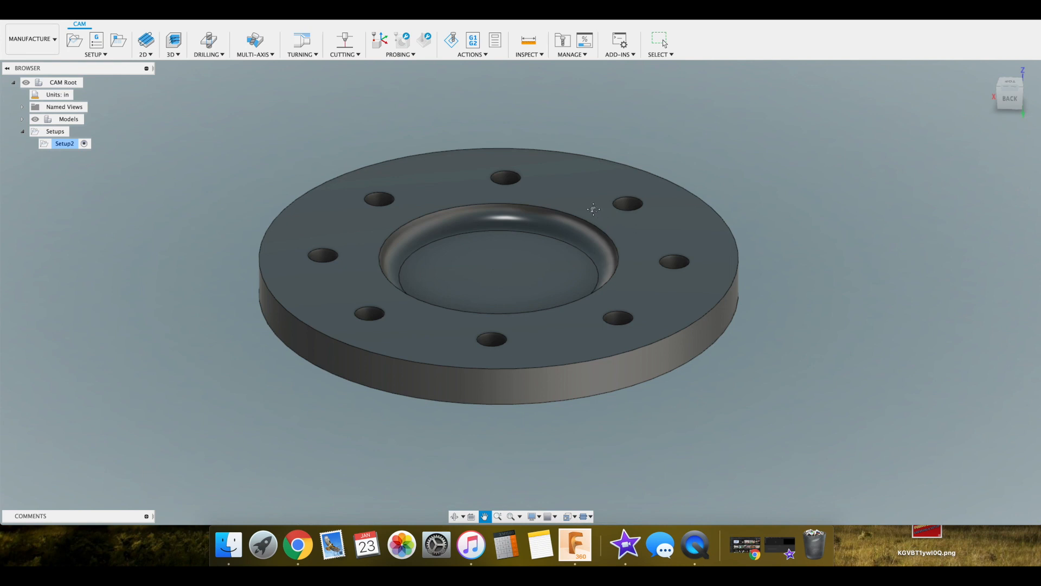
pyautogui.moveTo(565, 273)
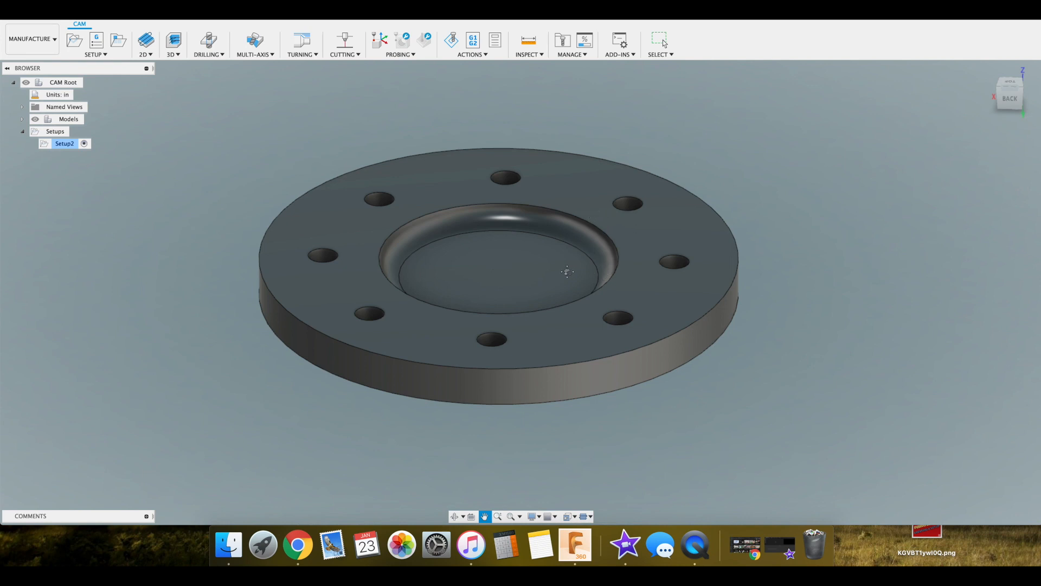
pyautogui.moveTo(508, 264)
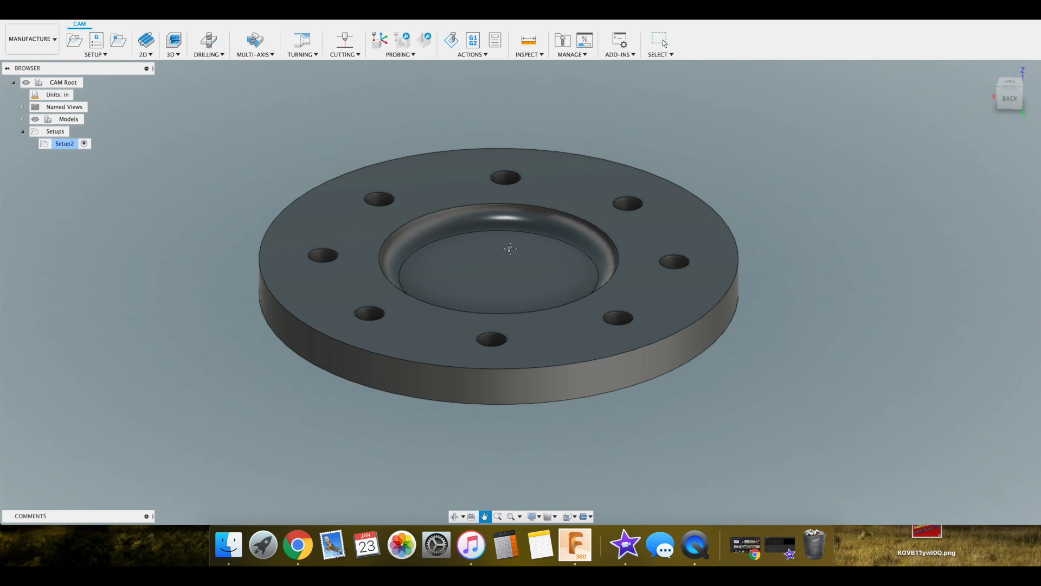
pyautogui.moveTo(438, 291)
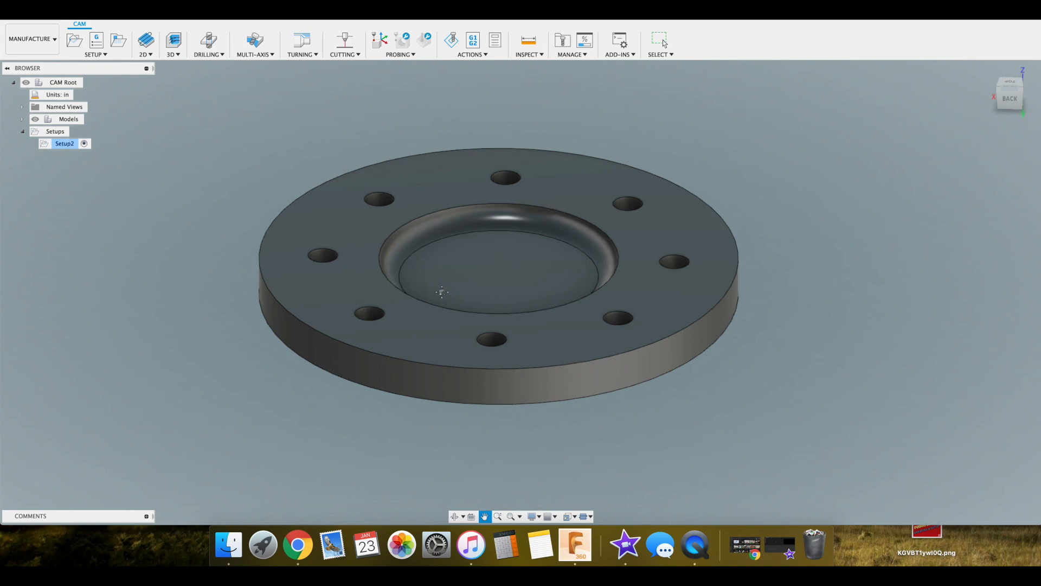
pyautogui.moveTo(524, 194)
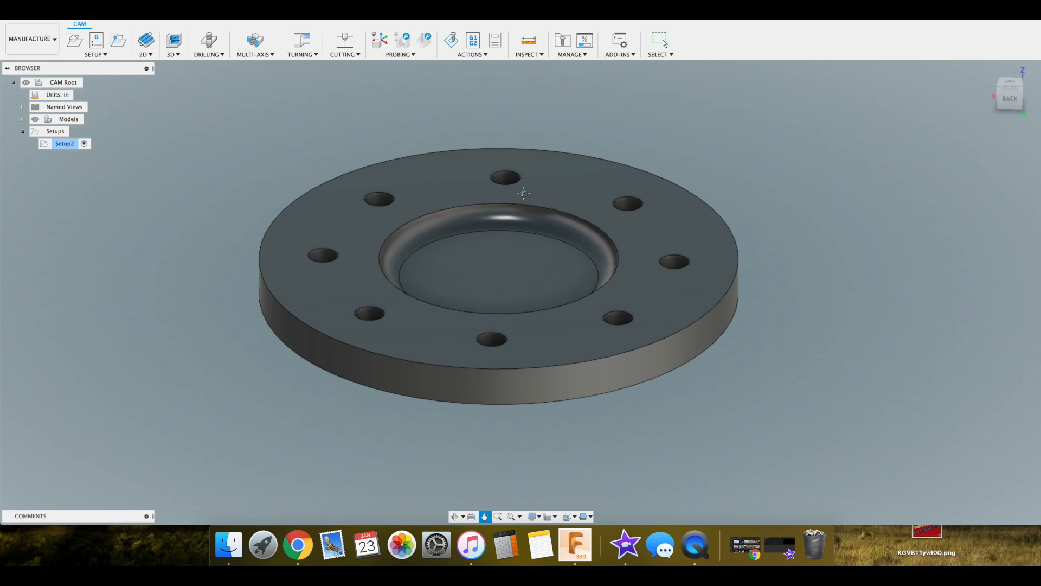
pyautogui.moveTo(559, 215)
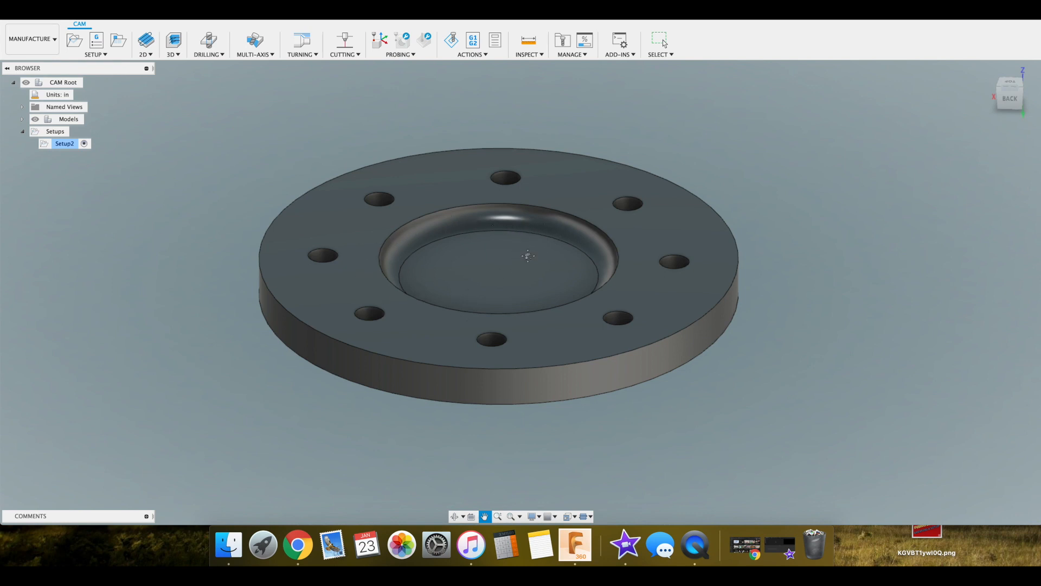
pyautogui.moveTo(456, 404)
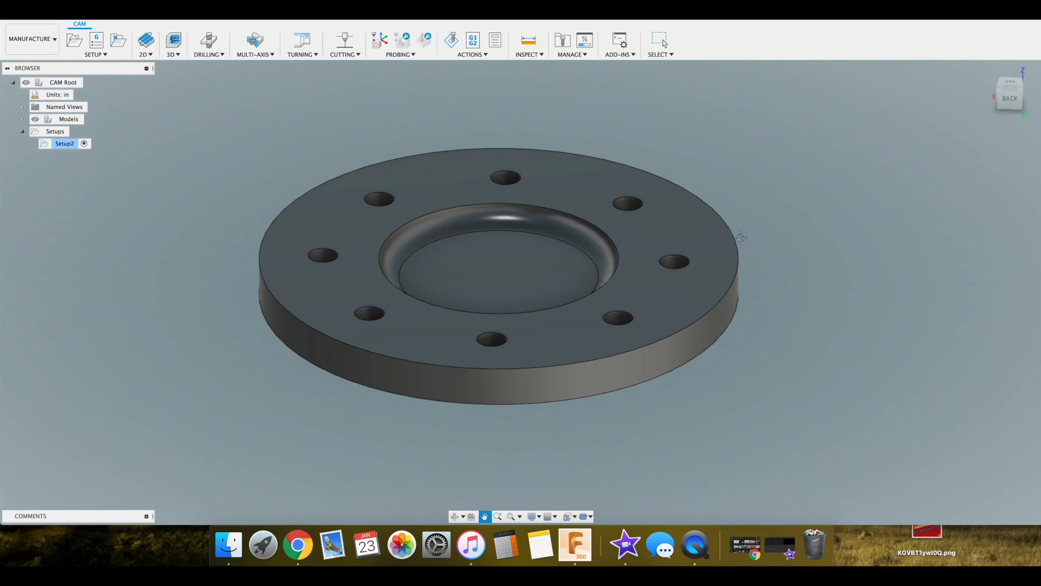
pyautogui.moveTo(639, 332)
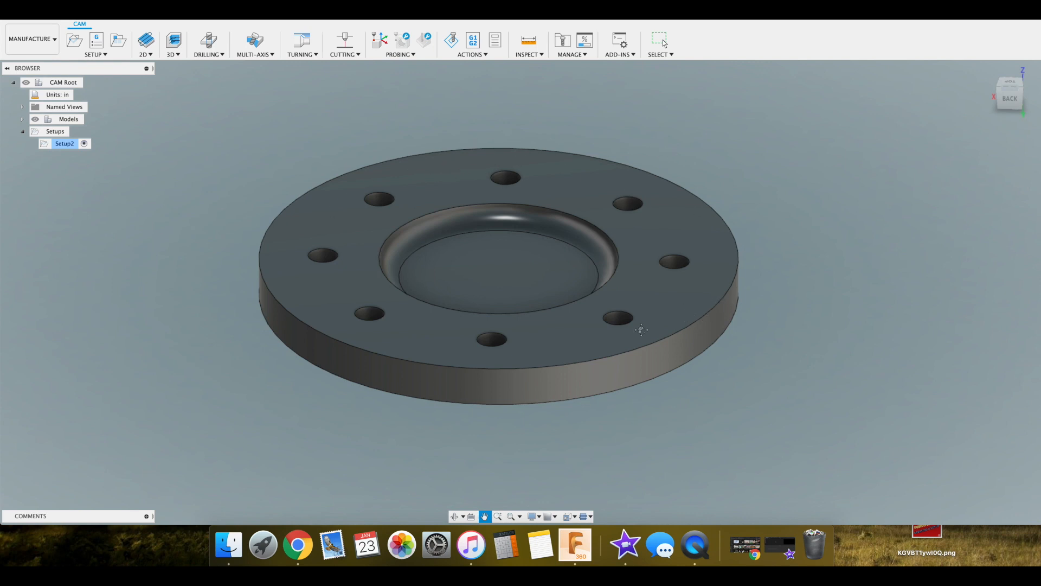
pyautogui.moveTo(562, 320)
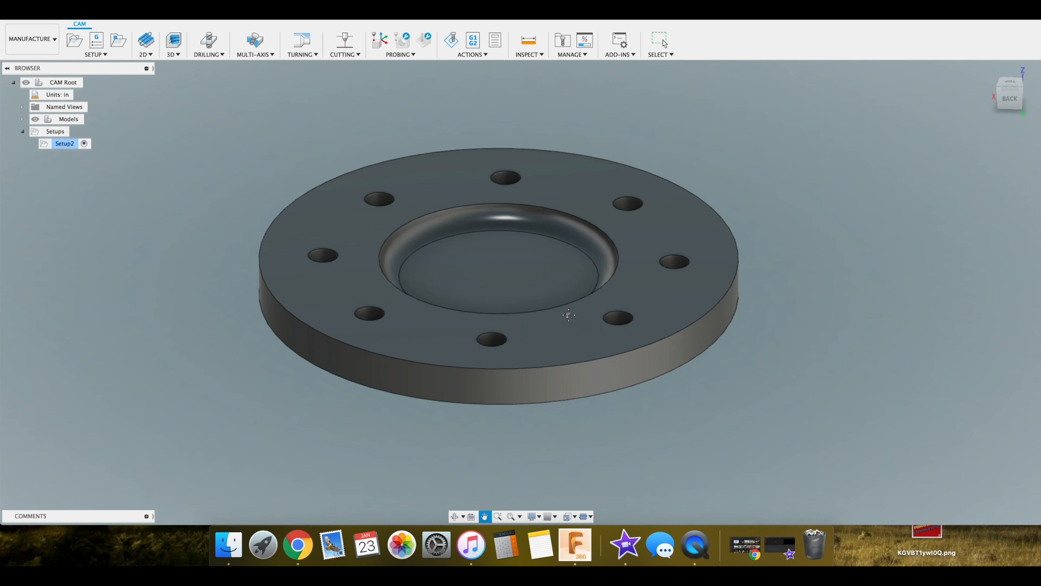
pyautogui.moveTo(415, 326)
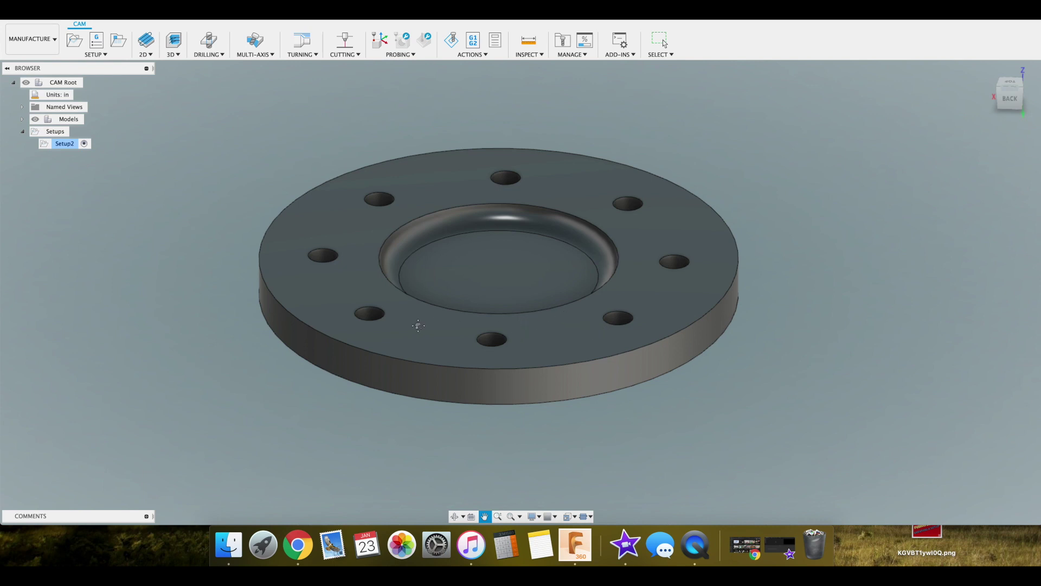
pyautogui.moveTo(480, 307)
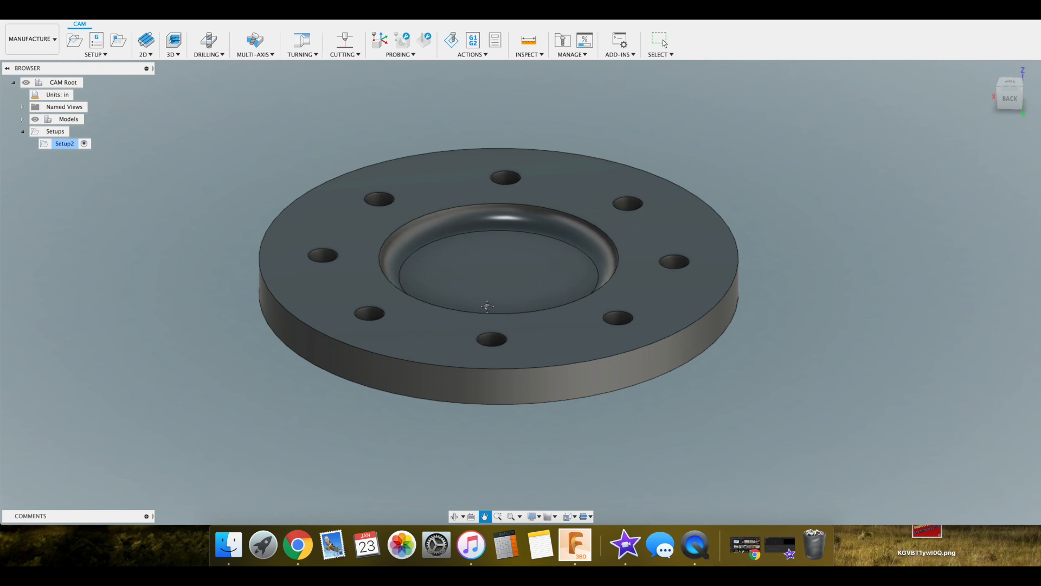
pyautogui.moveTo(482, 283)
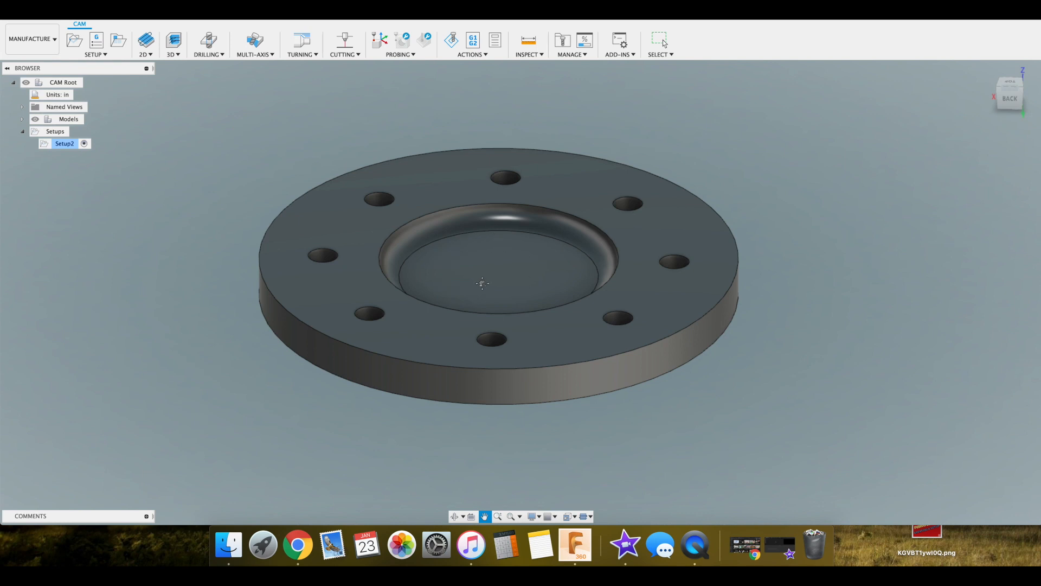
pyautogui.moveTo(216, 250)
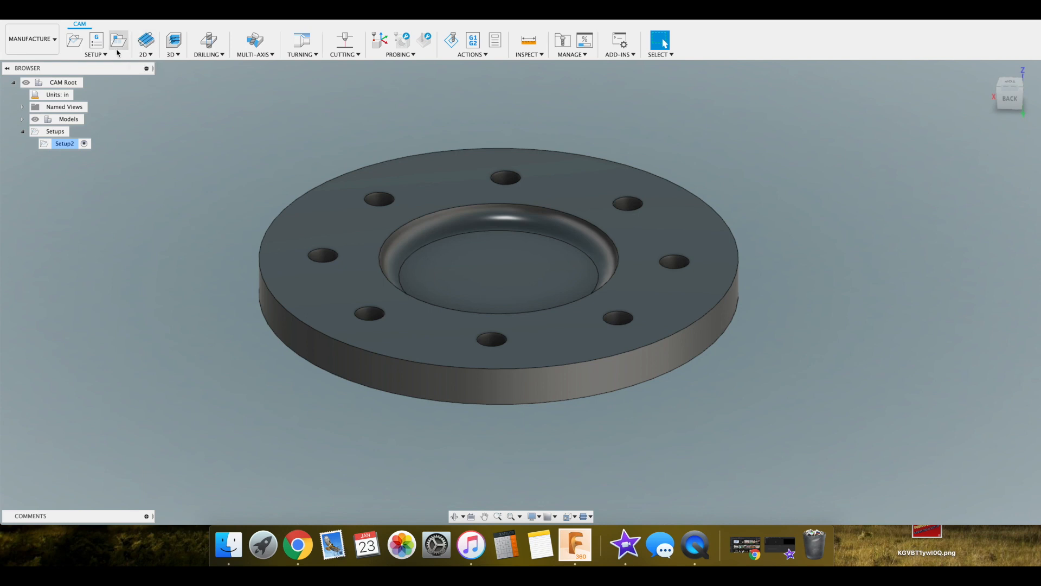
pyautogui.moveTo(128, 54)
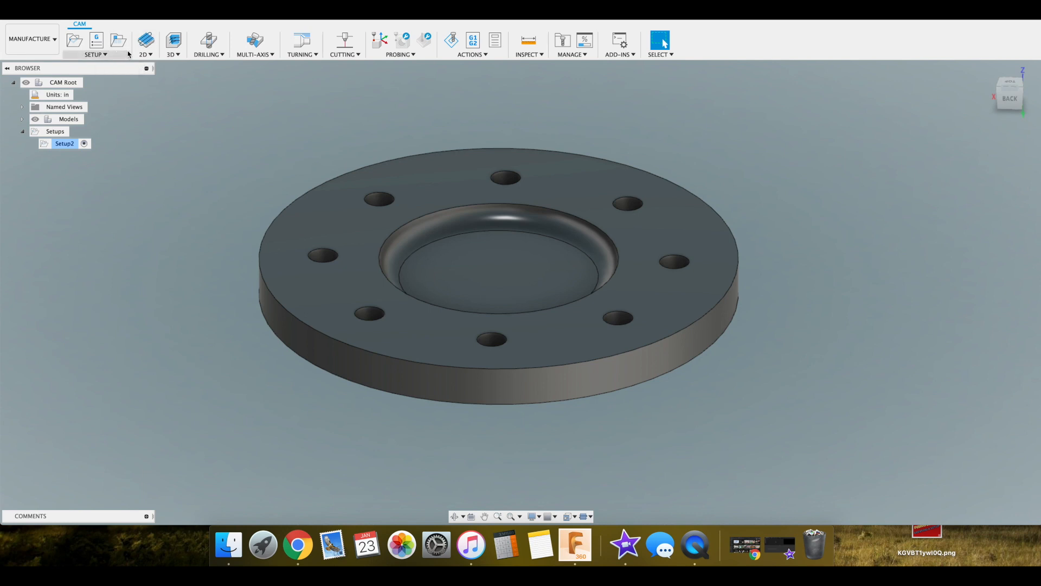
pyautogui.moveTo(145, 40)
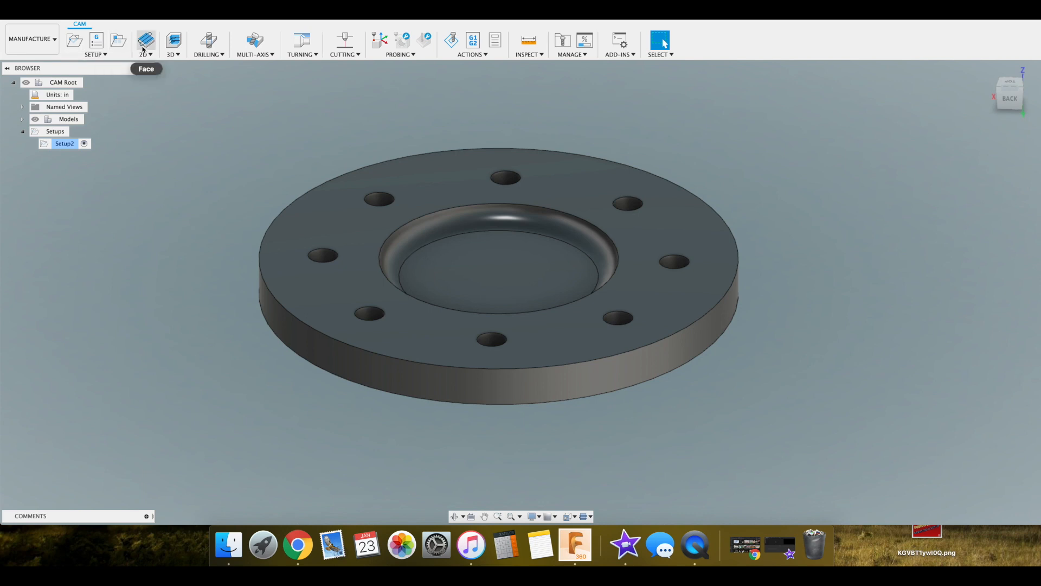
pyautogui.click(145, 54)
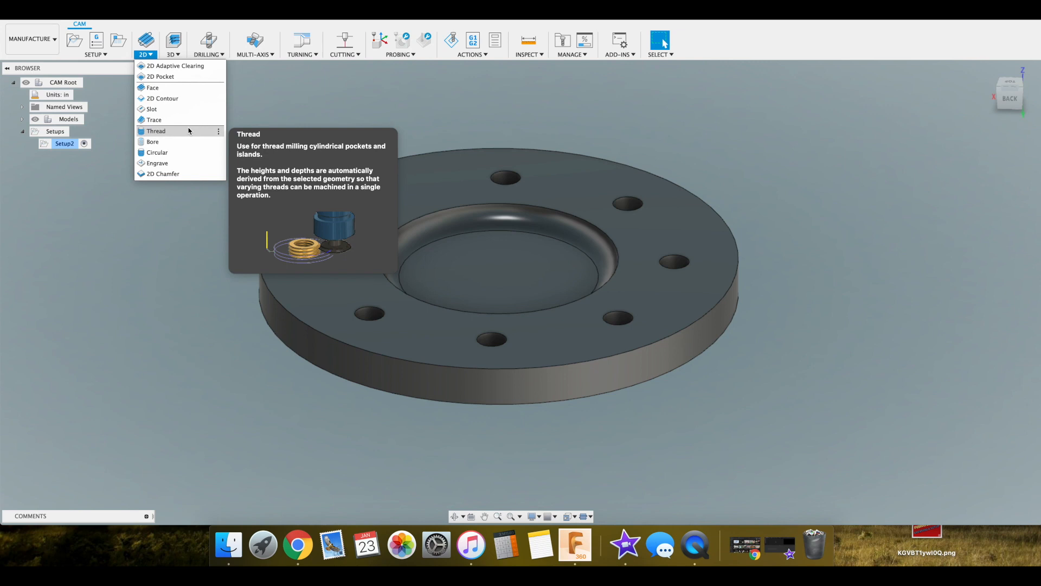
pyautogui.moveTo(160, 182)
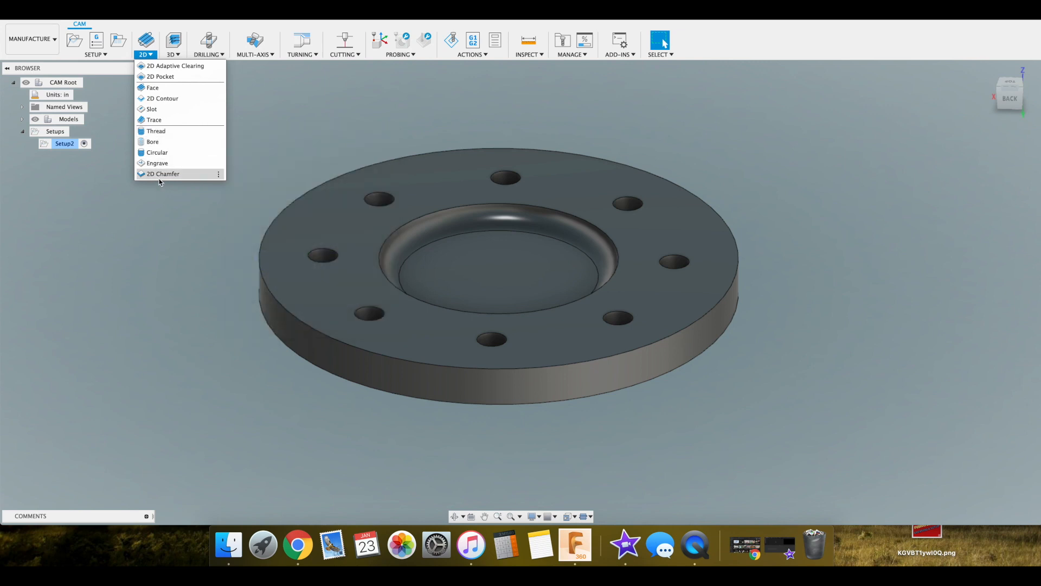
pyautogui.click(172, 44)
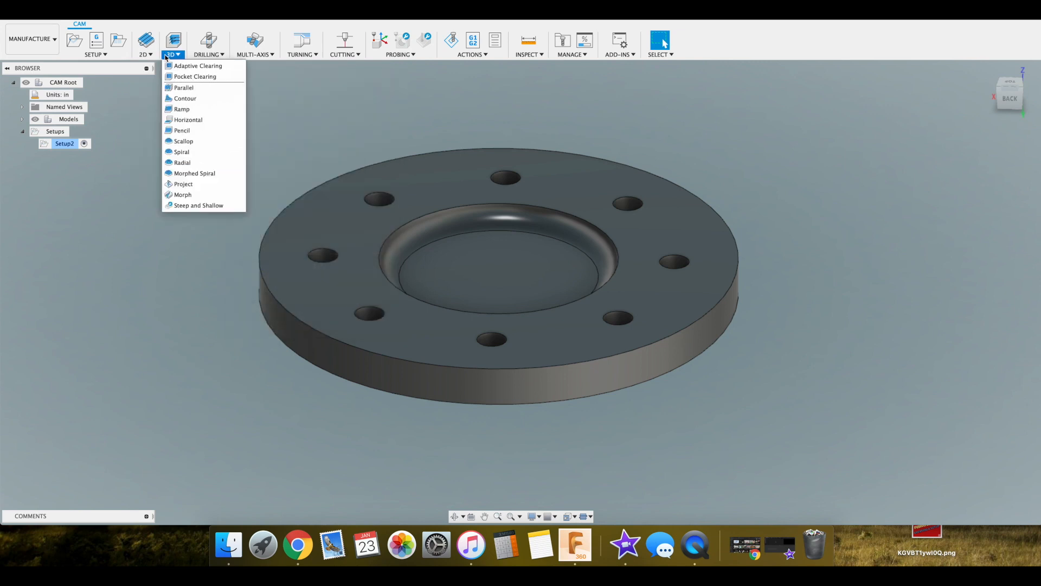
pyautogui.click(207, 39)
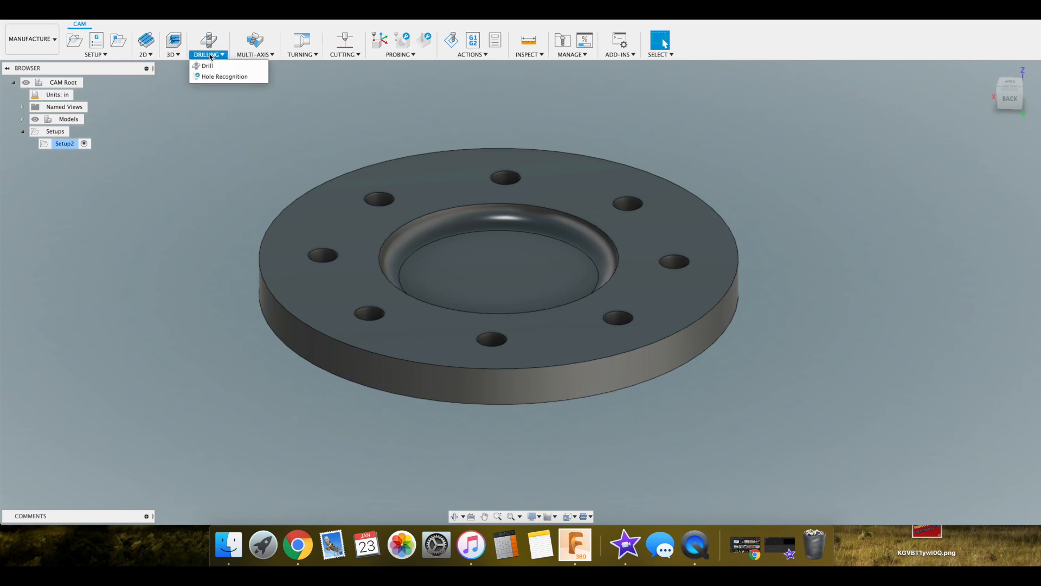
pyautogui.click(253, 54)
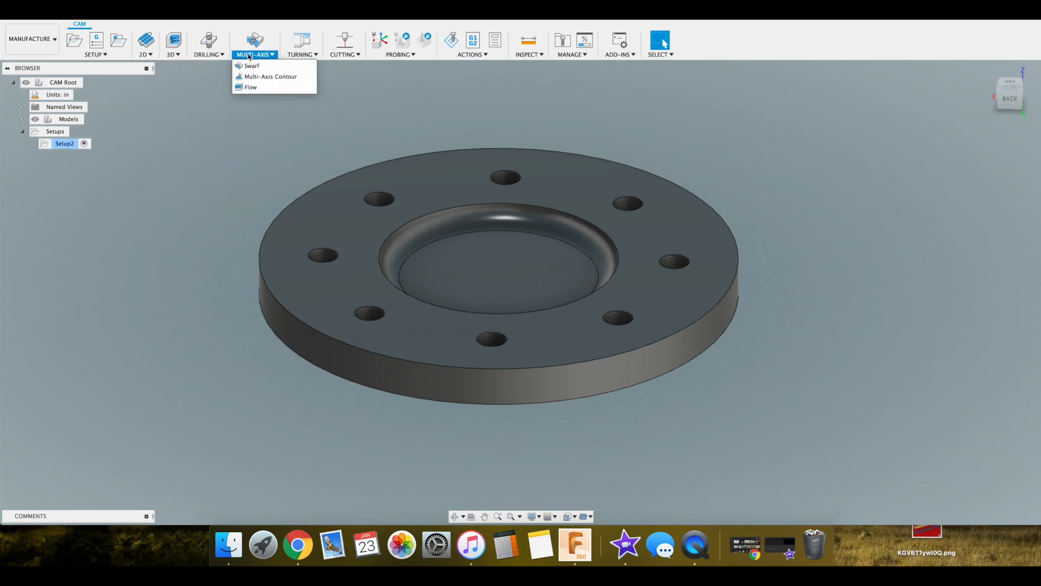
pyautogui.moveTo(291, 48)
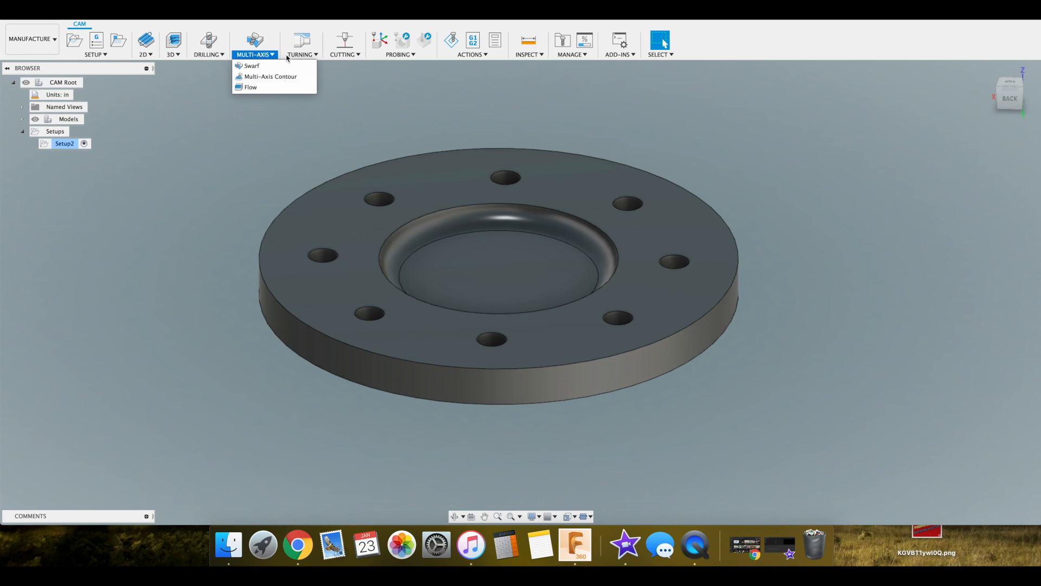
pyautogui.click(301, 39)
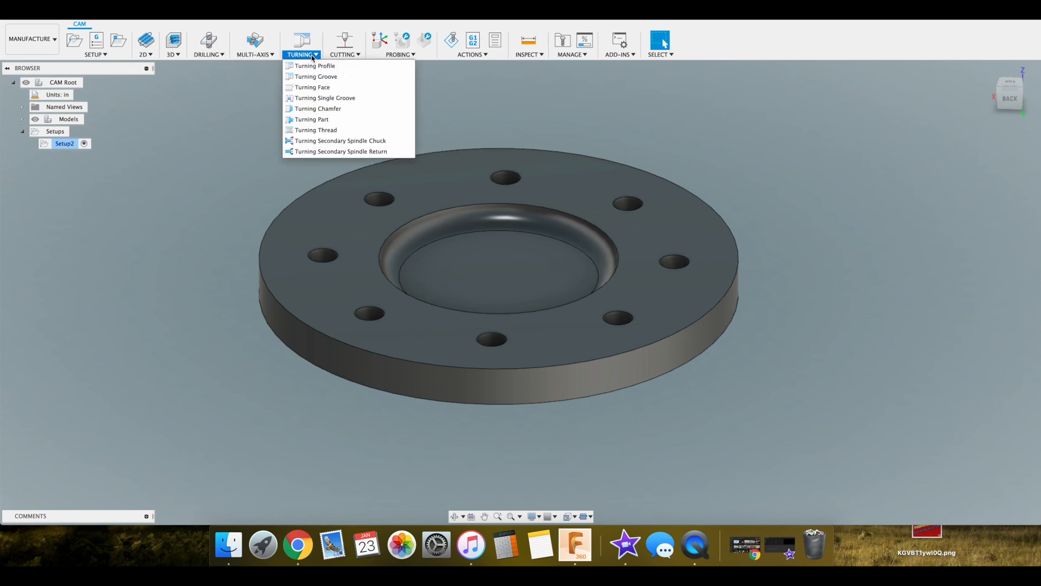
pyautogui.click(343, 54)
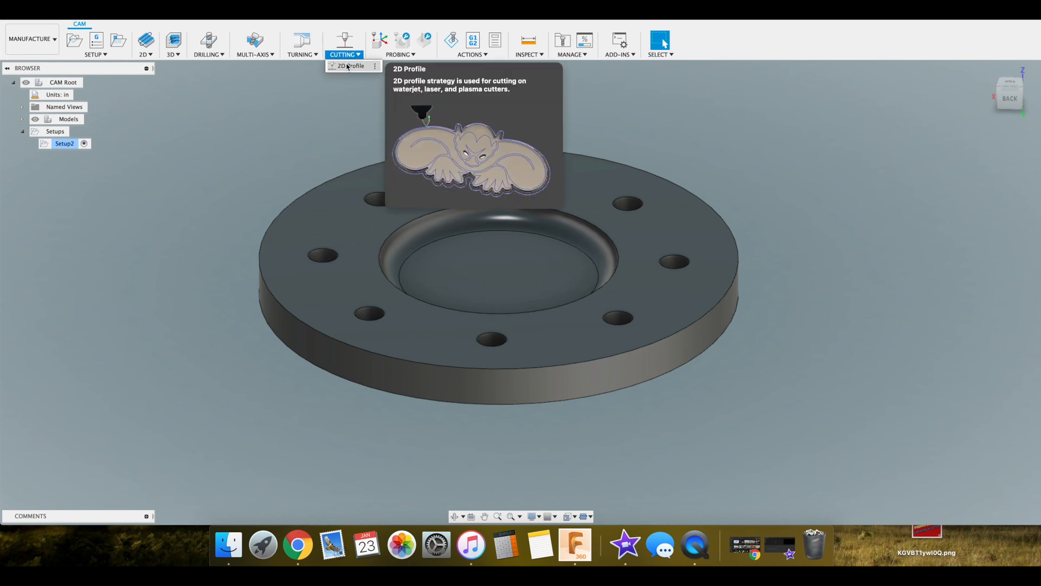
pyautogui.click(394, 54)
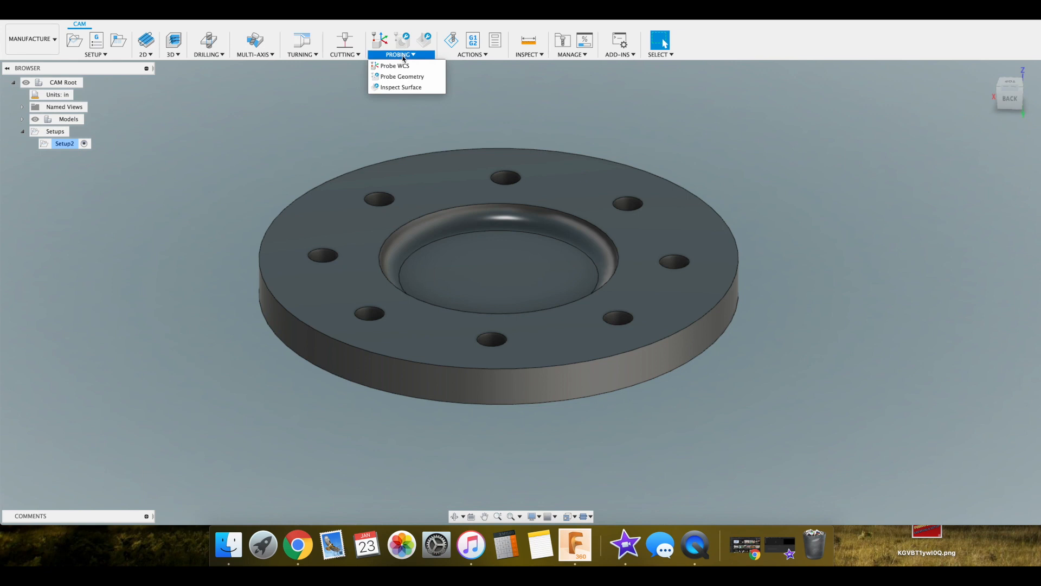
pyautogui.moveTo(417, 55)
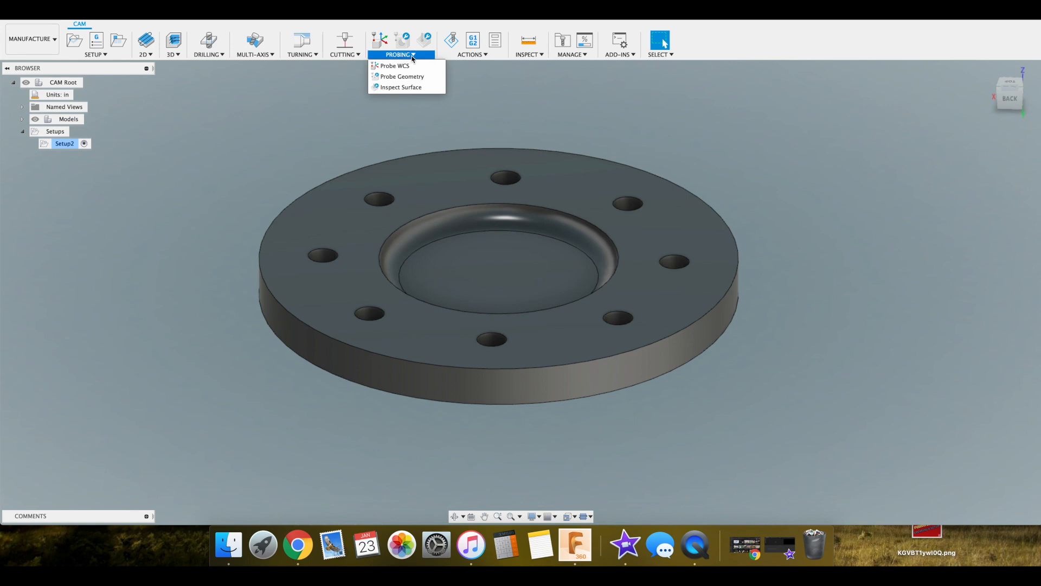
pyautogui.click(470, 54)
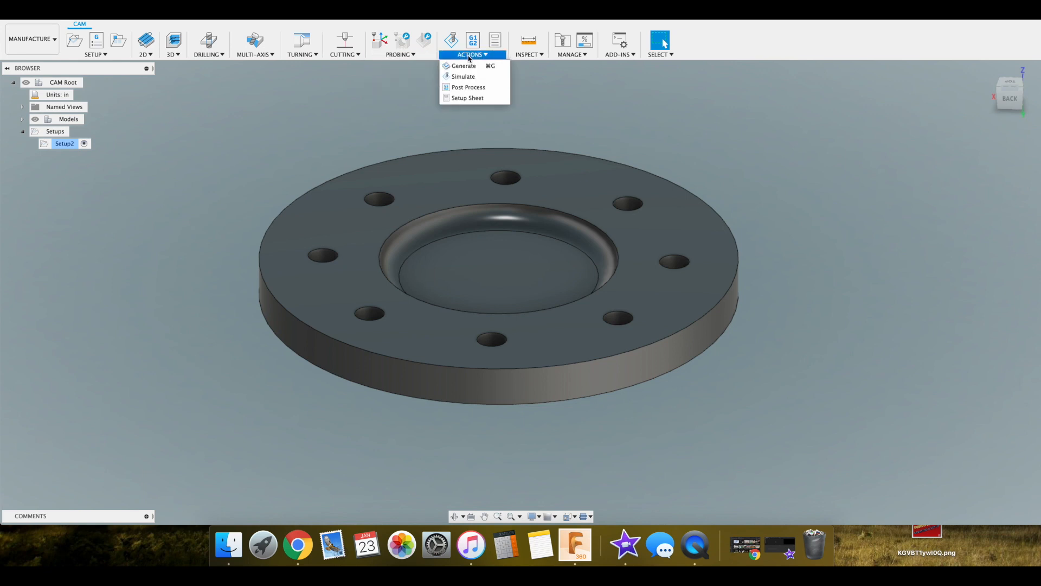
pyautogui.moveTo(465, 66)
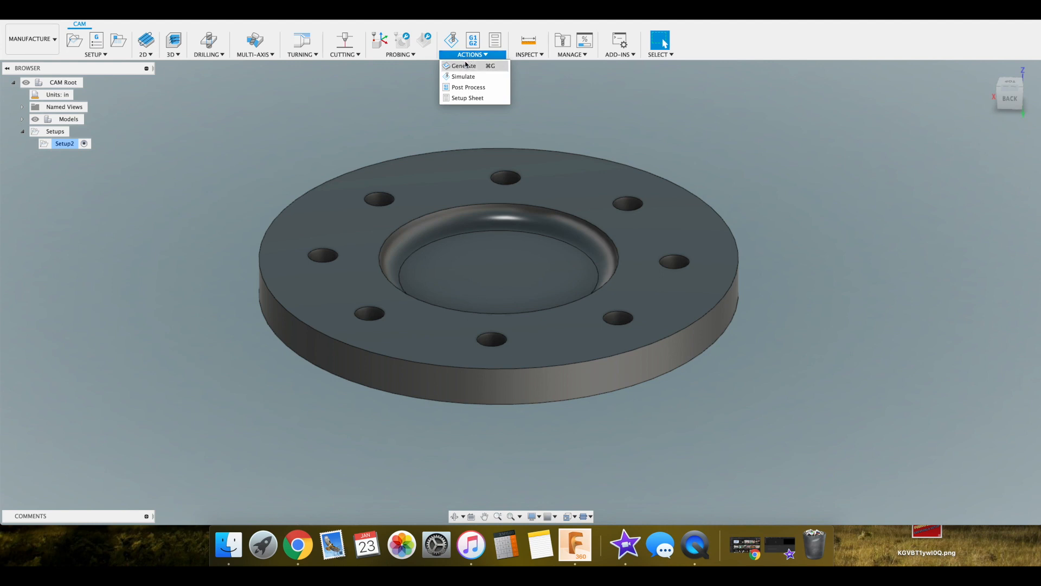
pyautogui.moveTo(465, 65)
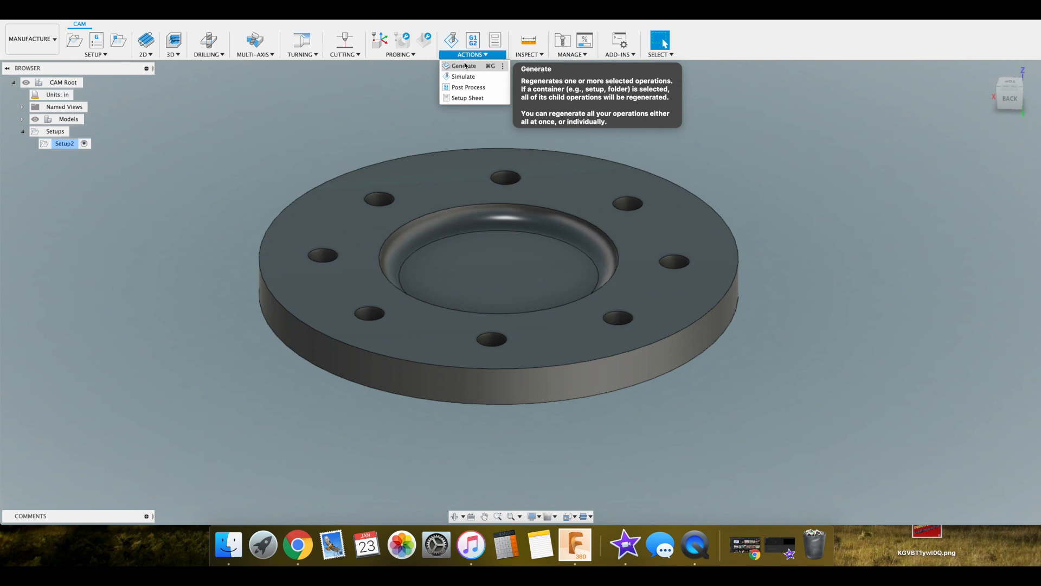
pyautogui.moveTo(469, 88)
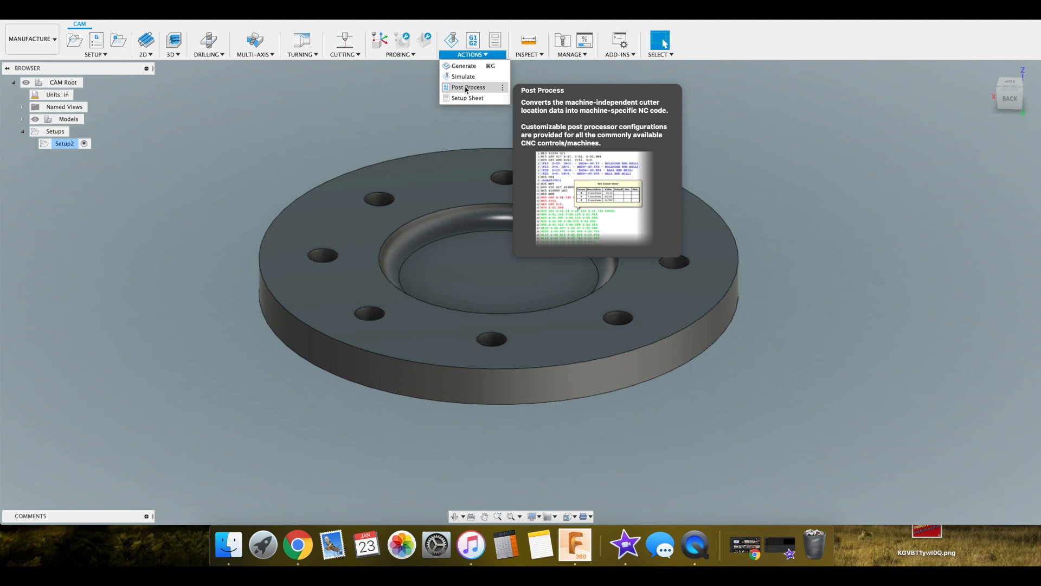
pyautogui.moveTo(473, 98)
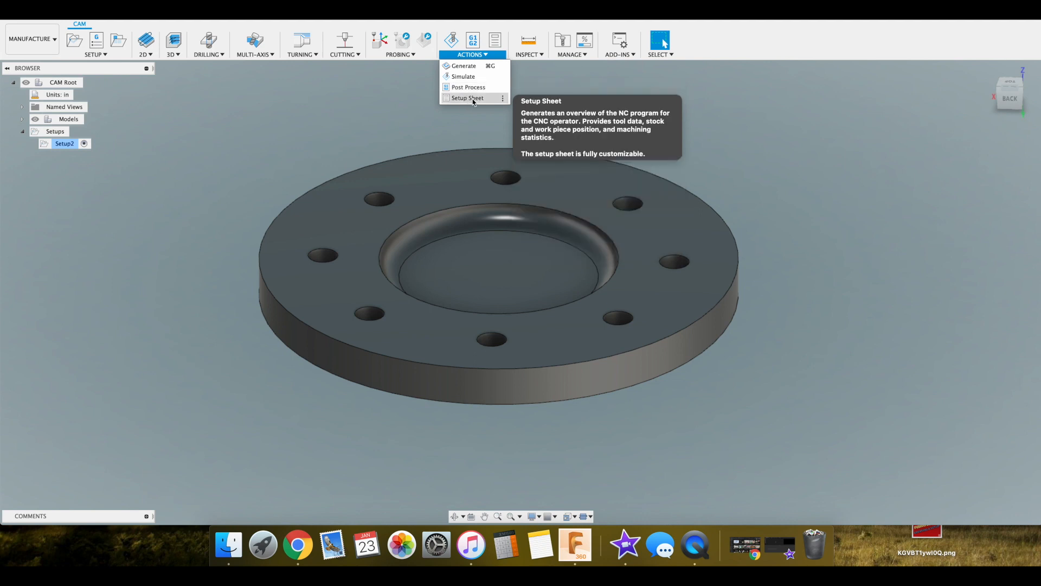
pyautogui.moveTo(490, 107)
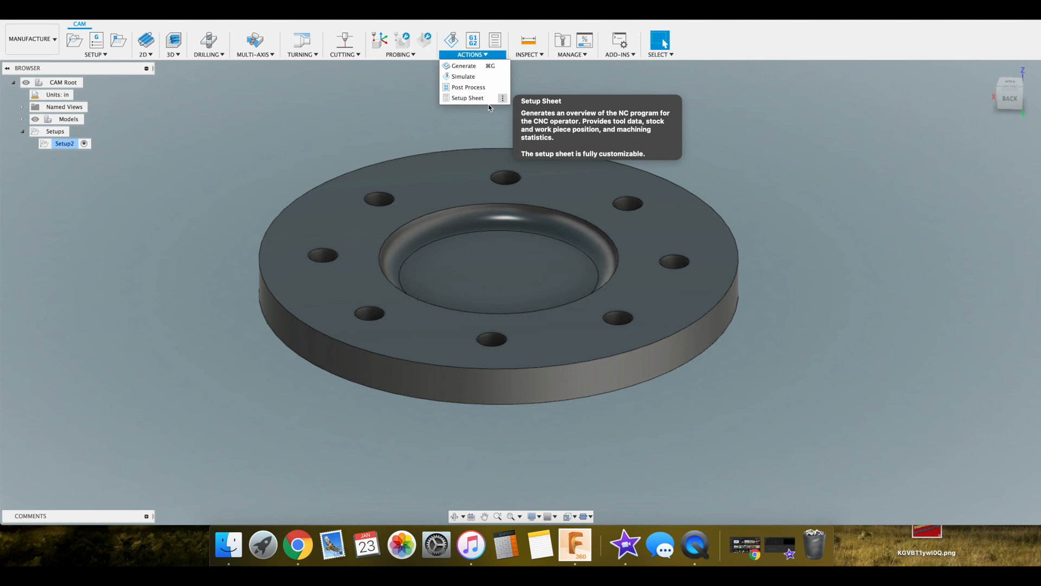
pyautogui.moveTo(534, 55)
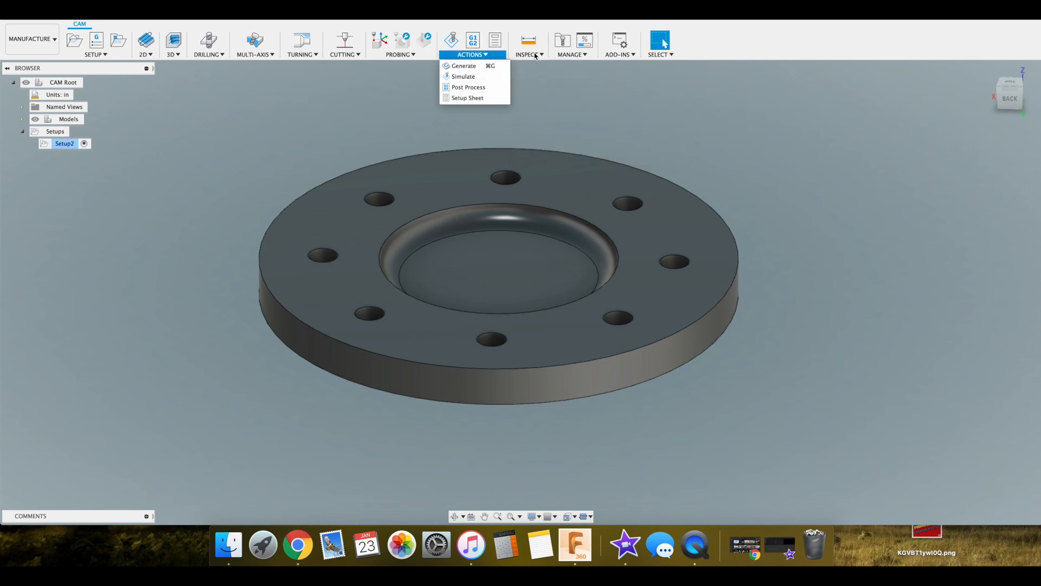
pyautogui.click(529, 54)
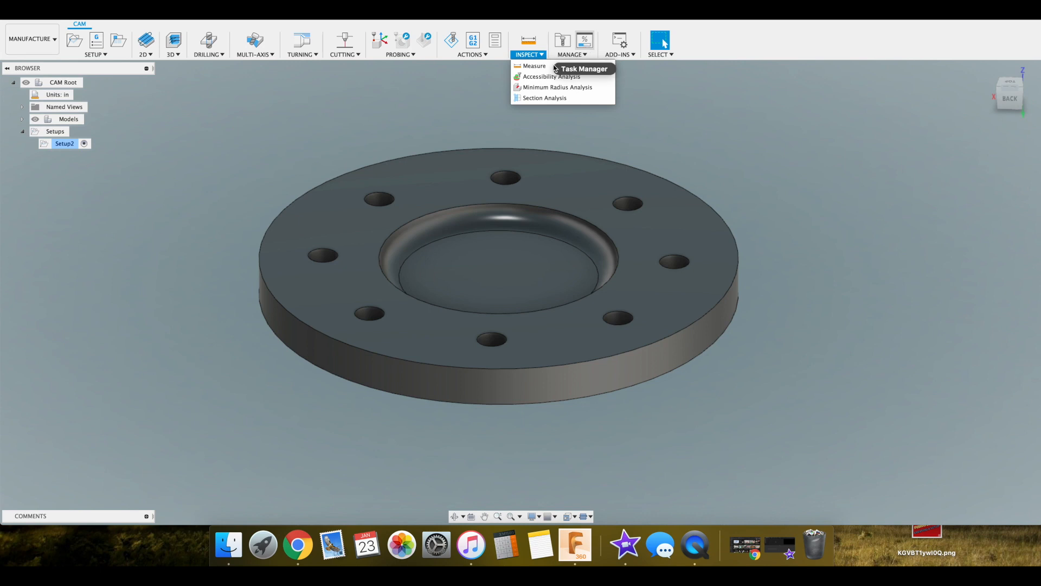
pyautogui.click(570, 39)
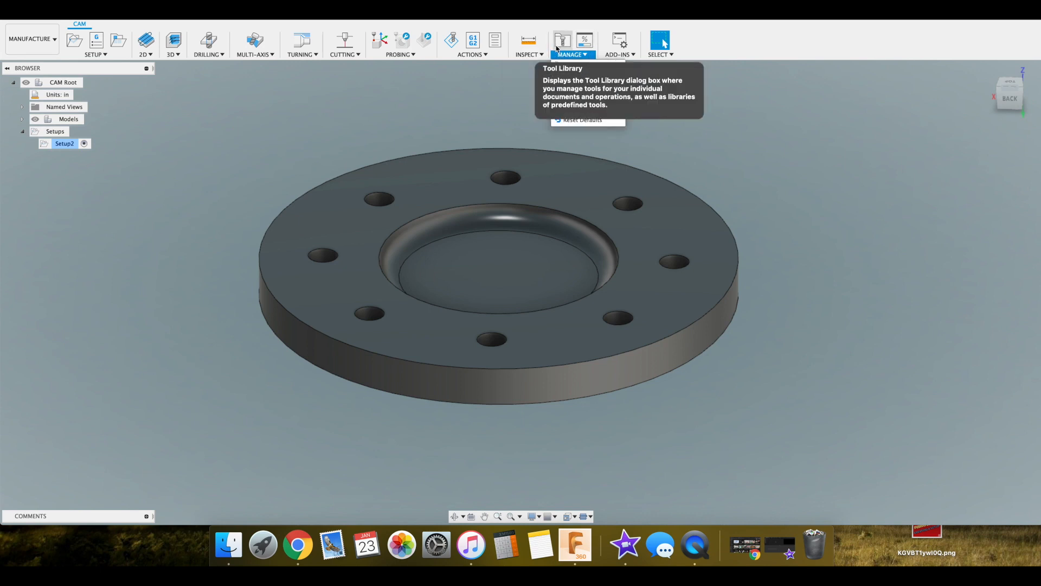
pyautogui.click(527, 39)
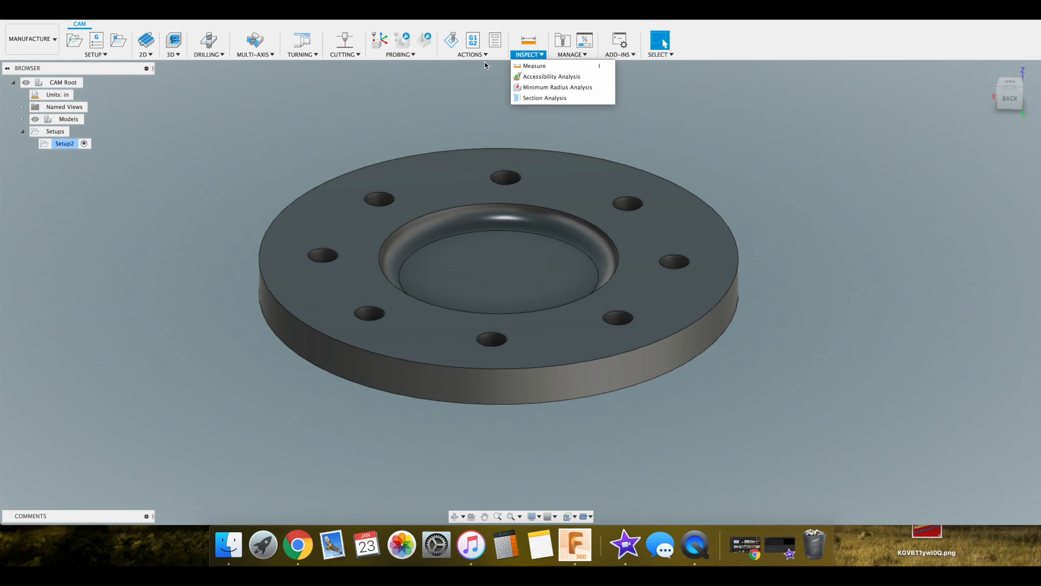
pyautogui.click(572, 54)
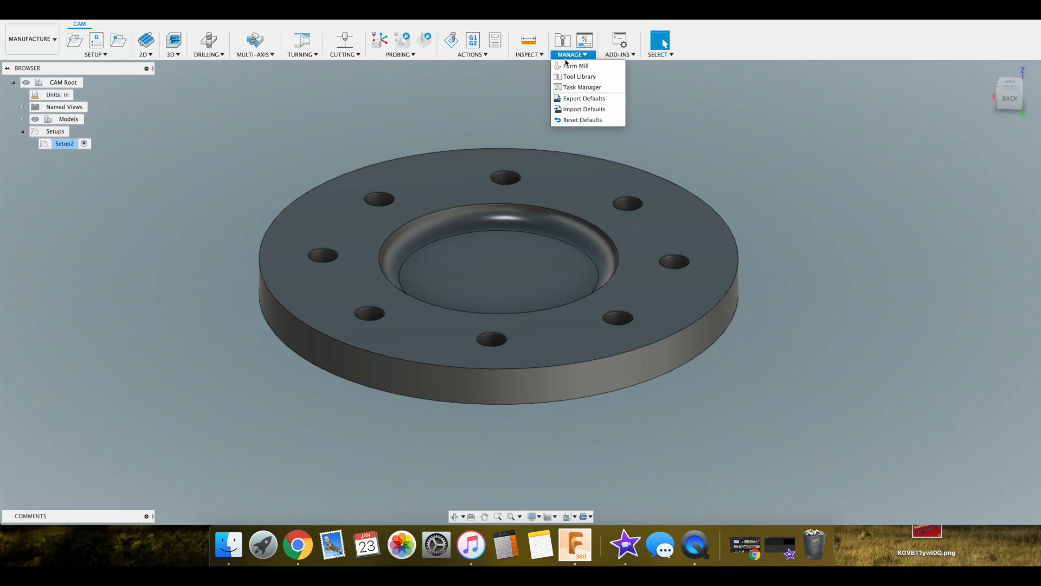
pyautogui.moveTo(751, 129)
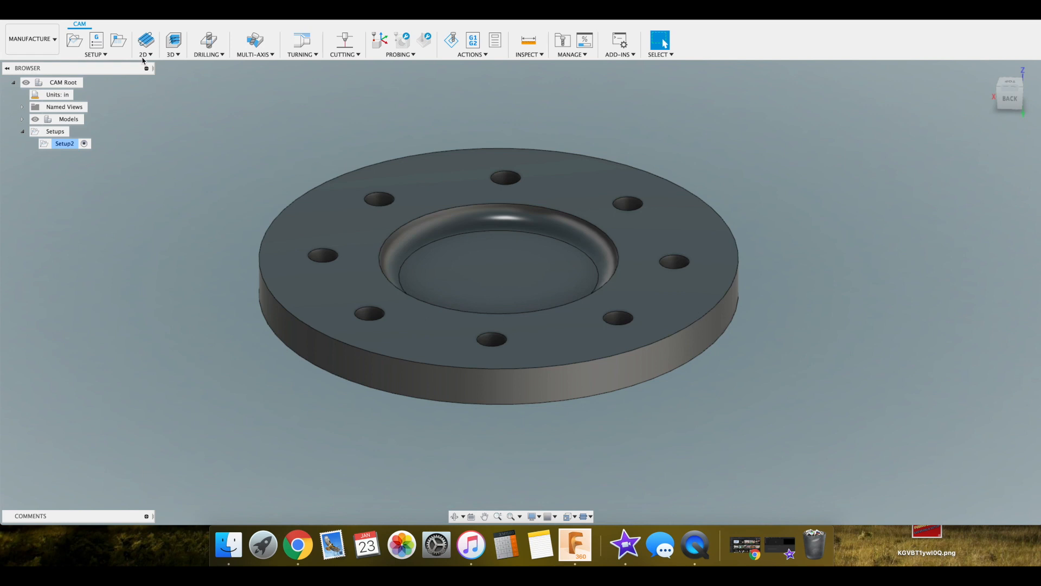
# Create a 2D Pocket operation and filter its tool library to Pocket-suited tools.
pyautogui.click(147, 44)
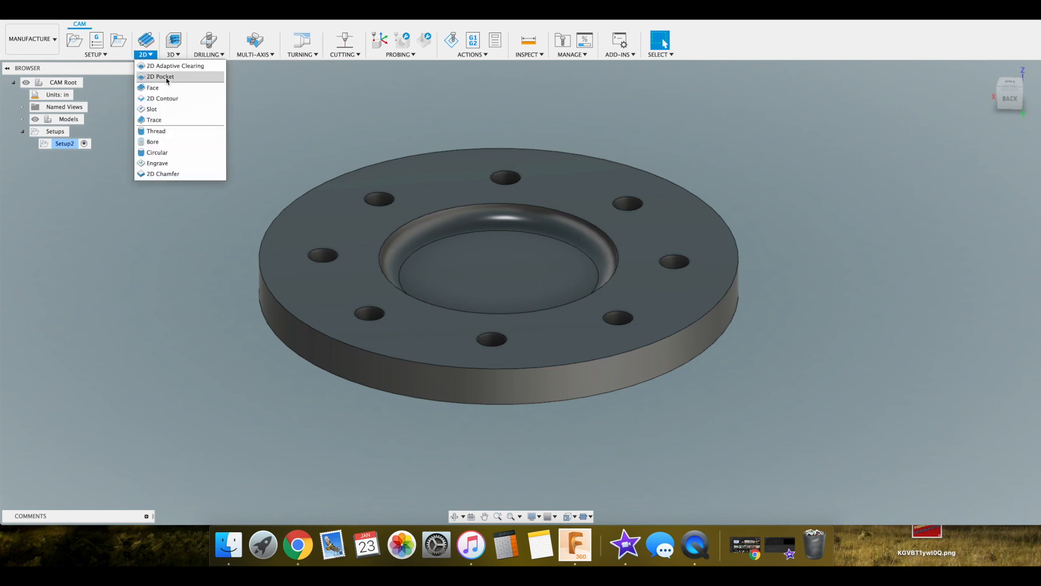
pyautogui.moveTo(167, 77)
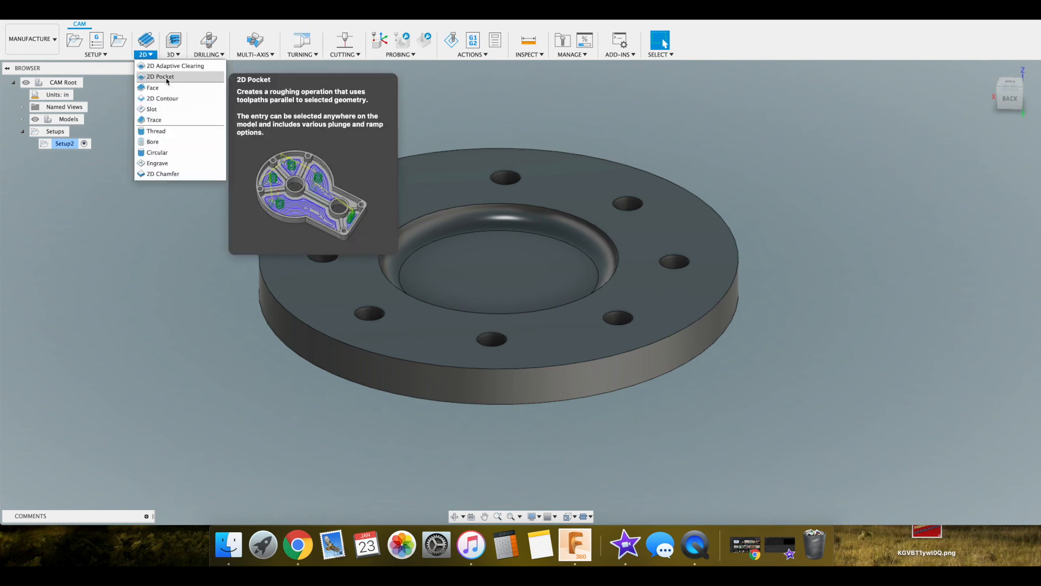
pyautogui.click(154, 76)
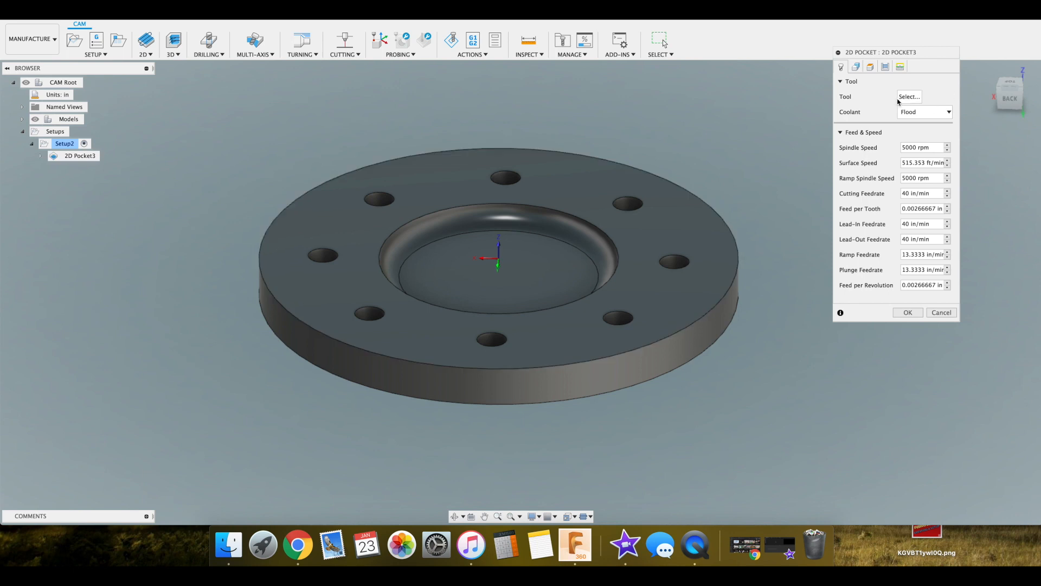
pyautogui.click(909, 96)
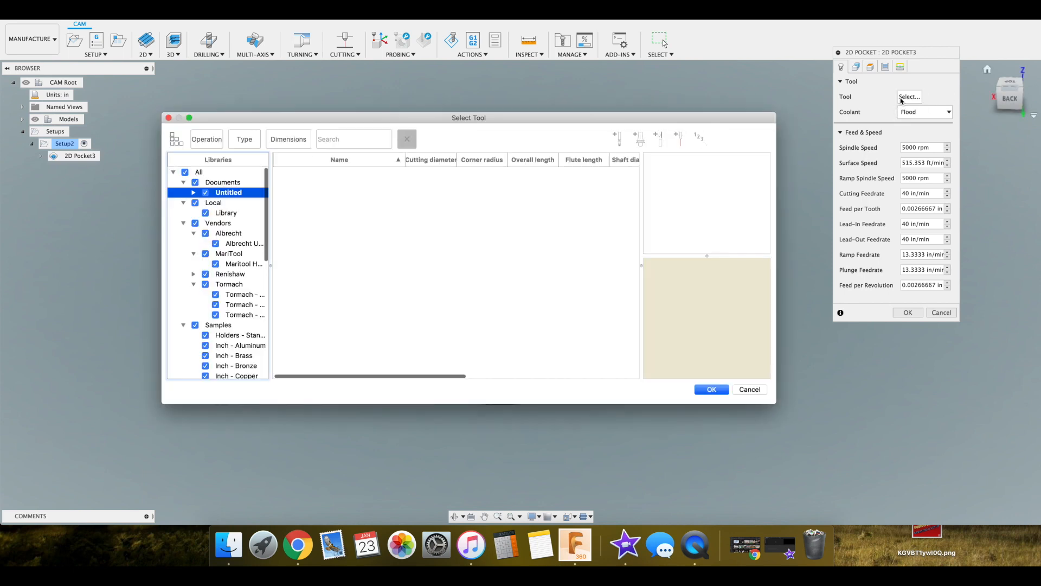
pyautogui.click(207, 139)
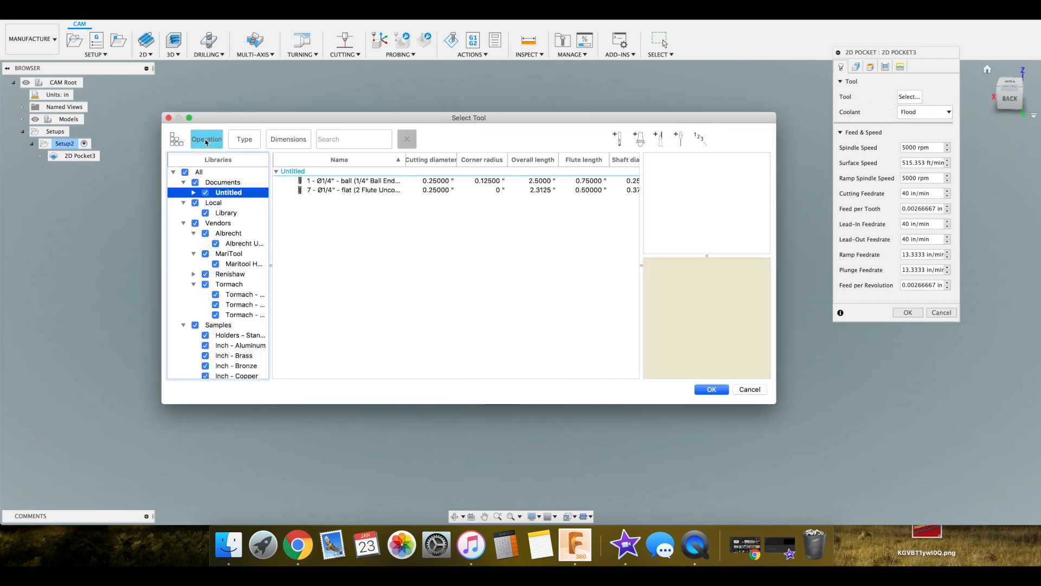
pyautogui.click(206, 139)
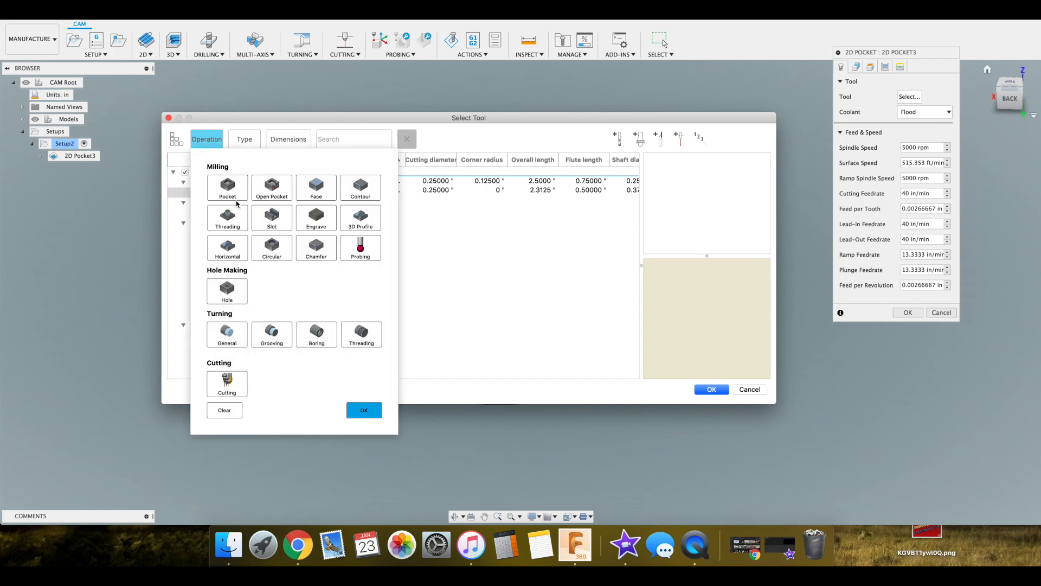
pyautogui.click(227, 188)
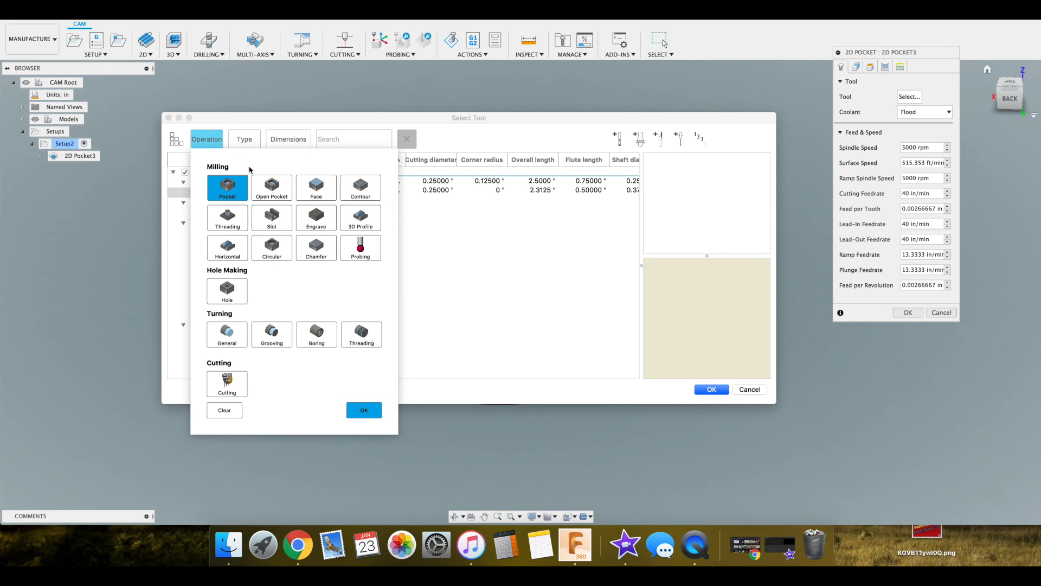
pyautogui.click(200, 139)
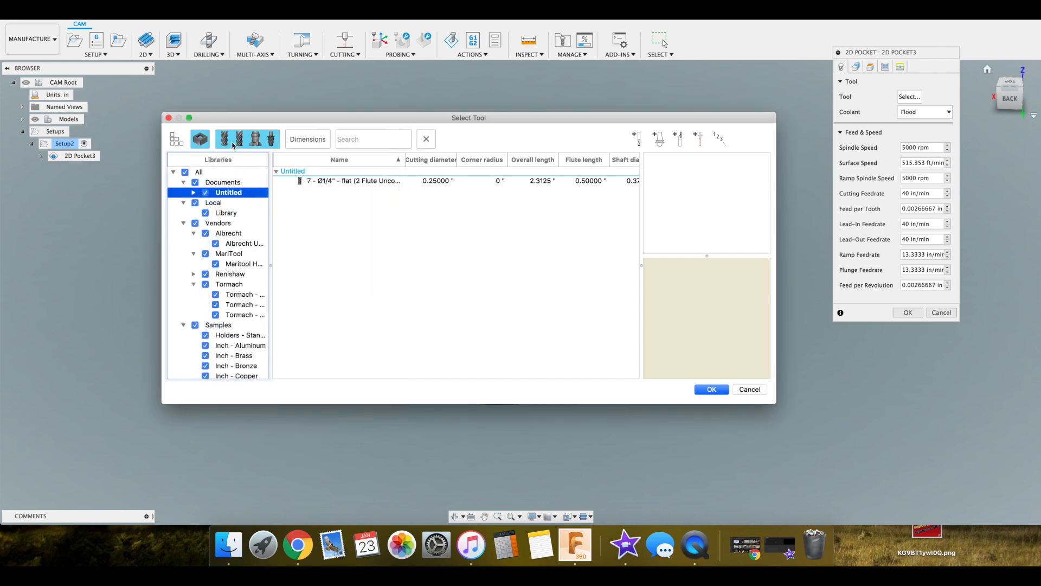
# Filter tools by type and diameter, then pick the 1/4-inch flat two-flute end mill.
pyautogui.click(234, 139)
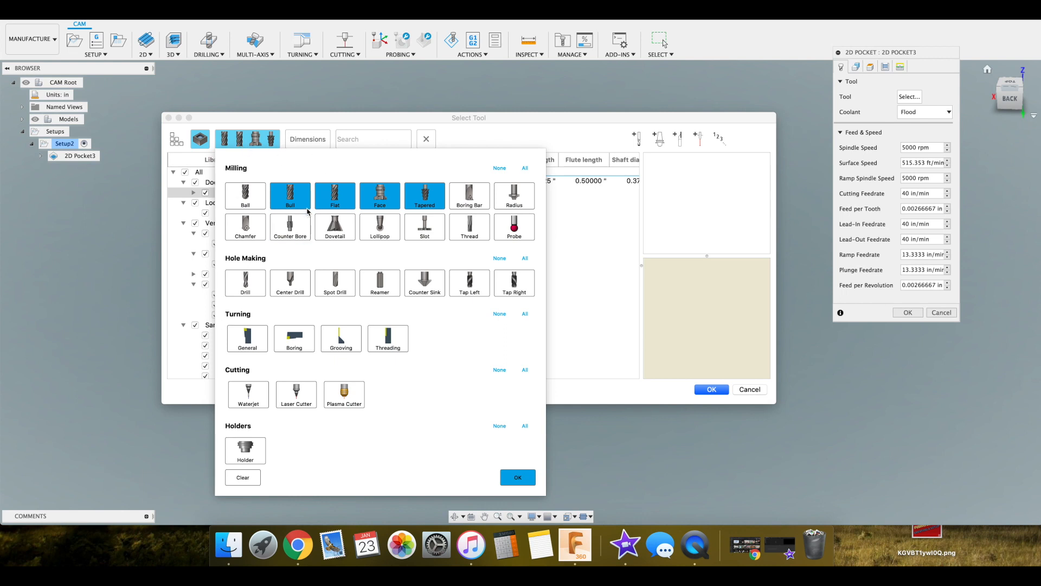
pyautogui.click(335, 227)
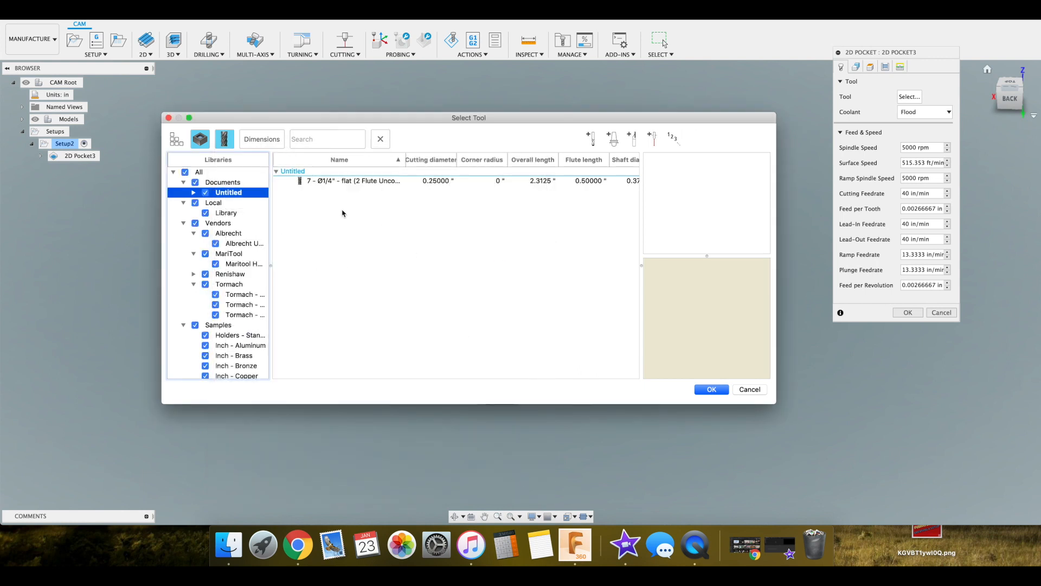
pyautogui.click(262, 138)
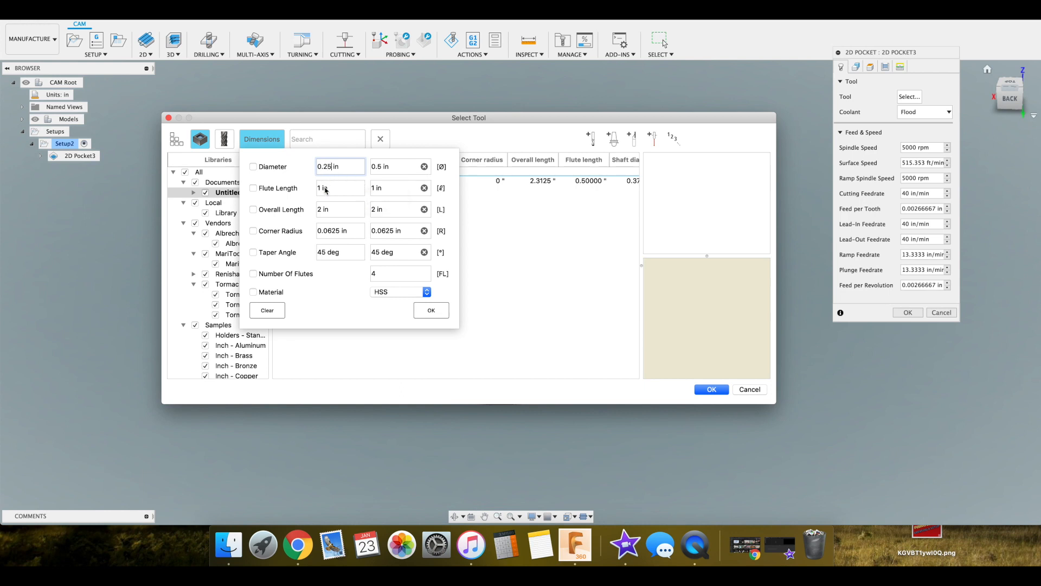
pyautogui.moveTo(379, 285)
pyautogui.write('0.5')
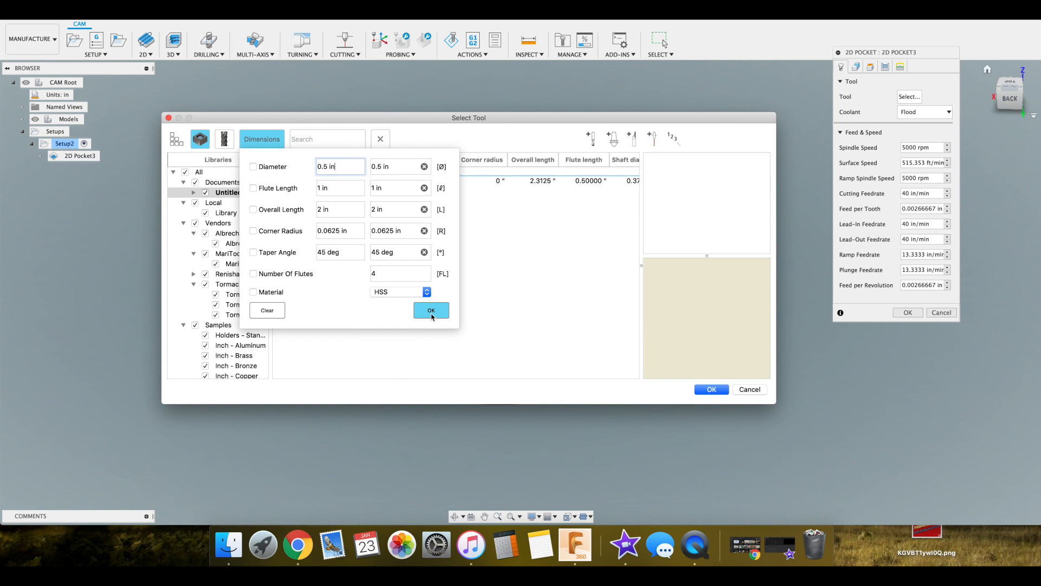
pyautogui.click(430, 310)
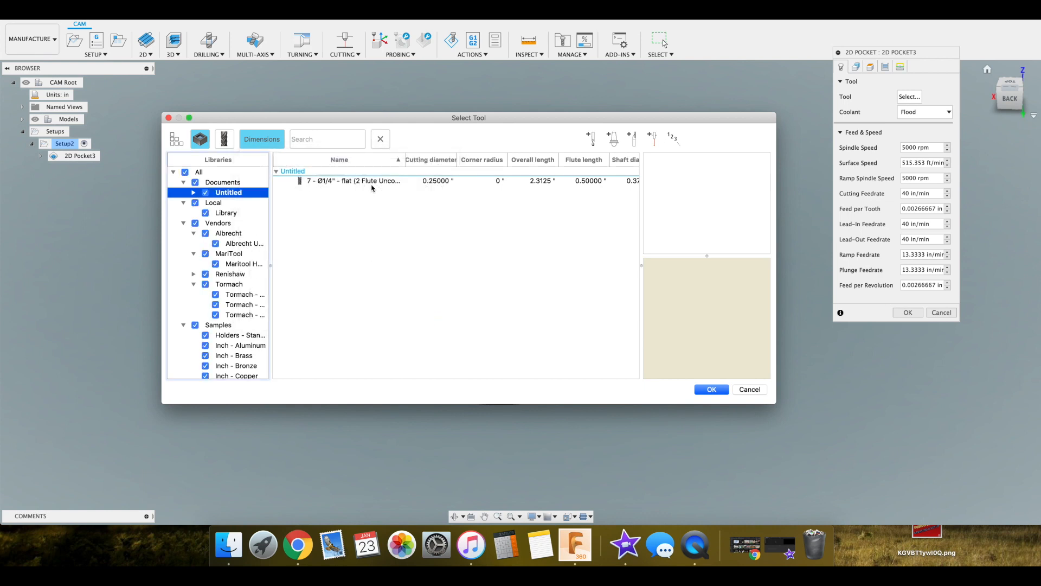
pyautogui.click(354, 180)
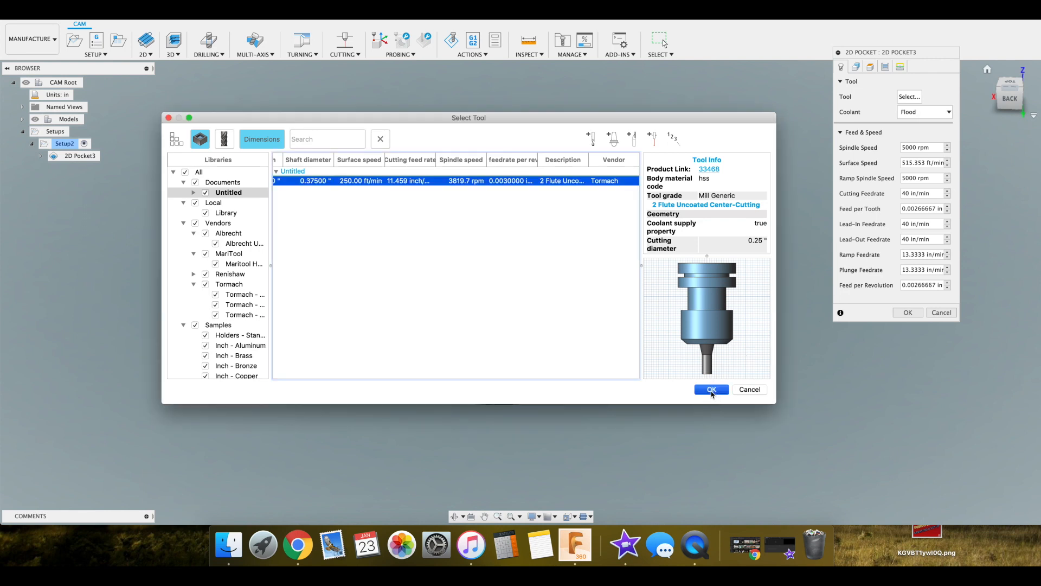
# Change the 2D Pocket coolant from Flood to Disabled.
pyautogui.click(711, 389)
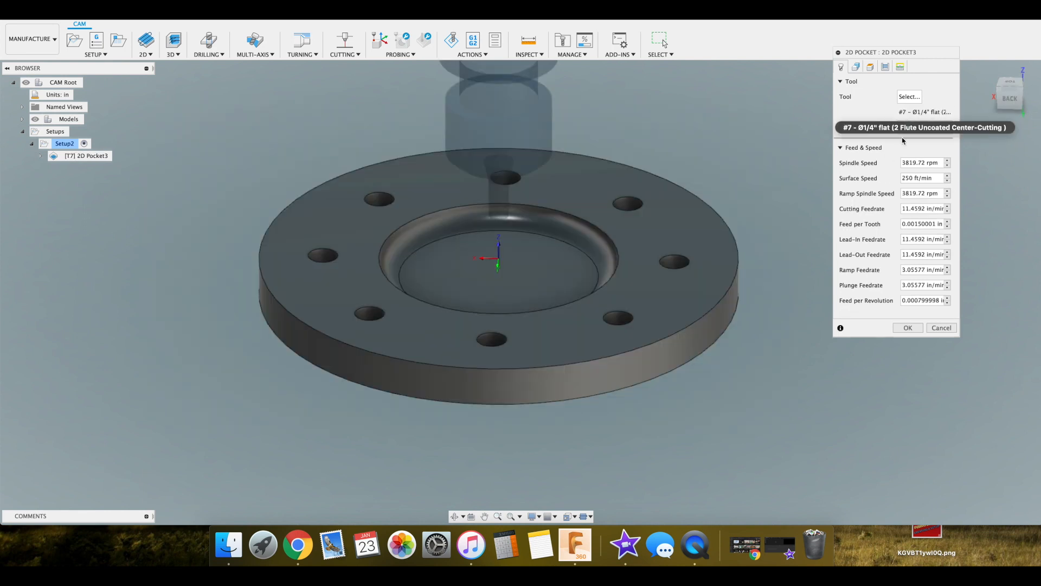
pyautogui.click(946, 127)
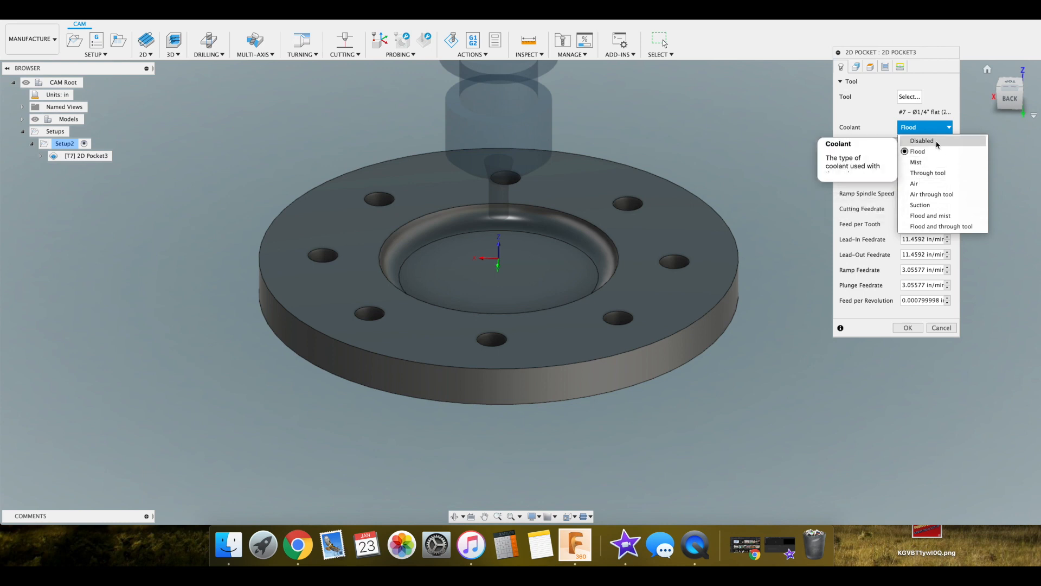
pyautogui.click(922, 140)
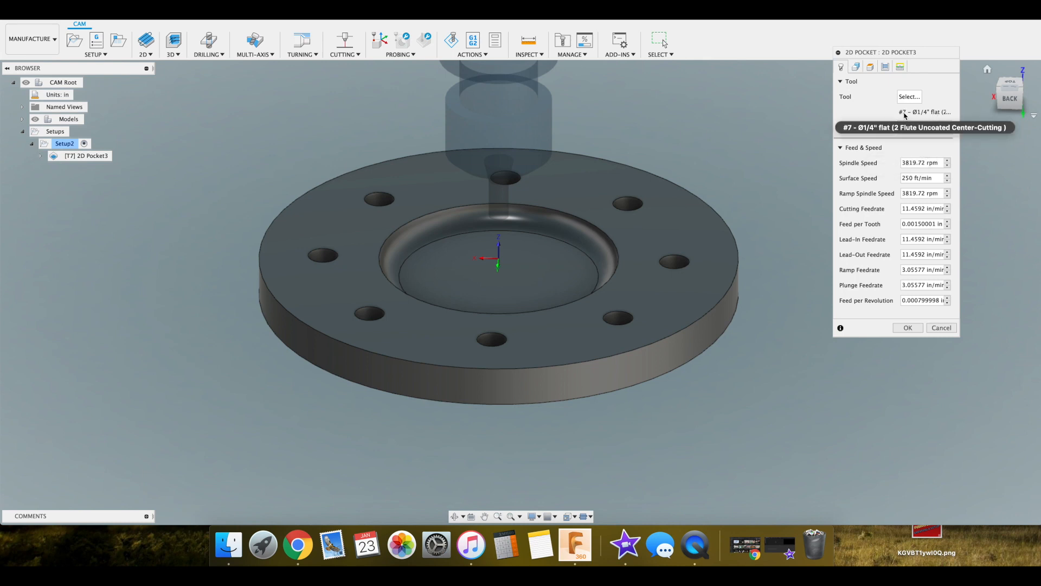
pyautogui.moveTo(904, 123)
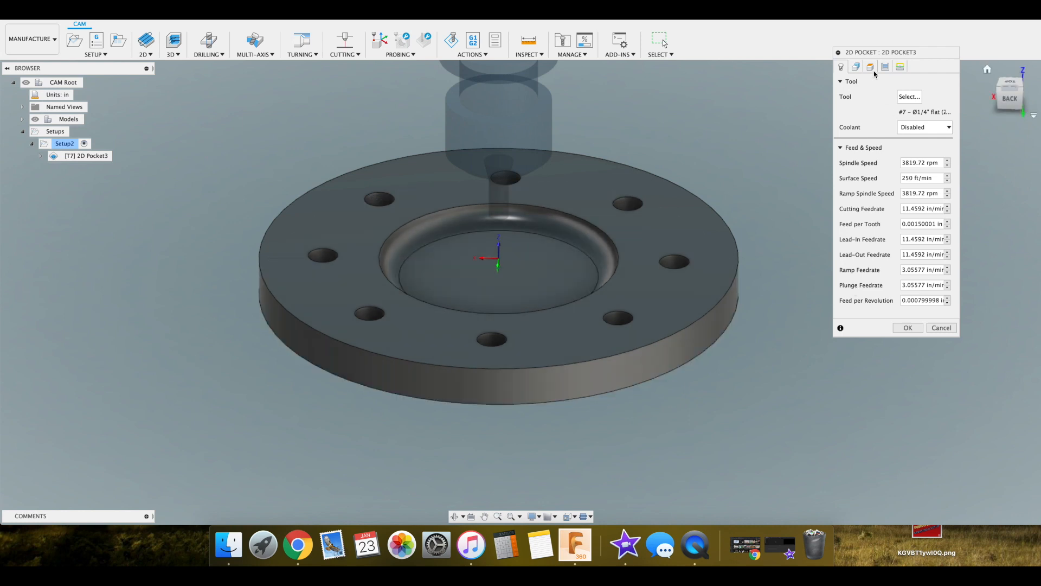
# Check the recessed floor chain and heights: clearance 0.6 in, retract and feed 0.2 in.
pyautogui.click(856, 66)
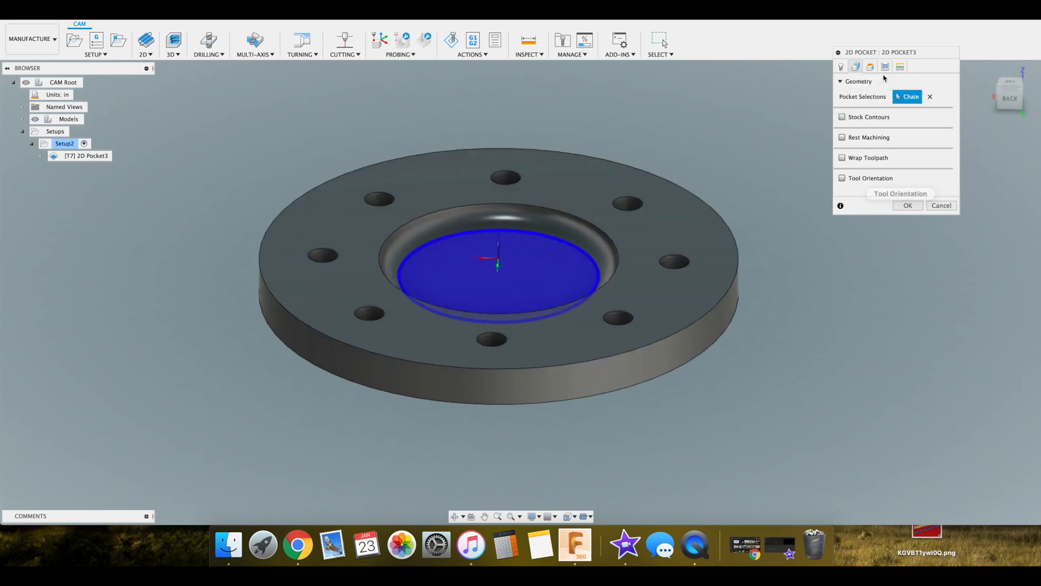
pyautogui.click(870, 66)
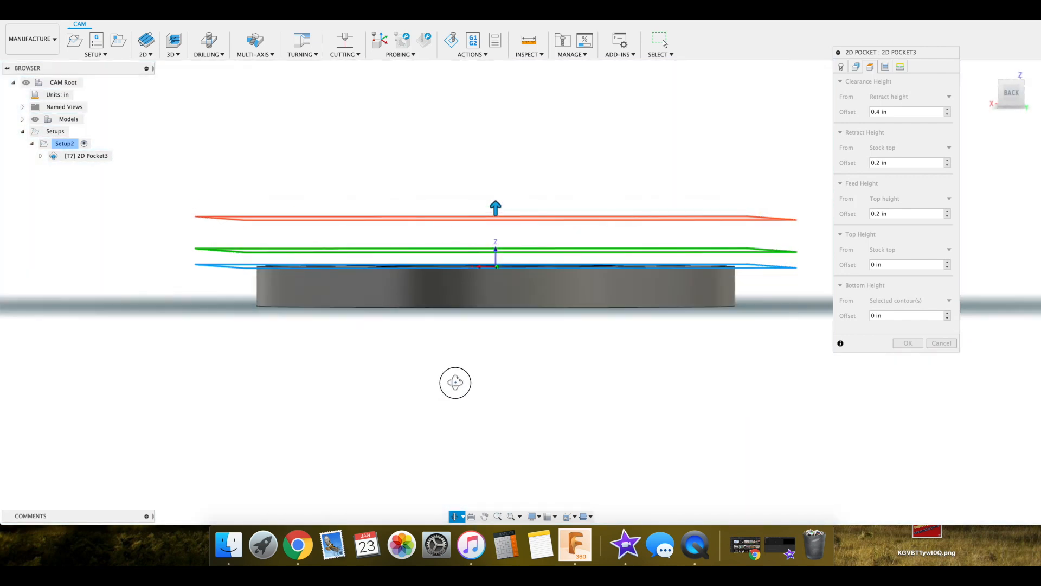
pyautogui.moveTo(455, 382); pyautogui.dragTo(446, 397)
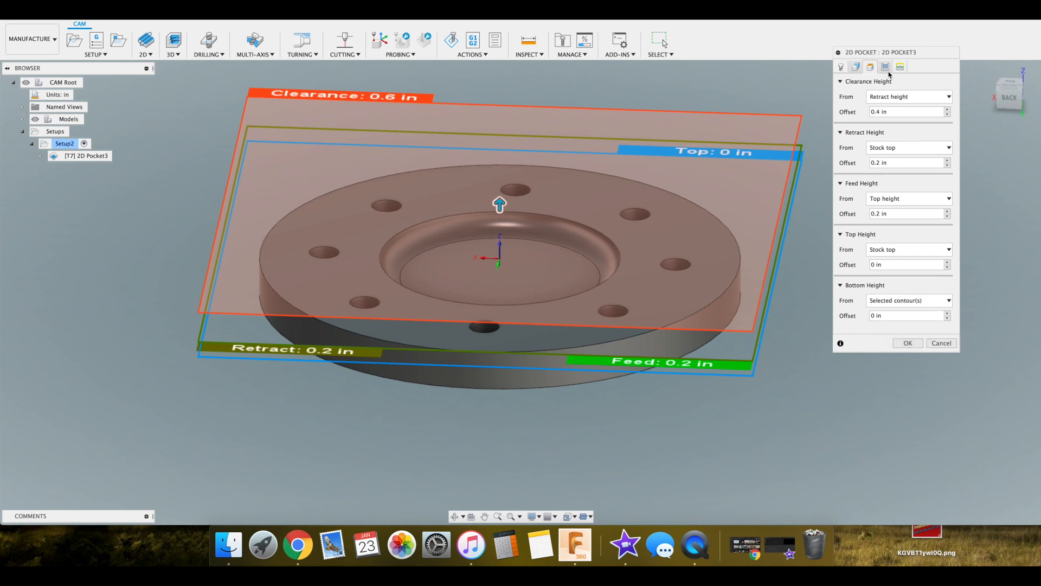
# Enable multiple depths at 0.125 in maximum roughing stepdown and turn off stock to leave.
pyautogui.click(885, 66)
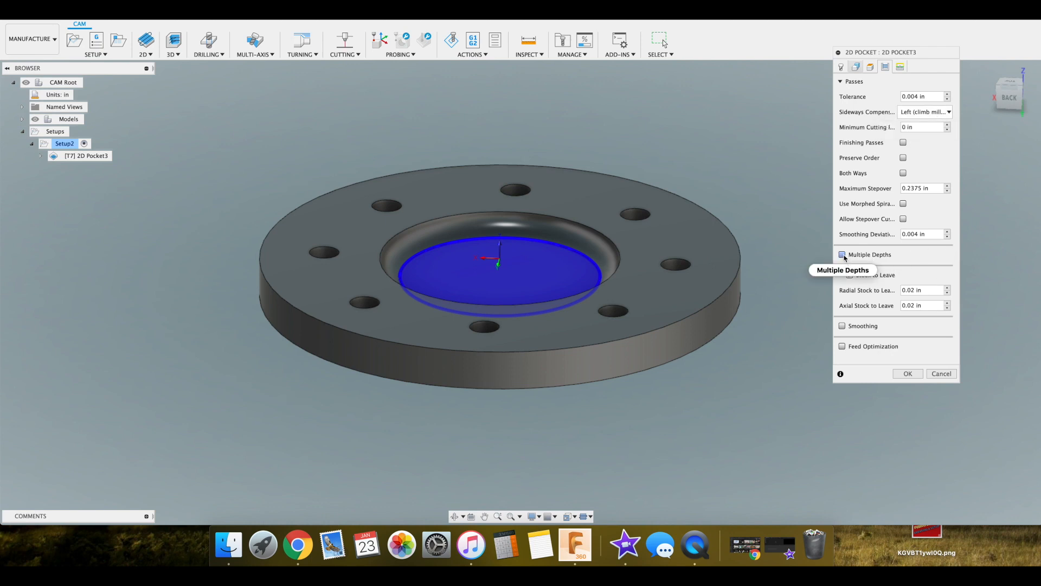
pyautogui.click(843, 254)
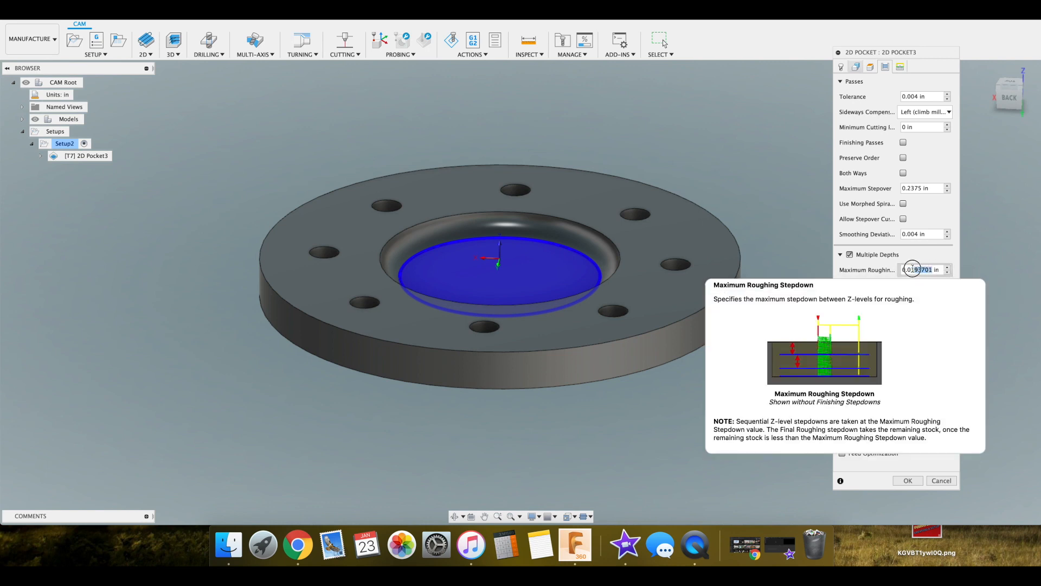
pyautogui.write('0.0')
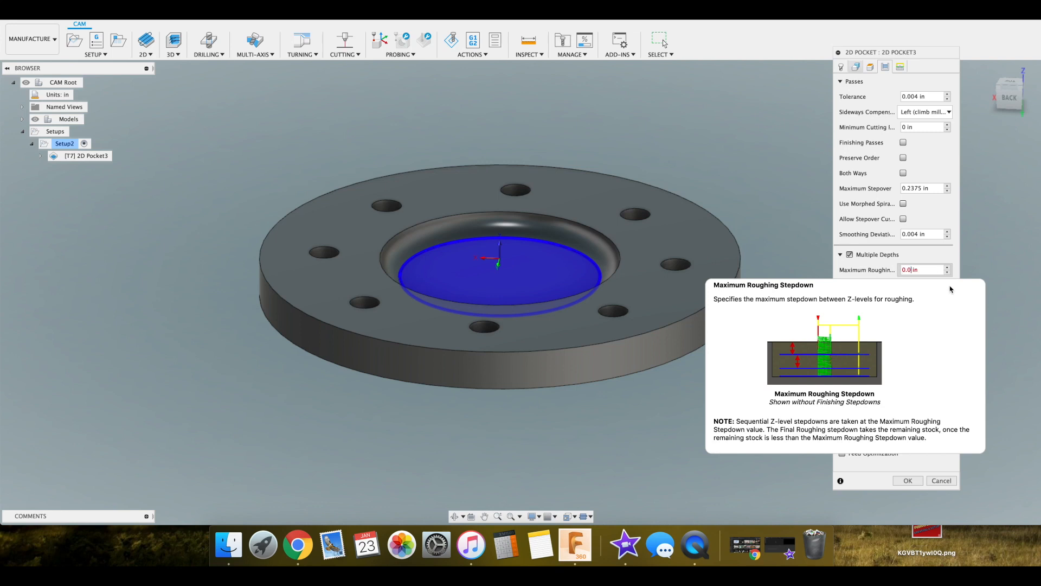
pyautogui.write('0.125')
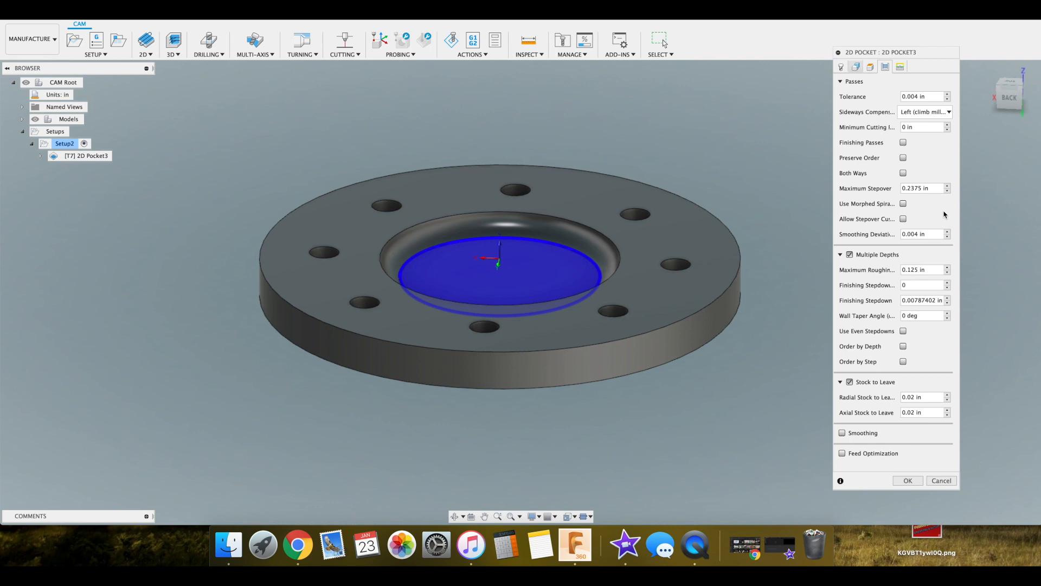
pyautogui.moveTo(883, 416)
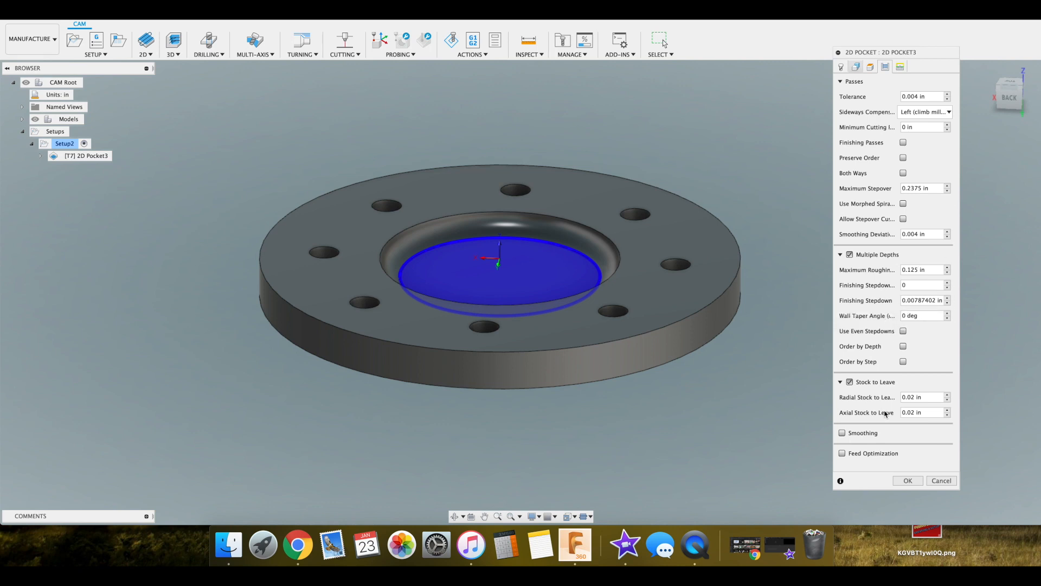
pyautogui.click(843, 381)
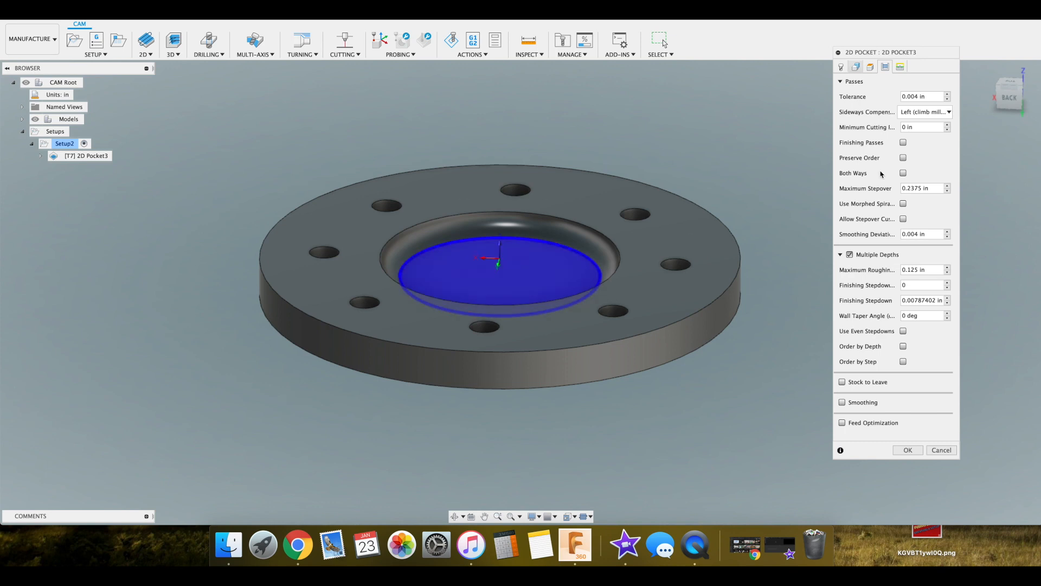
pyautogui.moveTo(835, 199)
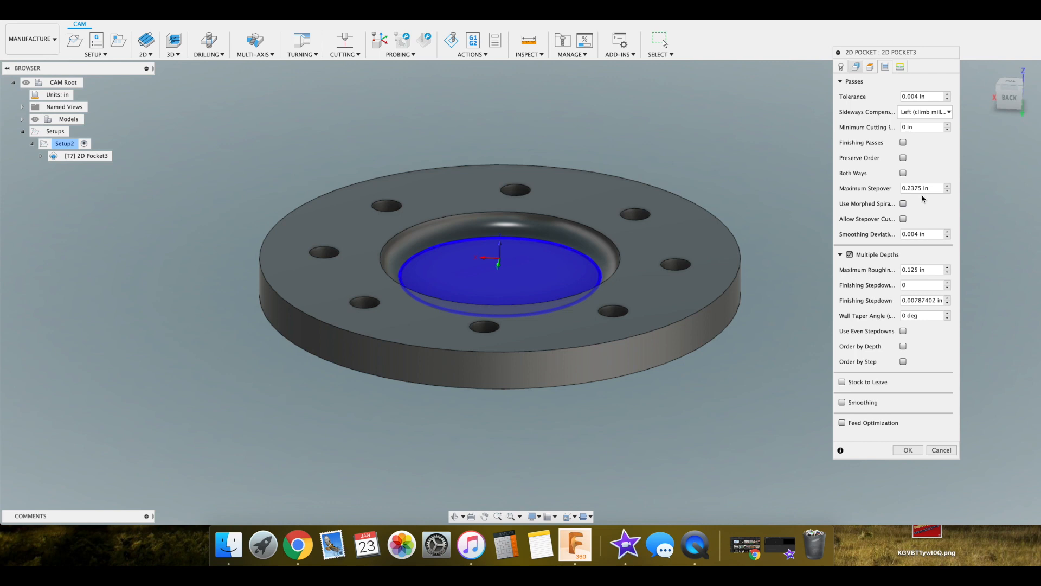
pyautogui.moveTo(867, 127)
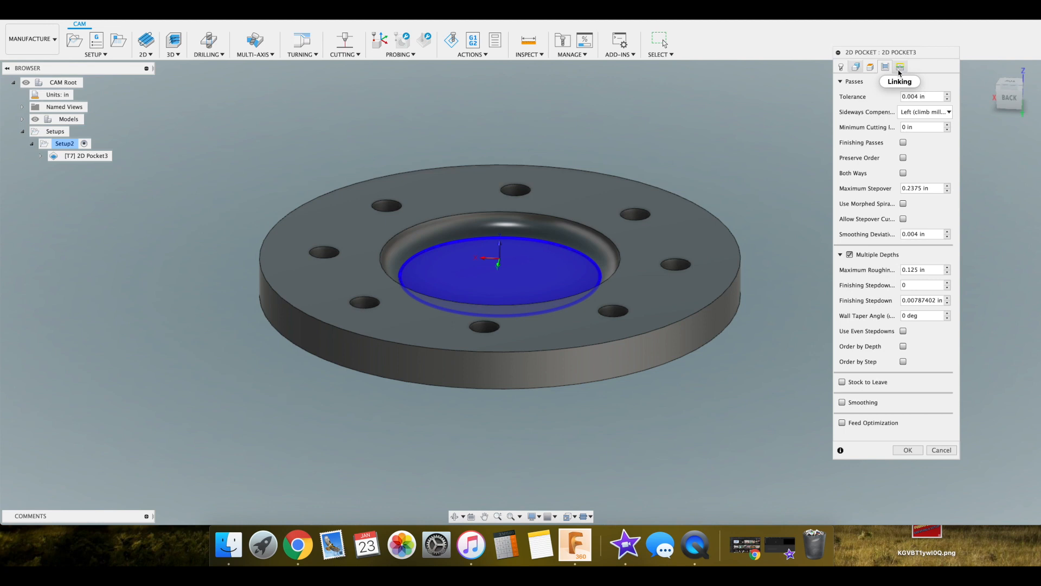
# Keep the pocket's Helix ramp entry at 2 deg and 0.2375 in diameter.
pyautogui.click(899, 66)
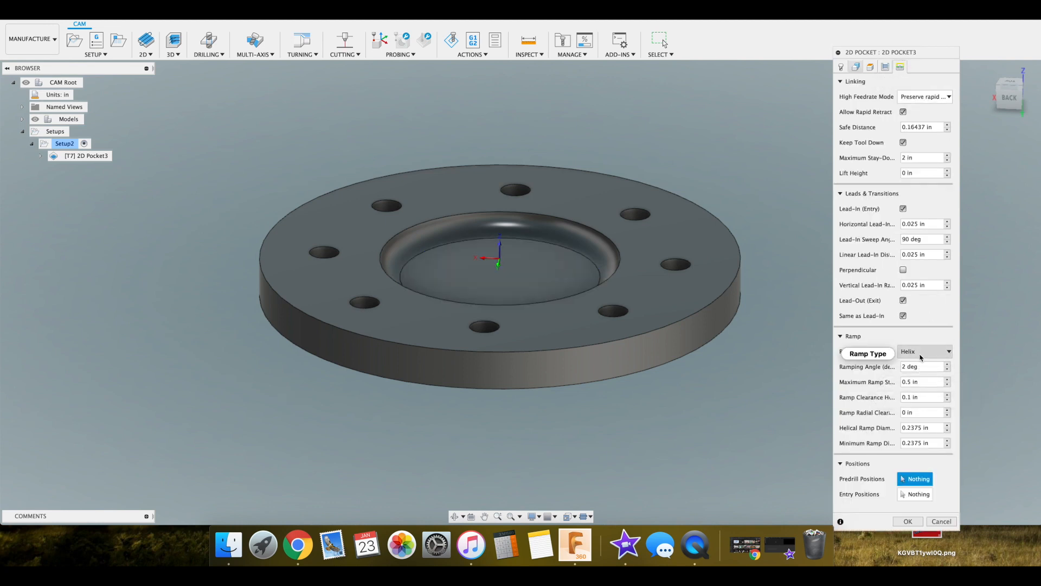
pyautogui.click(925, 351)
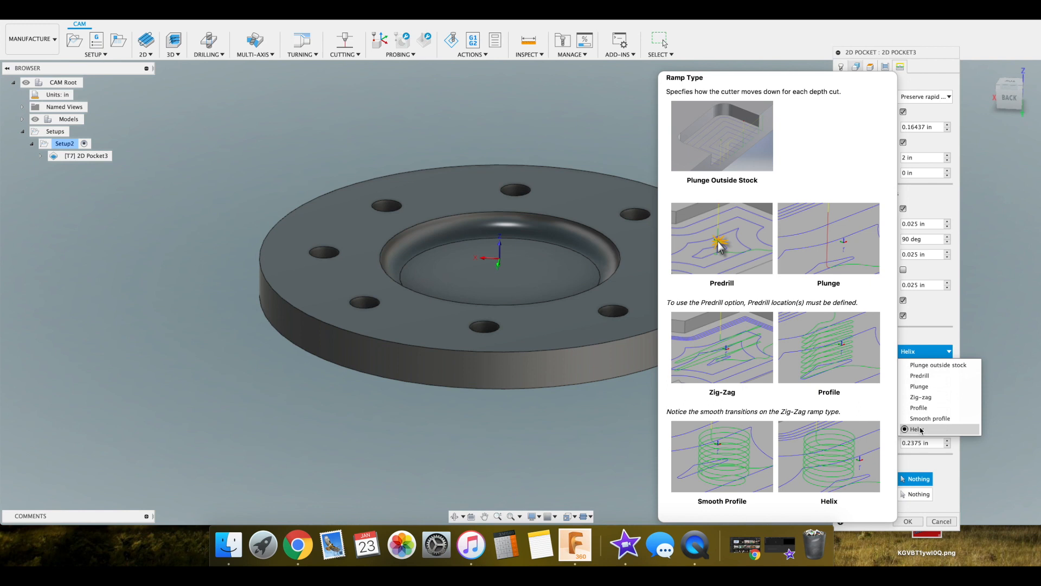
pyautogui.click(914, 429)
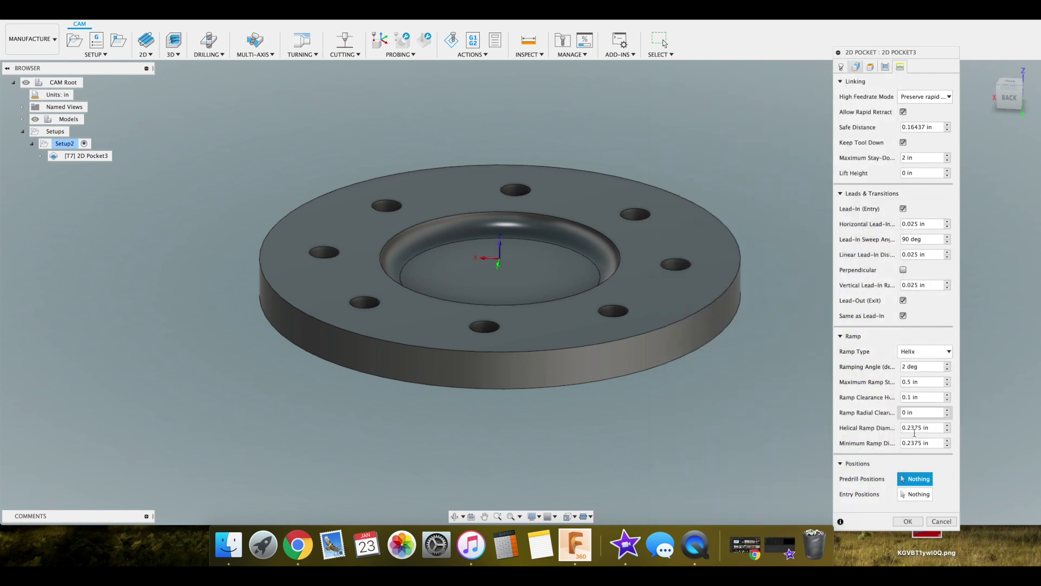
# Confirm the 2D Pocket dialog to generate T7 2D Pocket3.
pyautogui.click(908, 521)
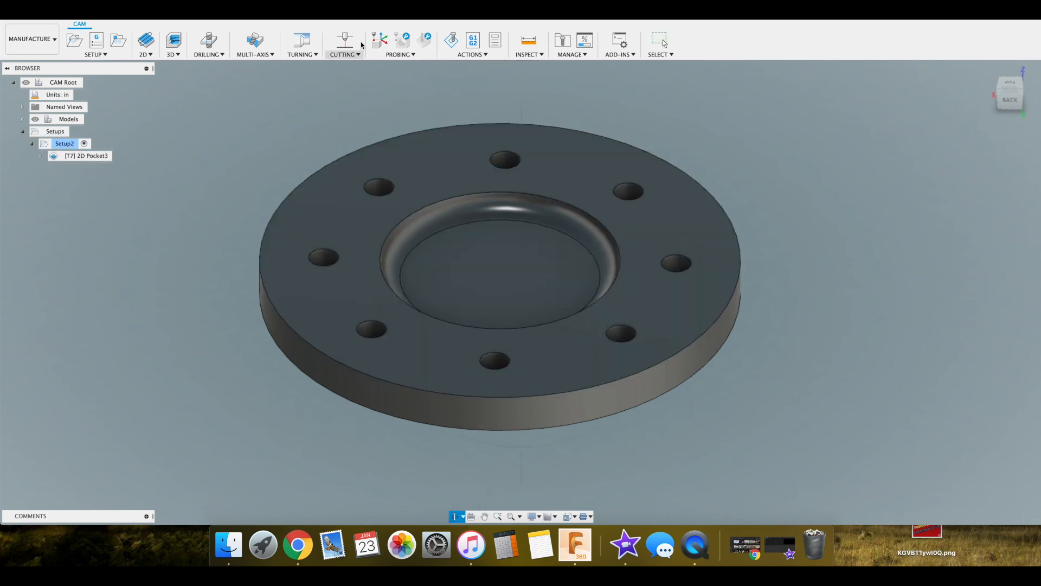
# Simulate T7 2D Pocket3 through to the finished circular recess, then close the simulation.
pyautogui.click(454, 38)
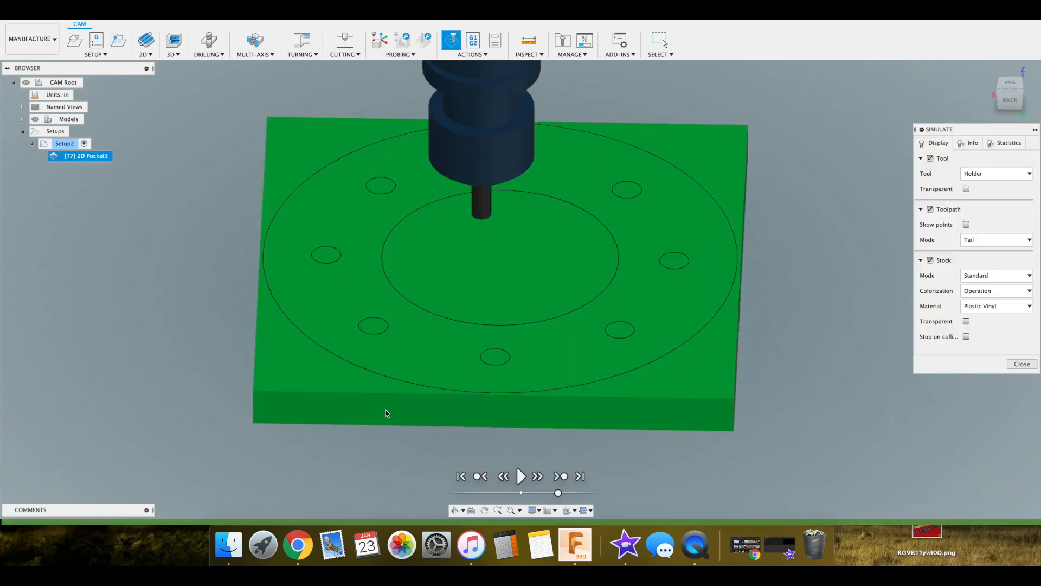
pyautogui.click(521, 477)
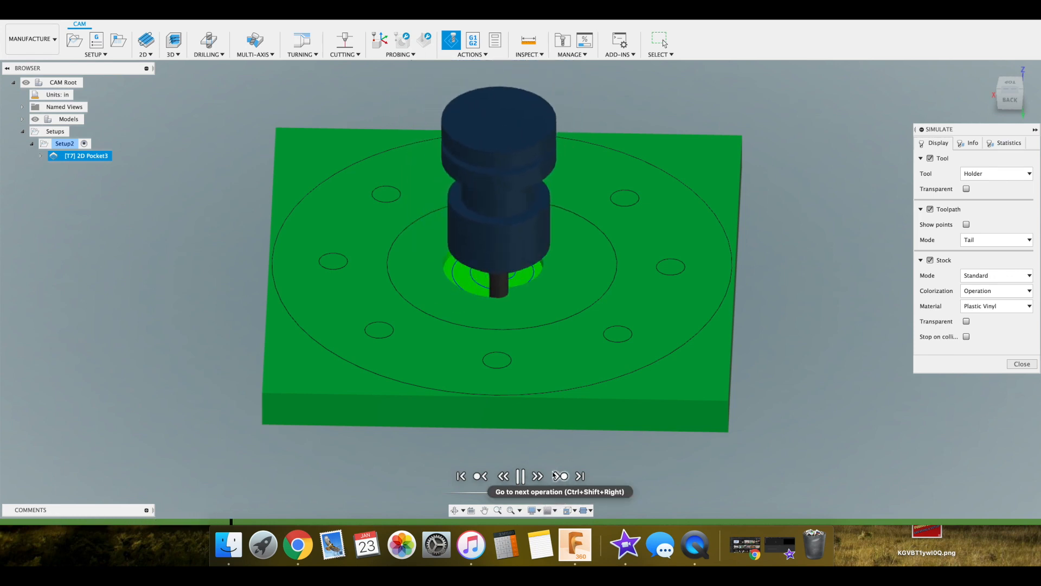
pyautogui.click(558, 476)
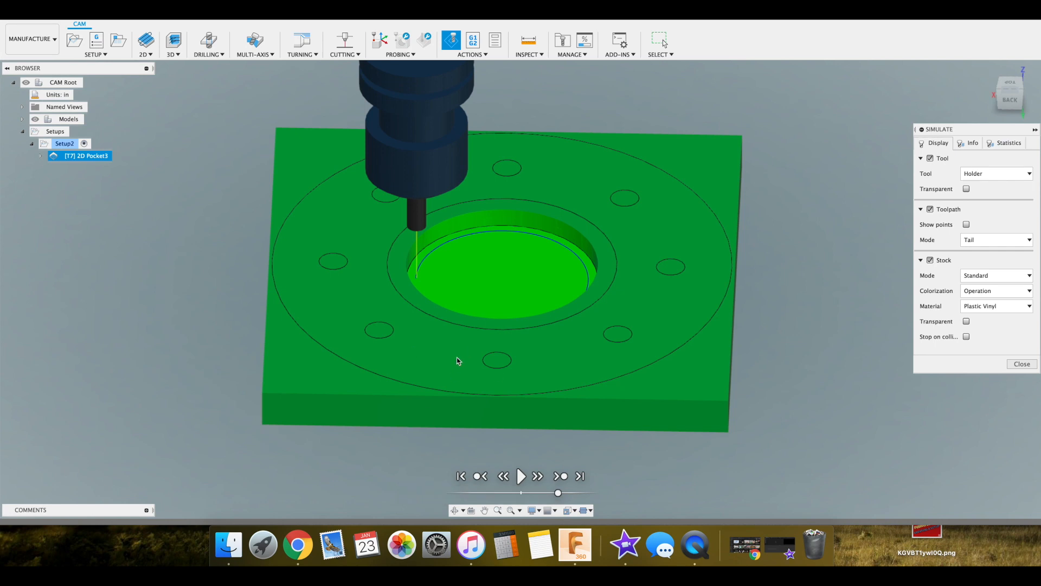
pyautogui.moveTo(512, 212)
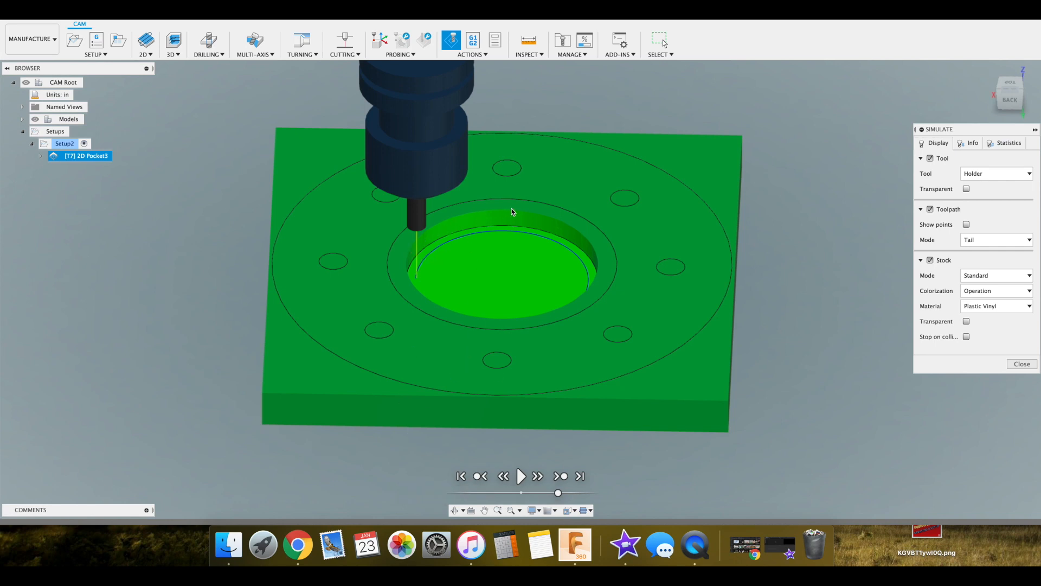
pyautogui.moveTo(587, 217)
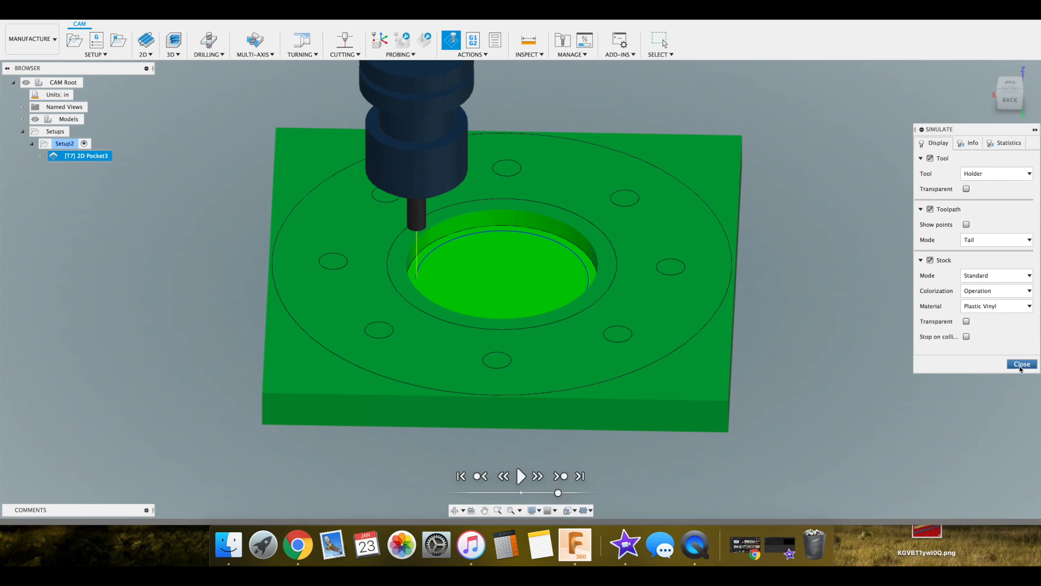
pyautogui.click(1022, 364)
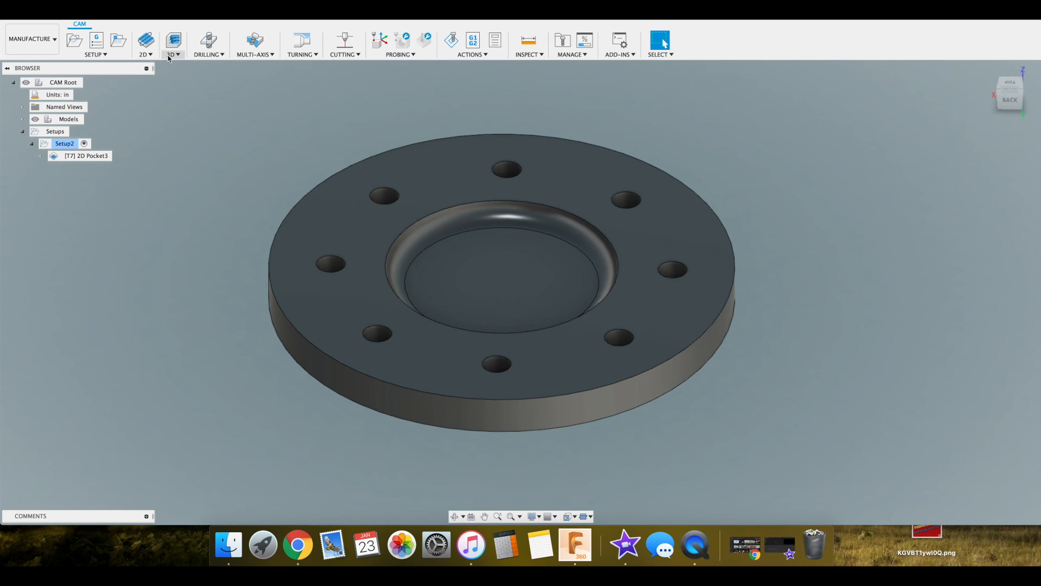
# Create a 3D Contour operation using the 1/4-inch ball end mill at 10000 rpm.
pyautogui.click(173, 43)
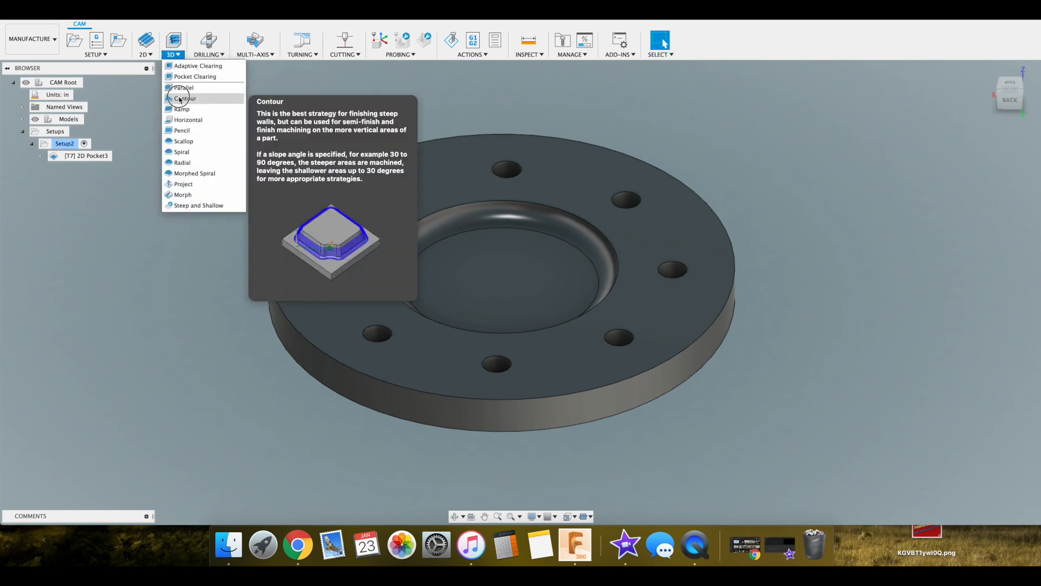
pyautogui.click(184, 98)
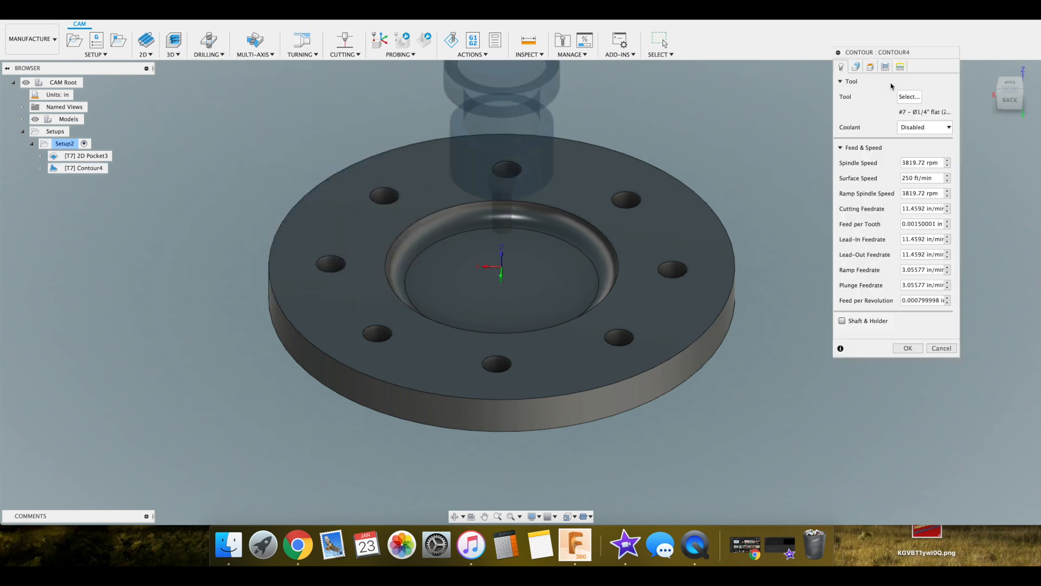
pyautogui.click(909, 96)
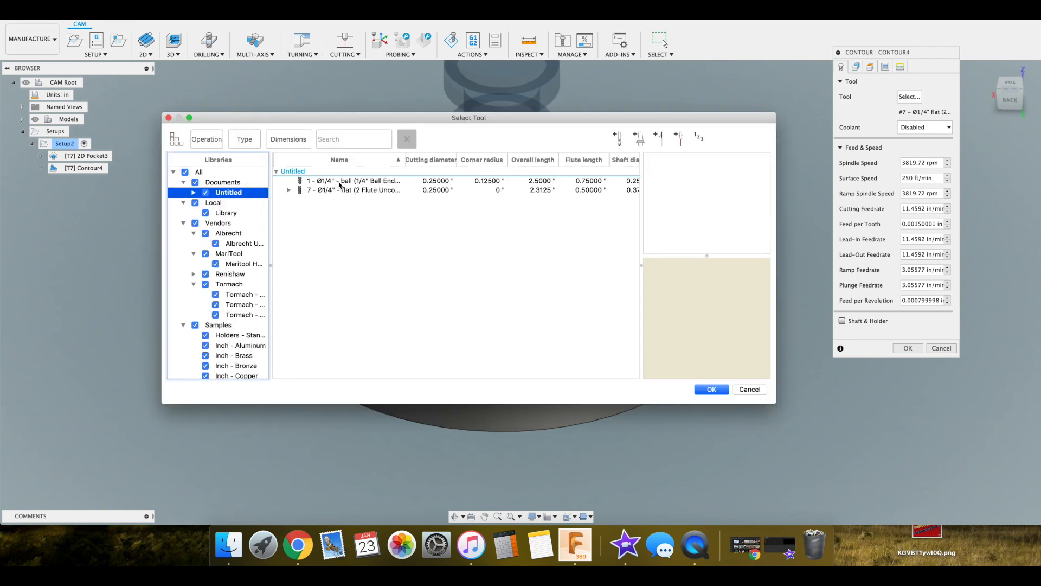
pyautogui.click(341, 181)
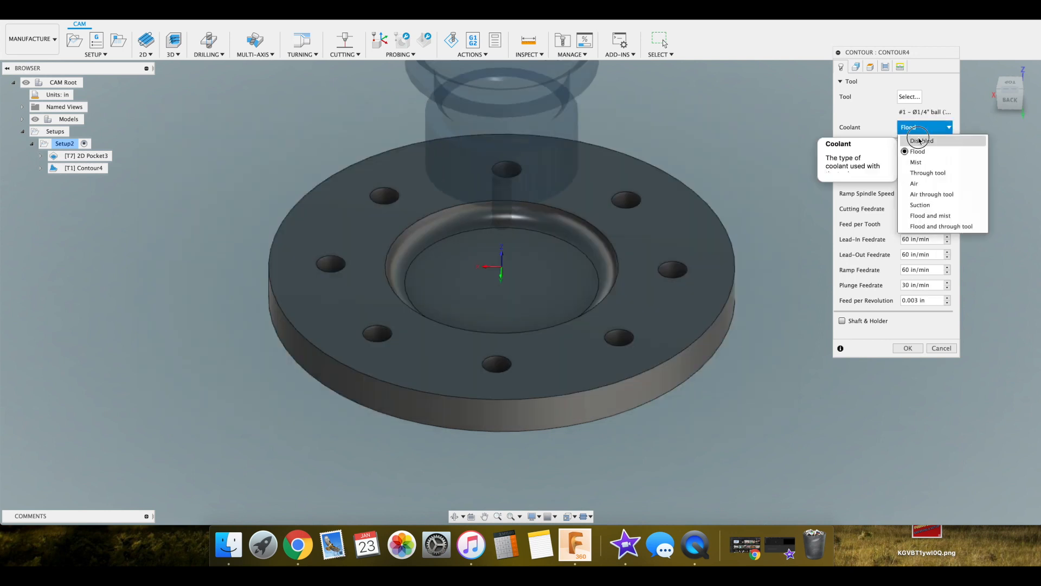
pyautogui.click(920, 140)
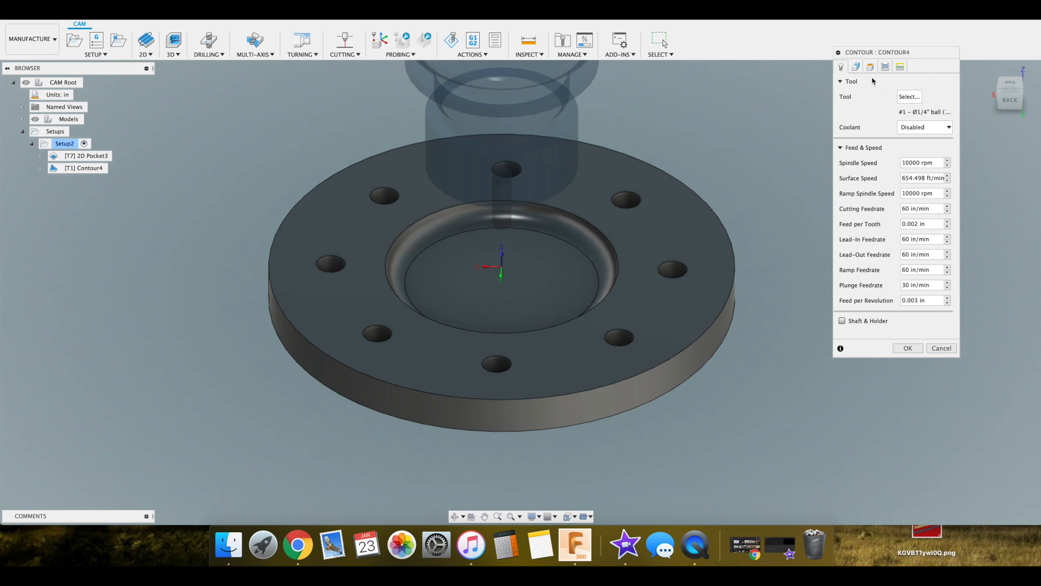
pyautogui.click(855, 66)
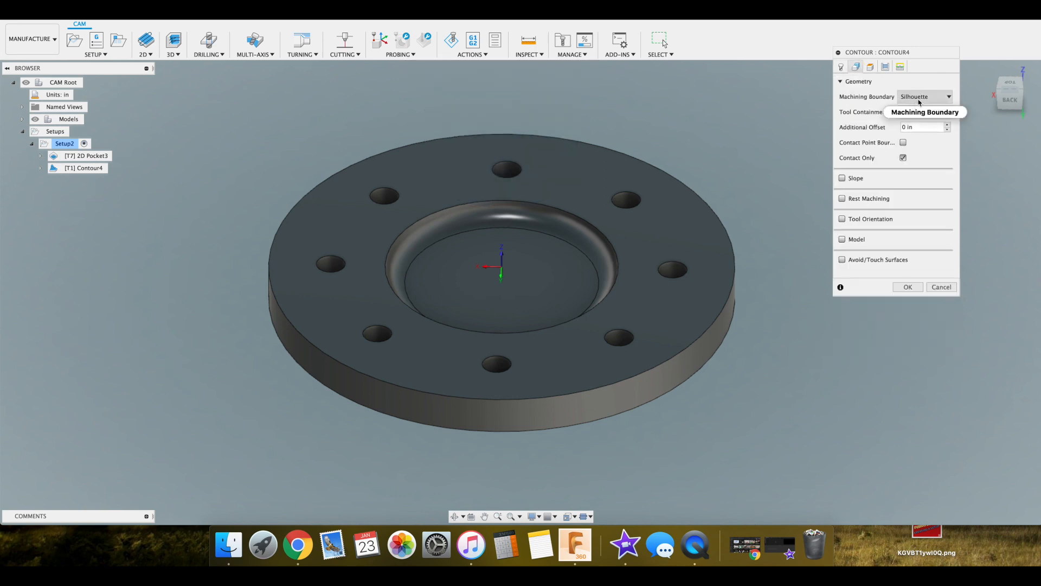
# Change Contour4's machining boundary from Silhouette to Selection.
pyautogui.click(948, 96)
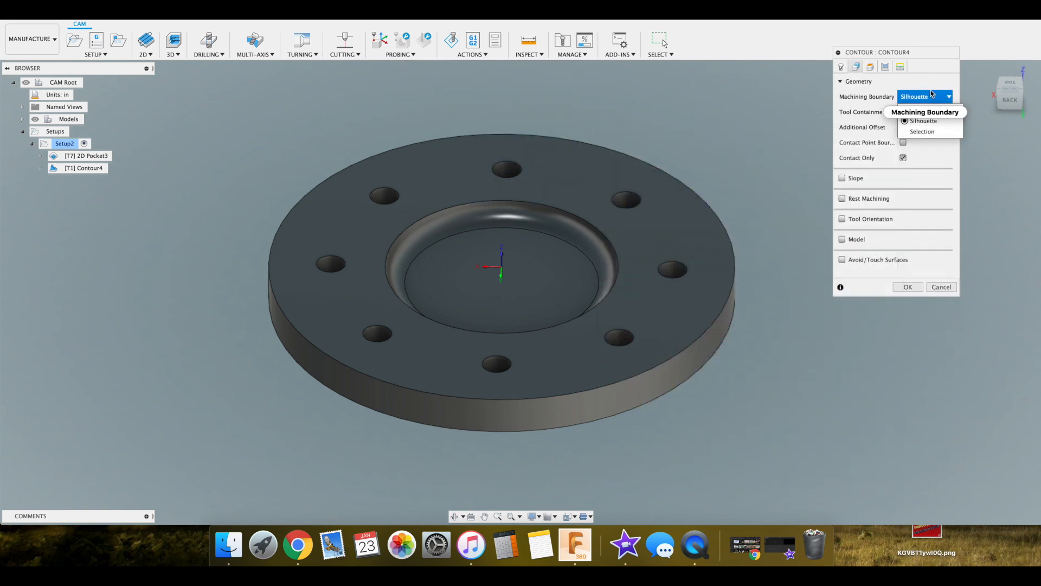
pyautogui.click(924, 120)
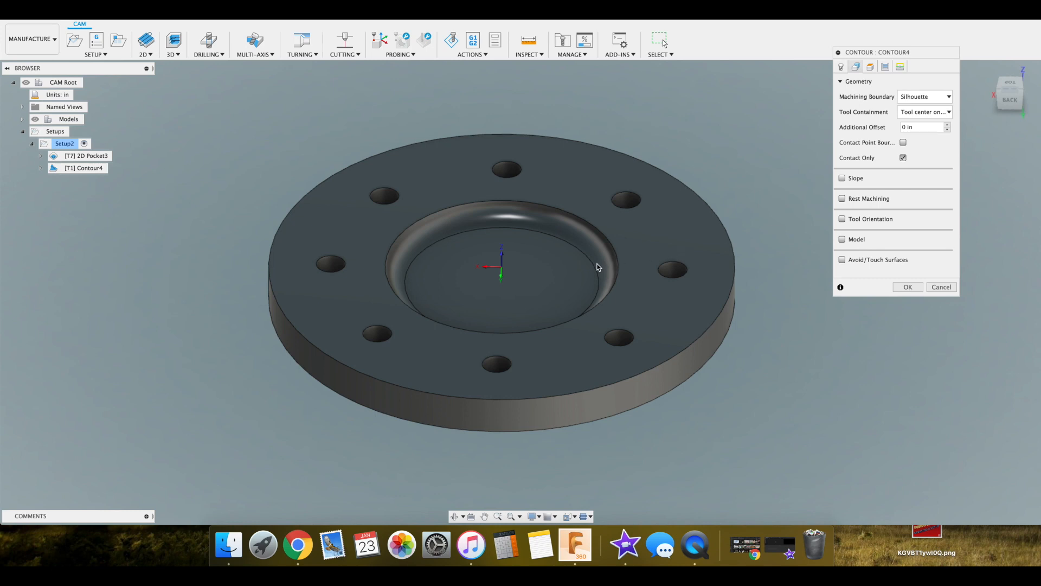
pyautogui.moveTo(936, 99)
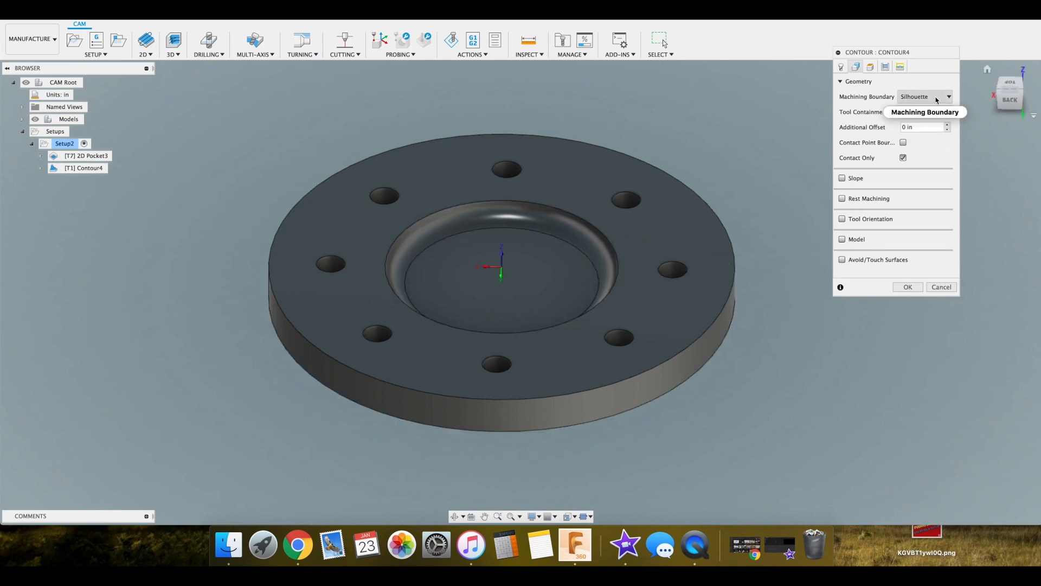
pyautogui.click(948, 96)
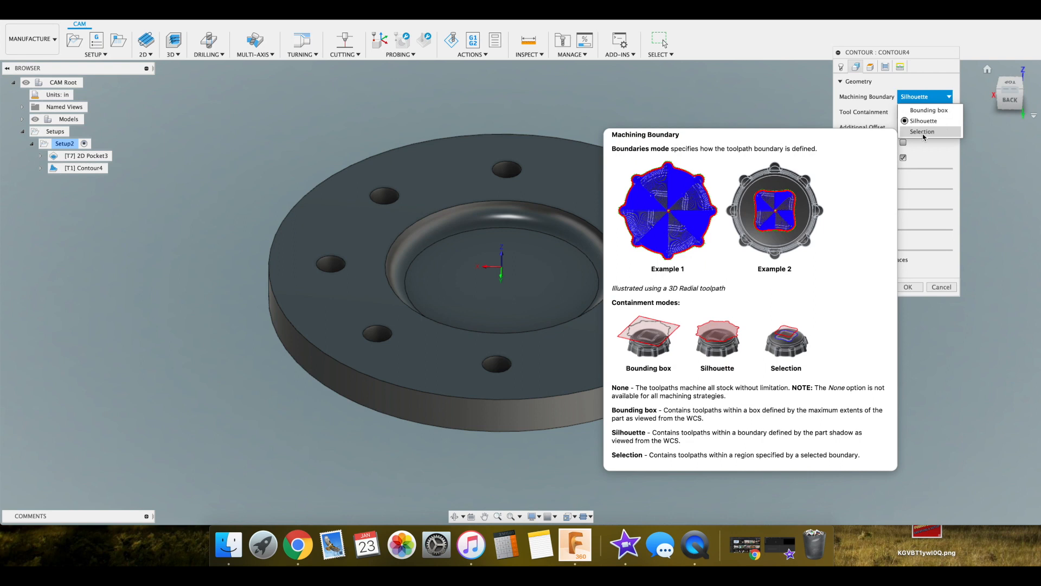
pyautogui.click(922, 132)
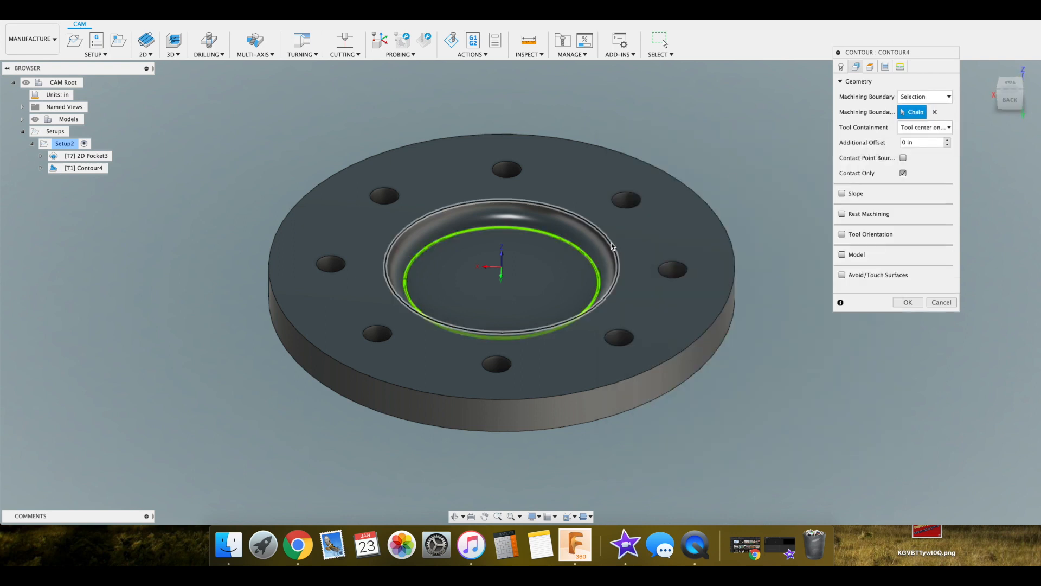
# Use the pocket wall's top and bottom edge chains as the contour boundary and enable Avoid/Touch Surfaces.
pyautogui.click(924, 127)
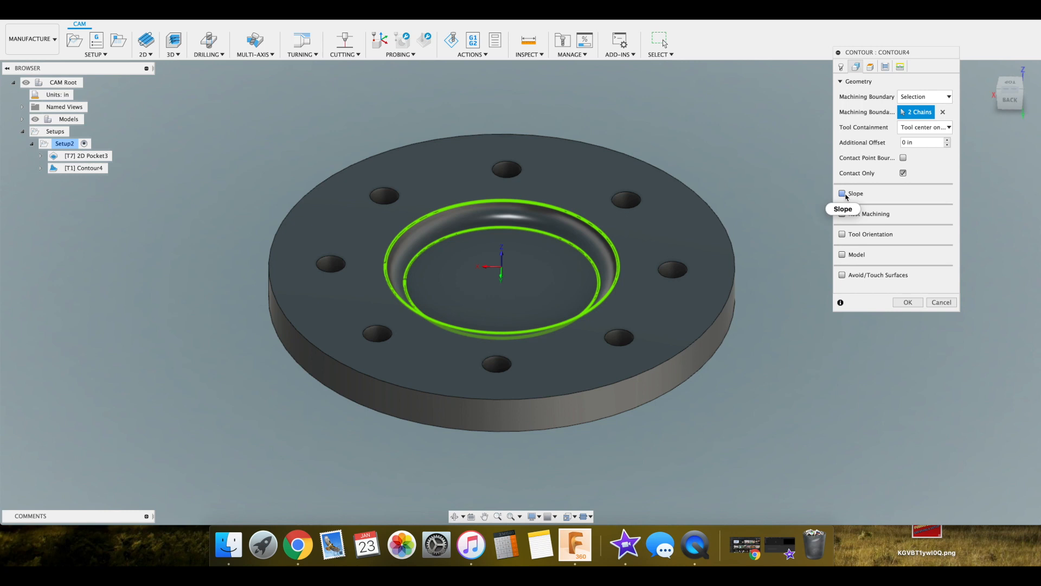
pyautogui.moveTo(844, 194)
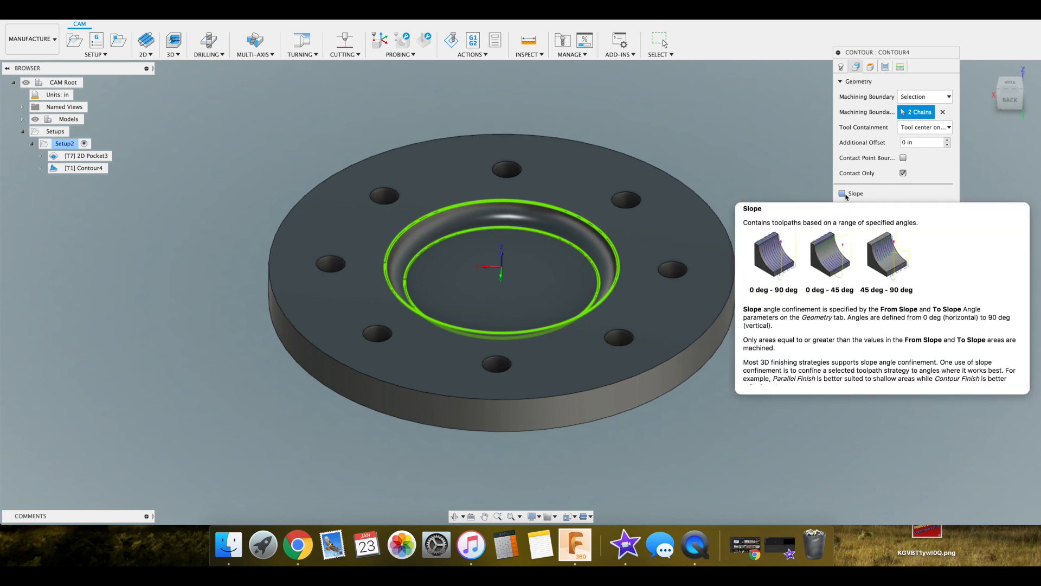
pyautogui.click(843, 193)
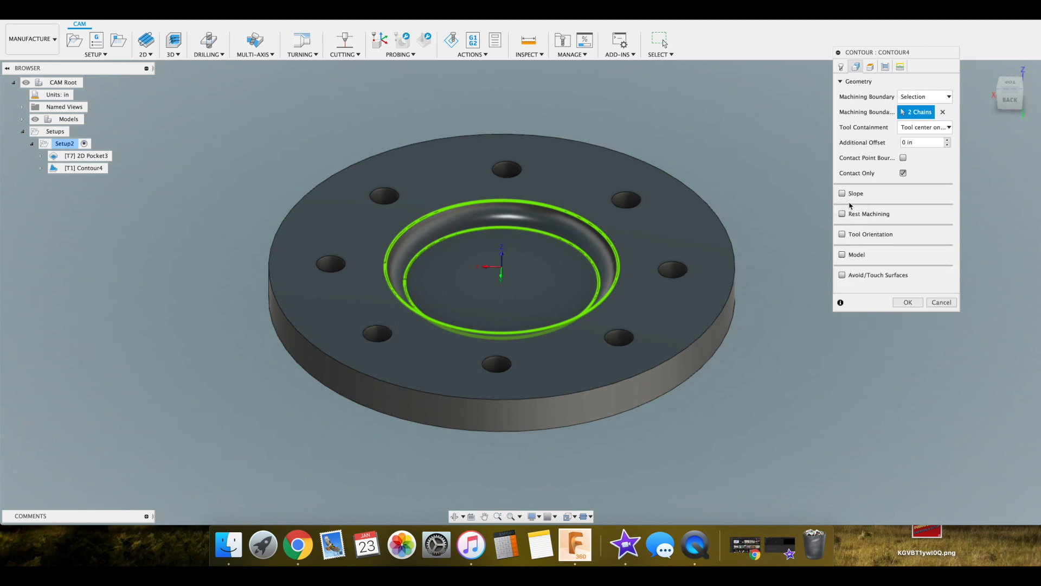
pyautogui.moveTo(848, 280)
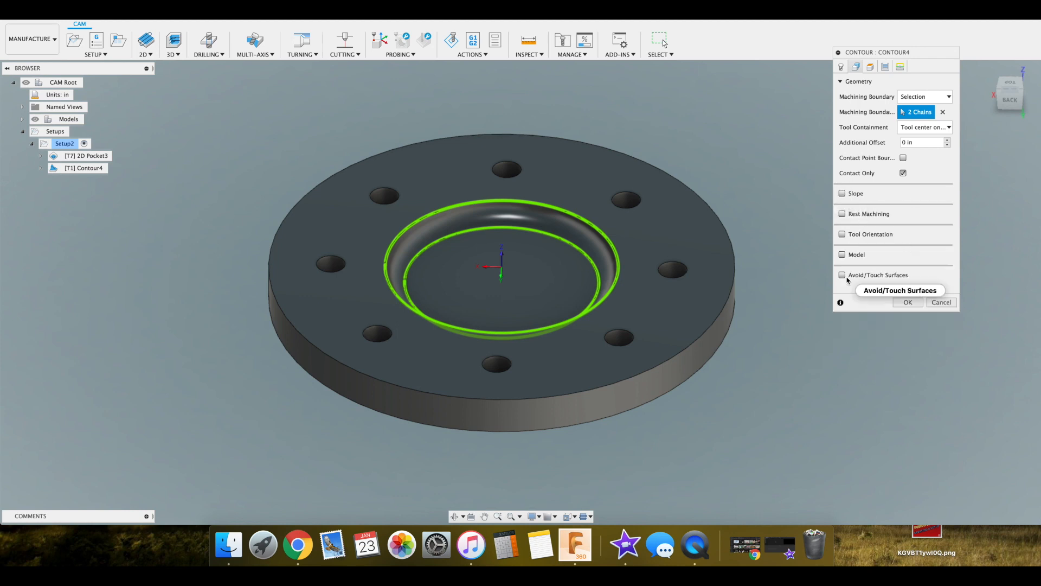
pyautogui.click(842, 275)
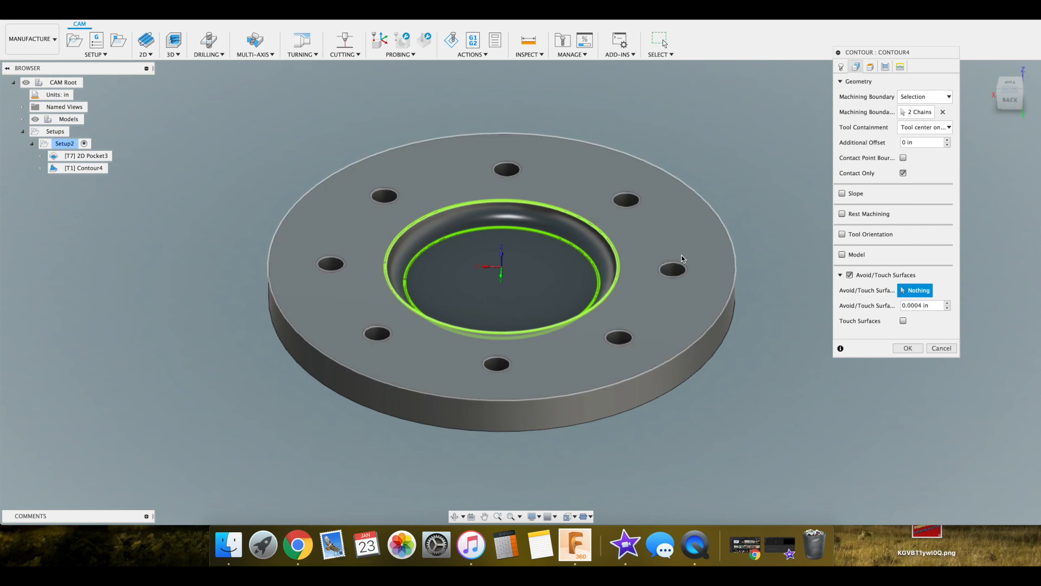
pyautogui.moveTo(677, 253)
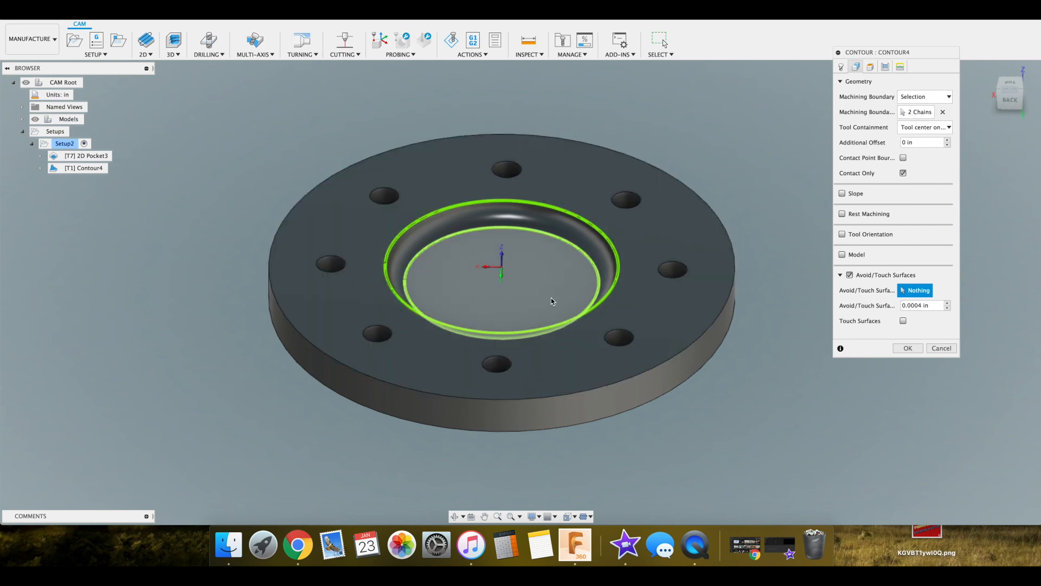
pyautogui.moveTo(574, 275)
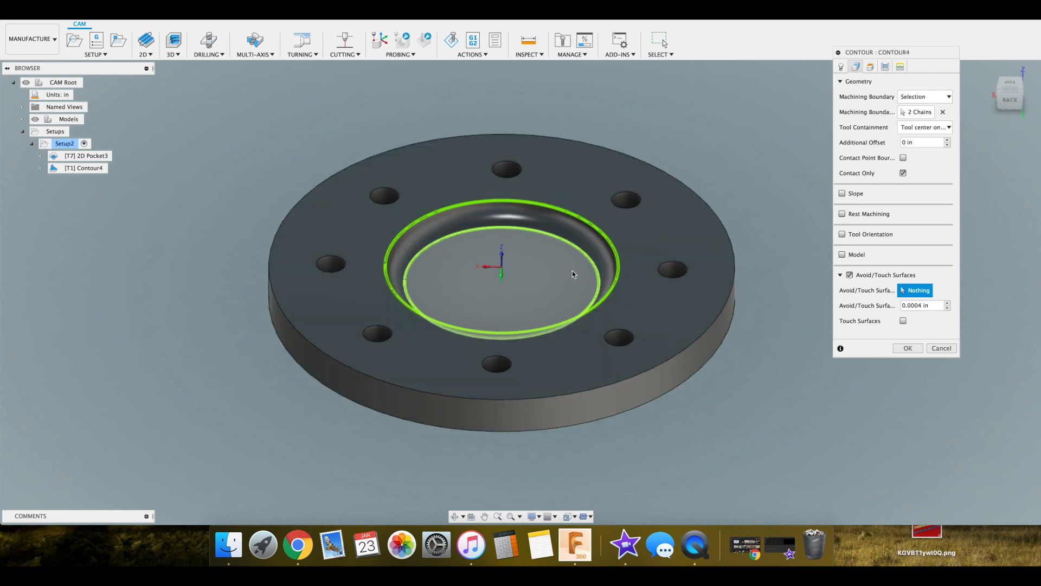
# Add the pocket floor as an avoid surface and generate the Contour4 toolpath.
pyautogui.click(574, 273)
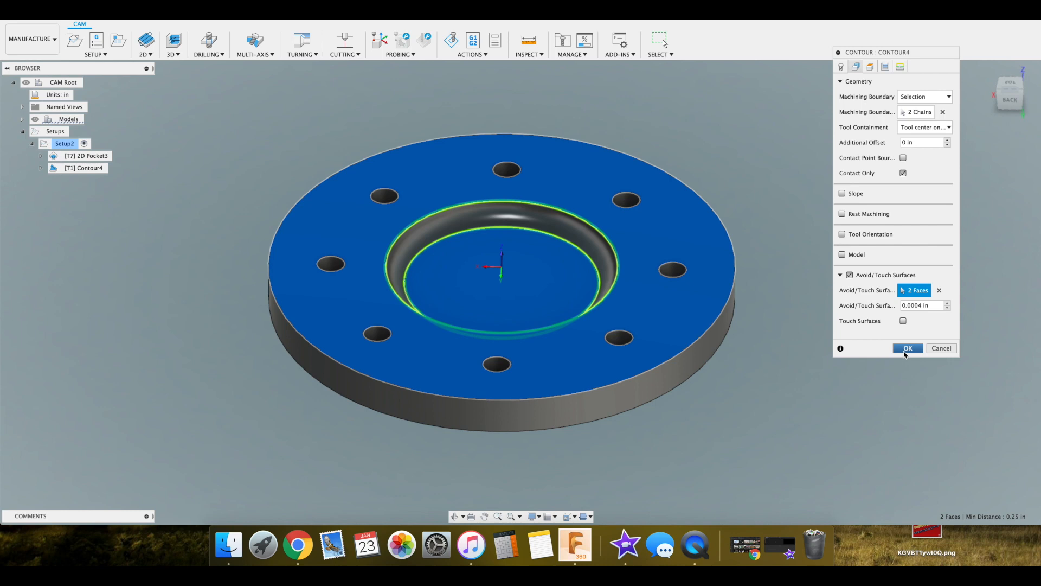
pyautogui.click(907, 348)
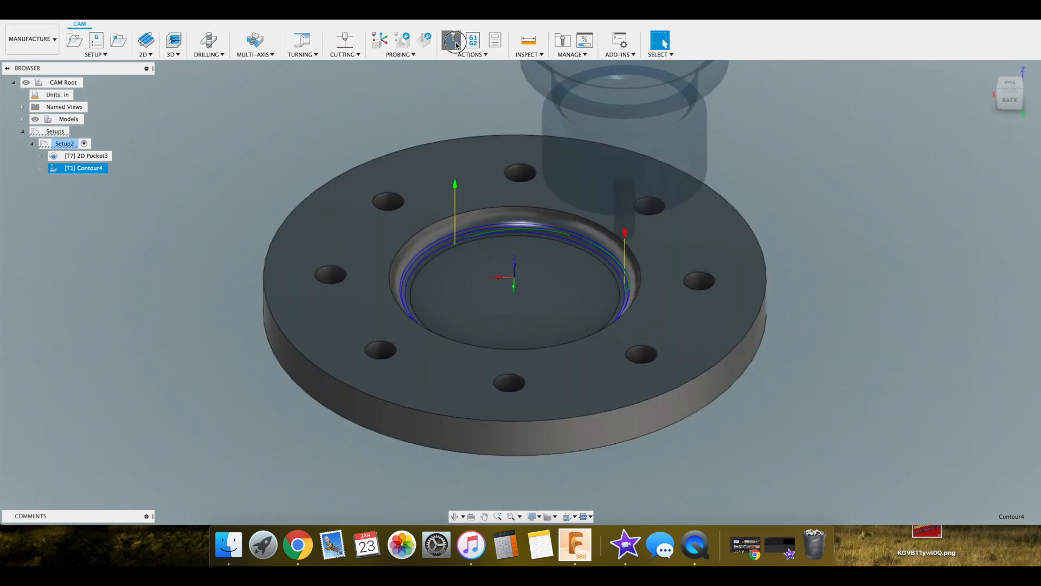
# Simulate Contour4 cutting the pocket wall, then stop playback and close the simulation.
pyautogui.click(456, 40)
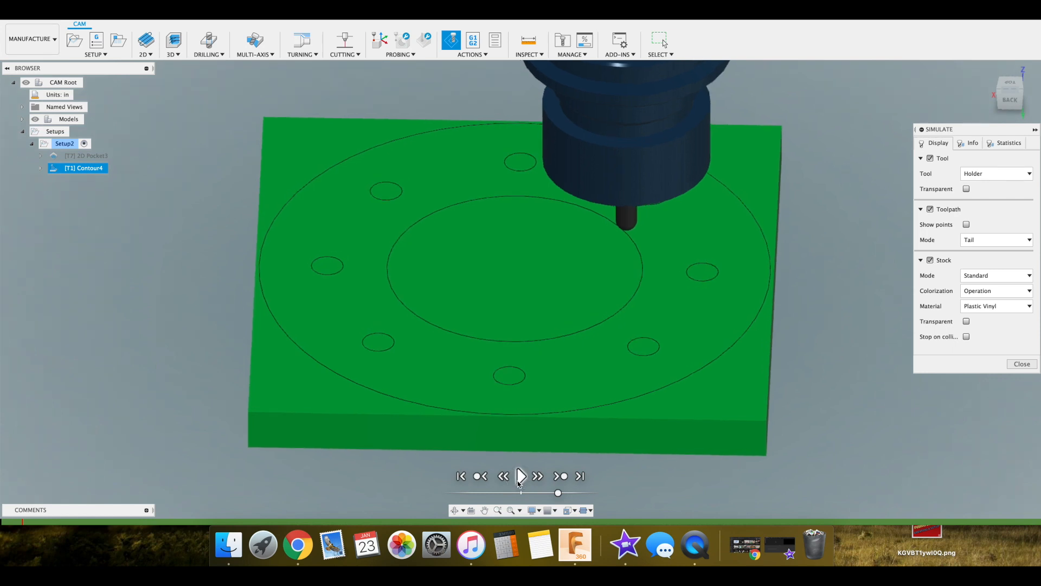
pyautogui.click(520, 476)
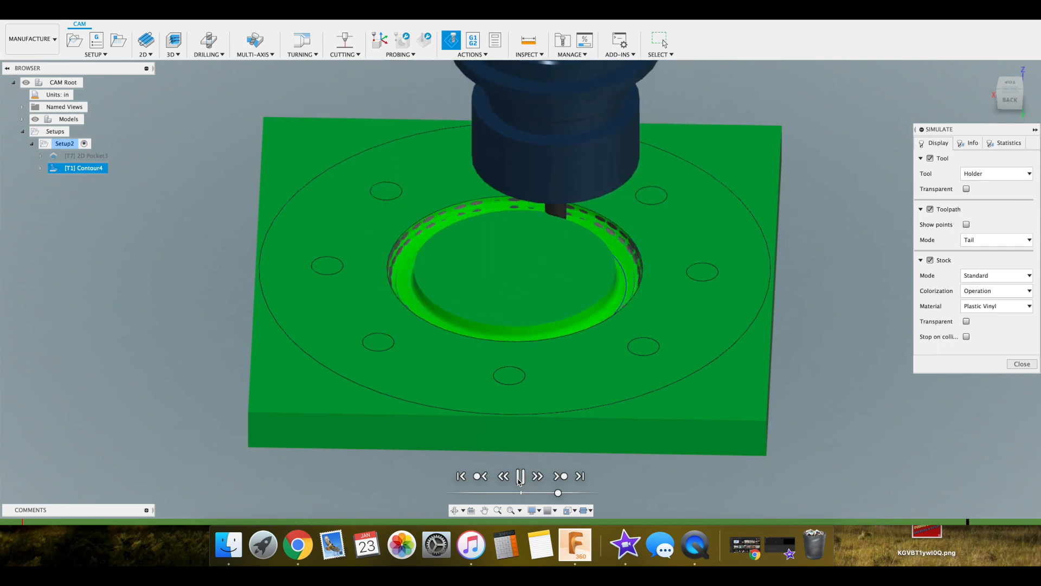
pyautogui.click(520, 476)
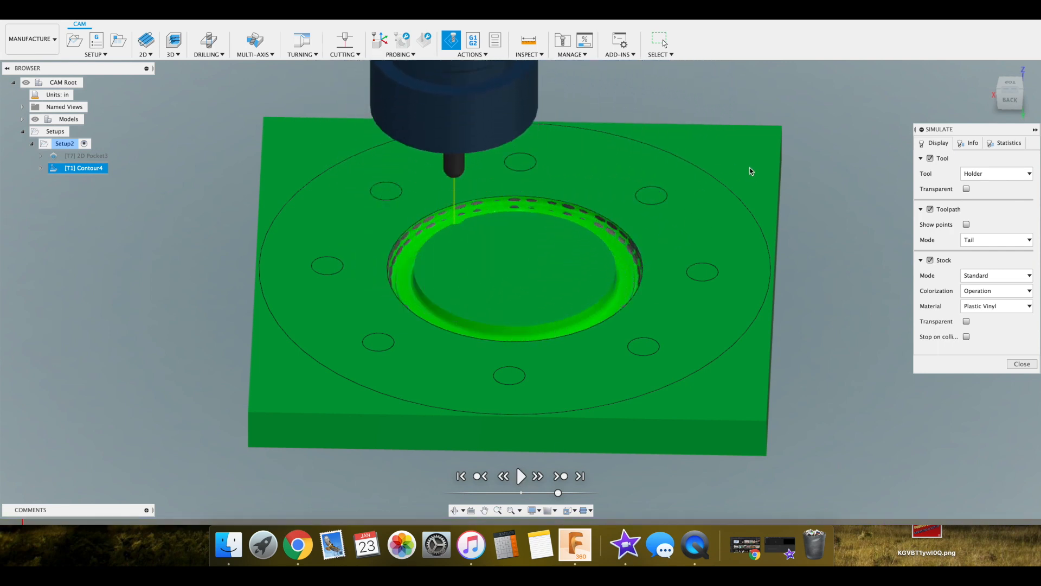
pyautogui.click(1007, 143)
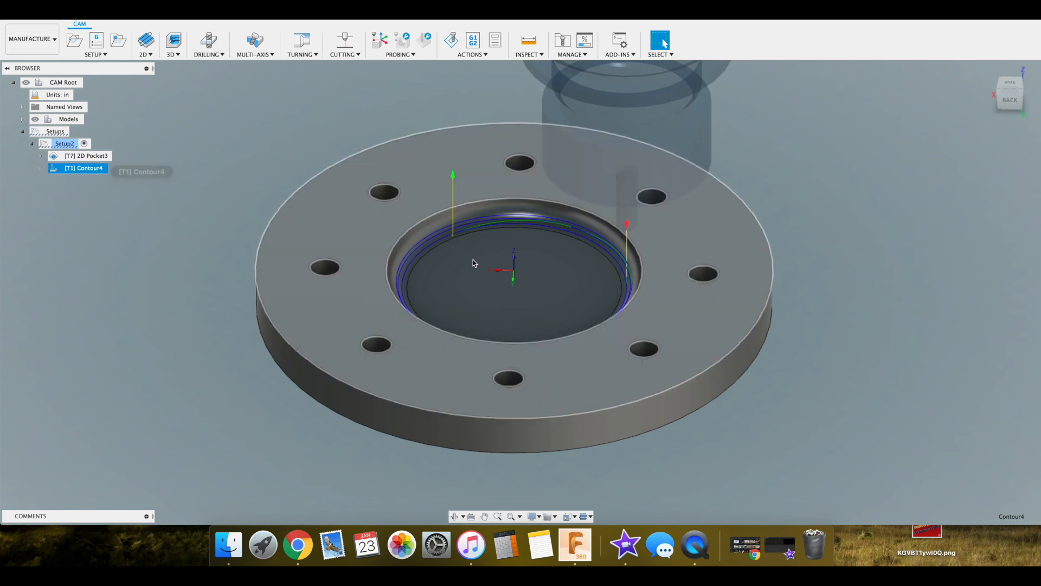
pyautogui.moveTo(642, 376)
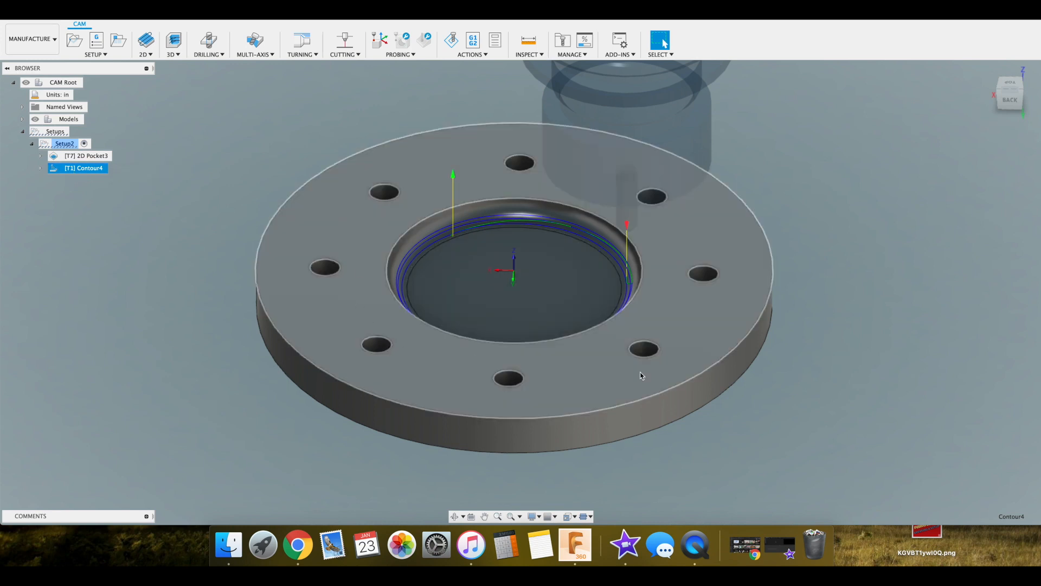
pyautogui.moveTo(383, 230)
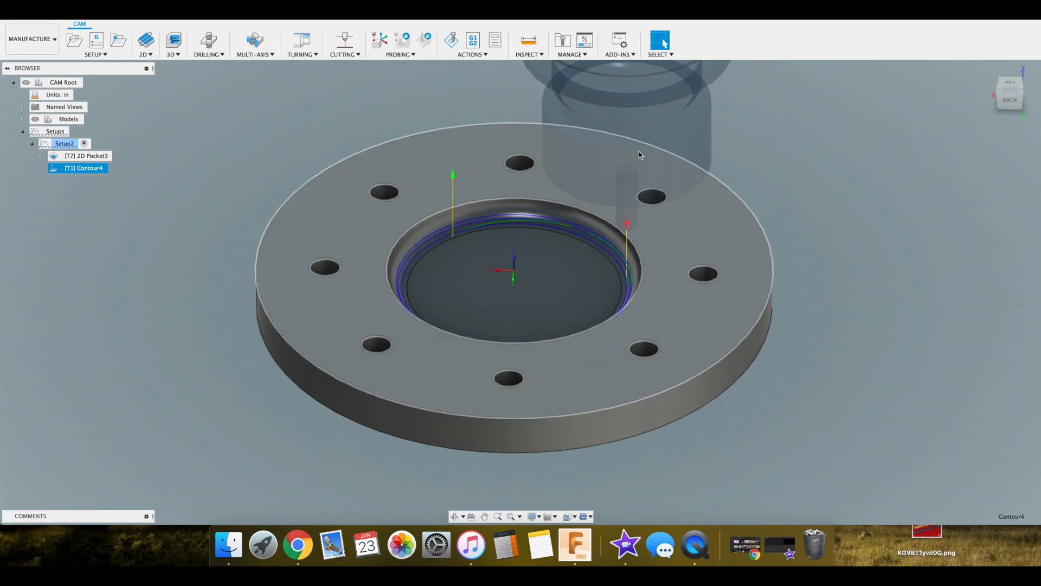
pyautogui.moveTo(530, 153)
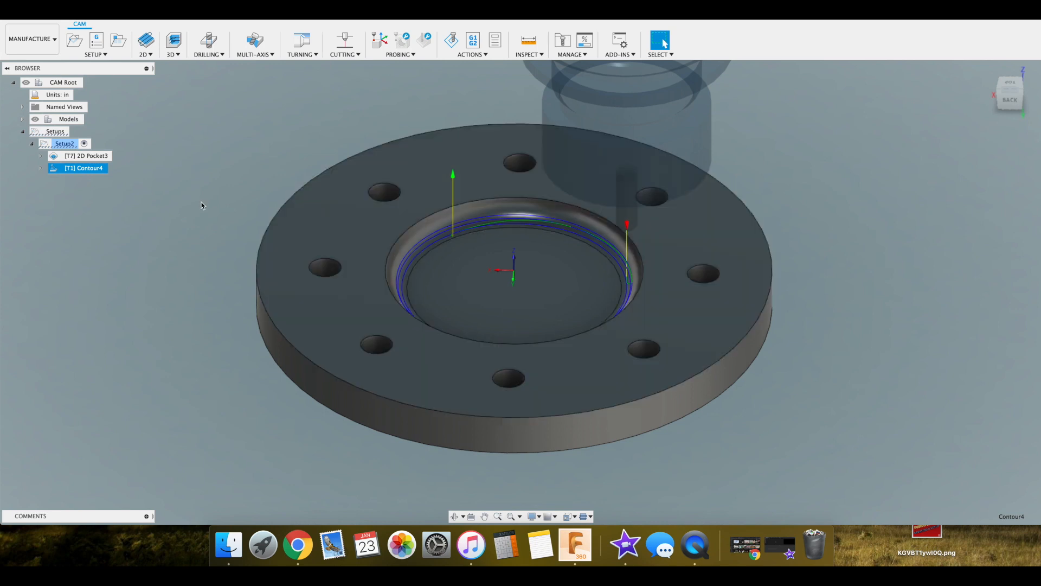
pyautogui.moveTo(86, 159)
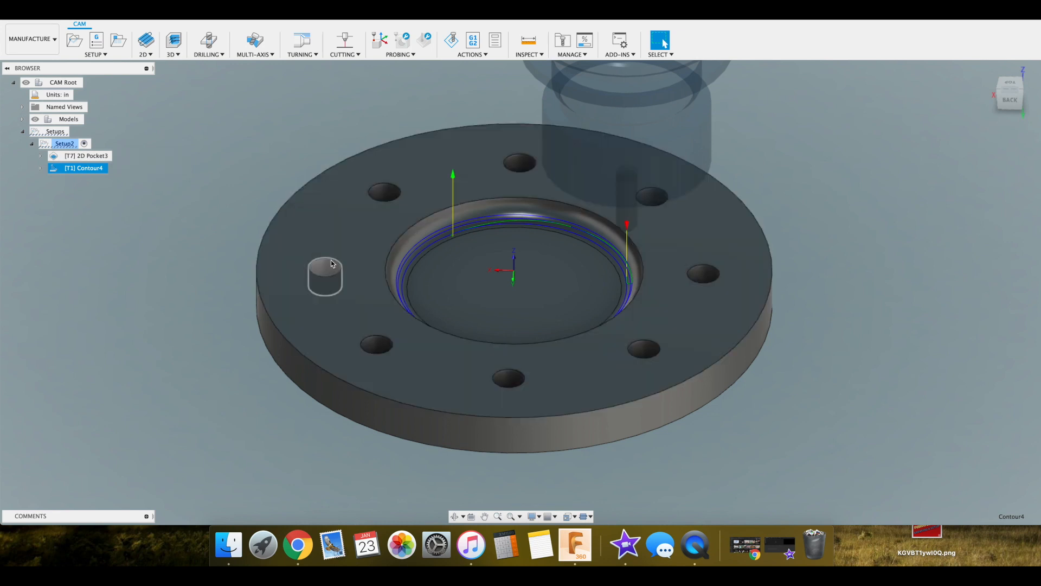
pyautogui.moveTo(319, 284)
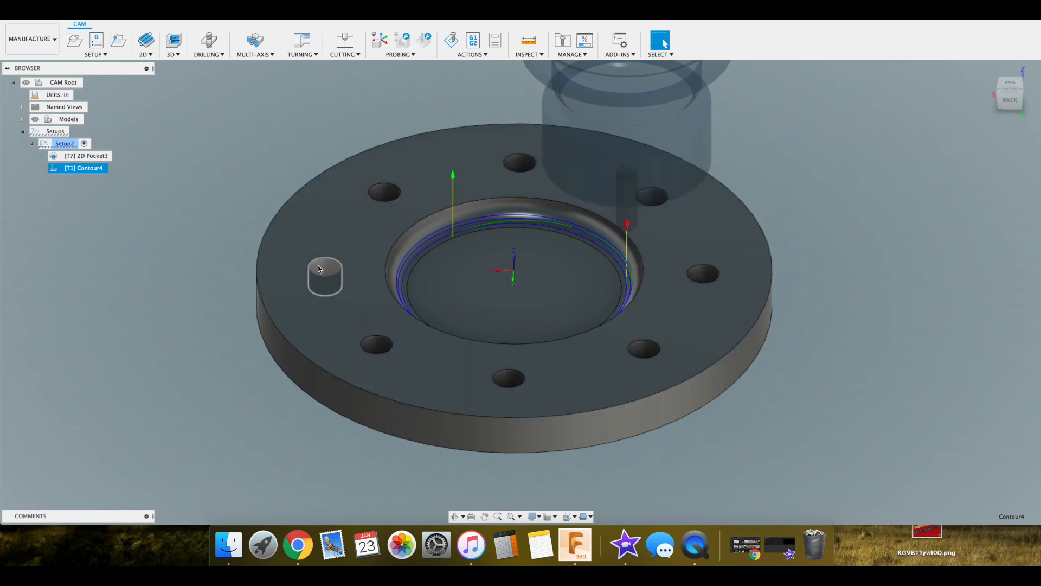
pyautogui.moveTo(332, 265)
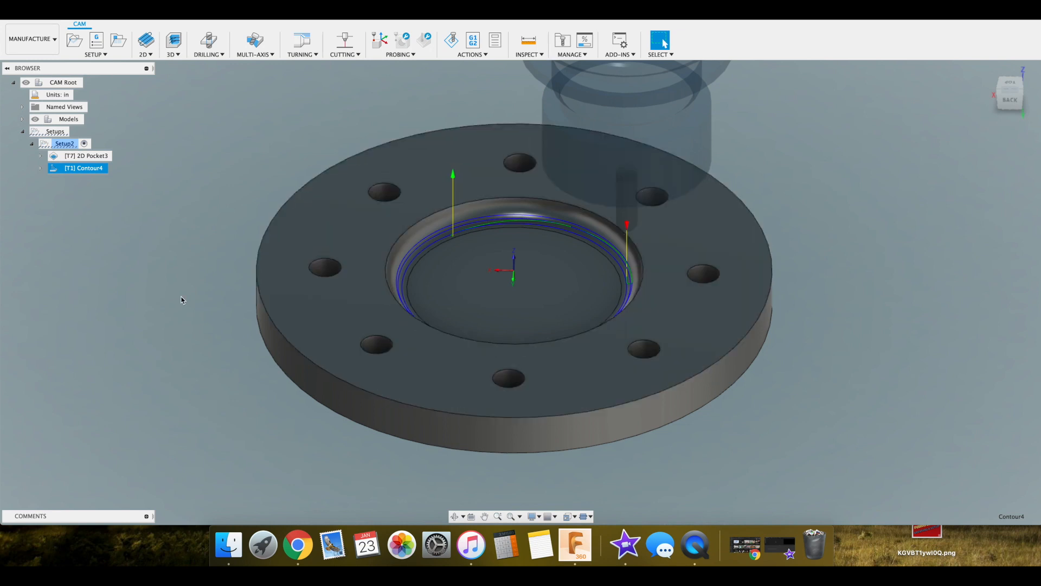
pyautogui.moveTo(105, 158)
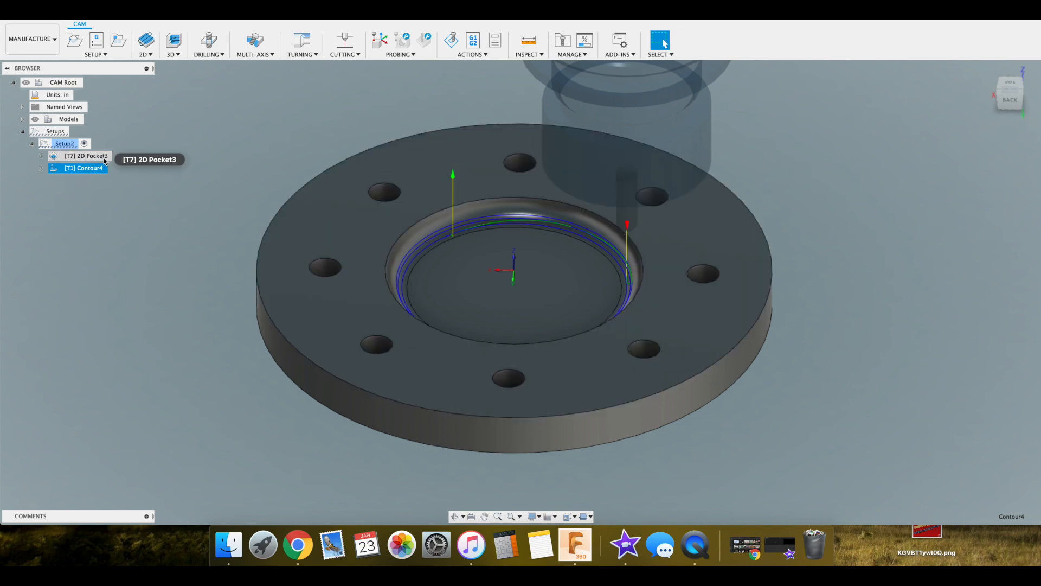
pyautogui.moveTo(423, 121)
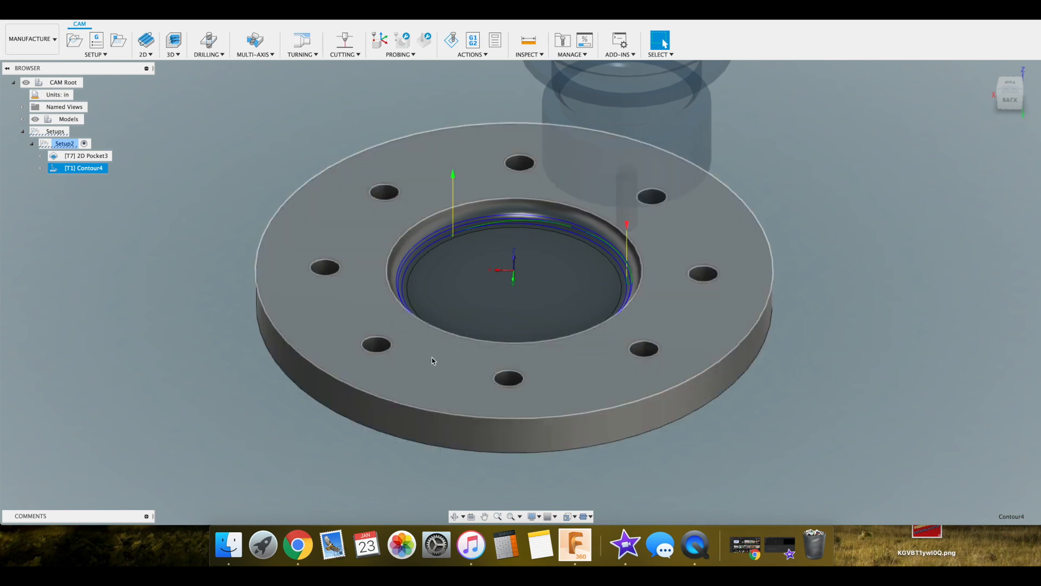
pyautogui.moveTo(430, 360)
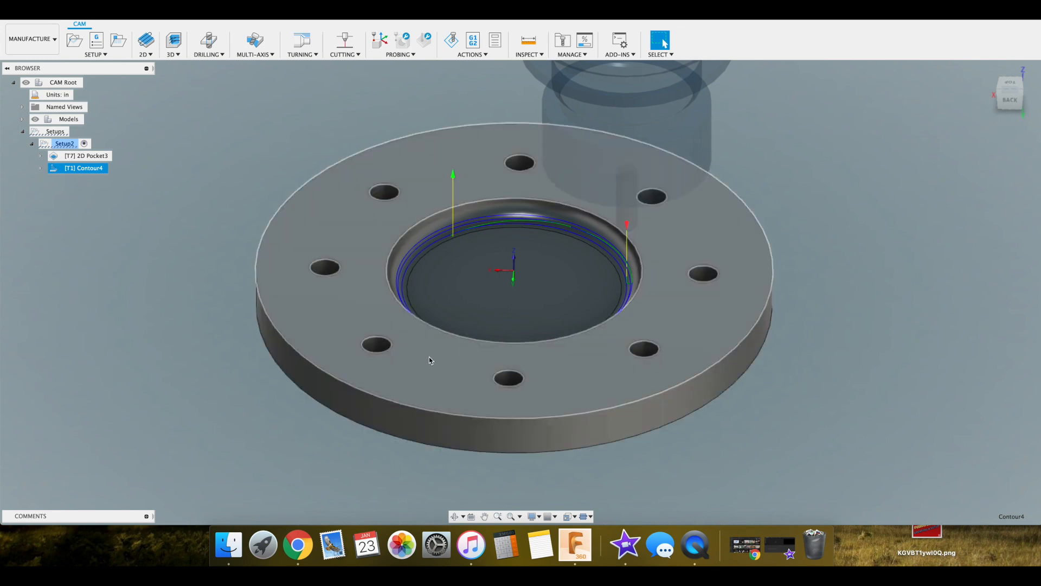